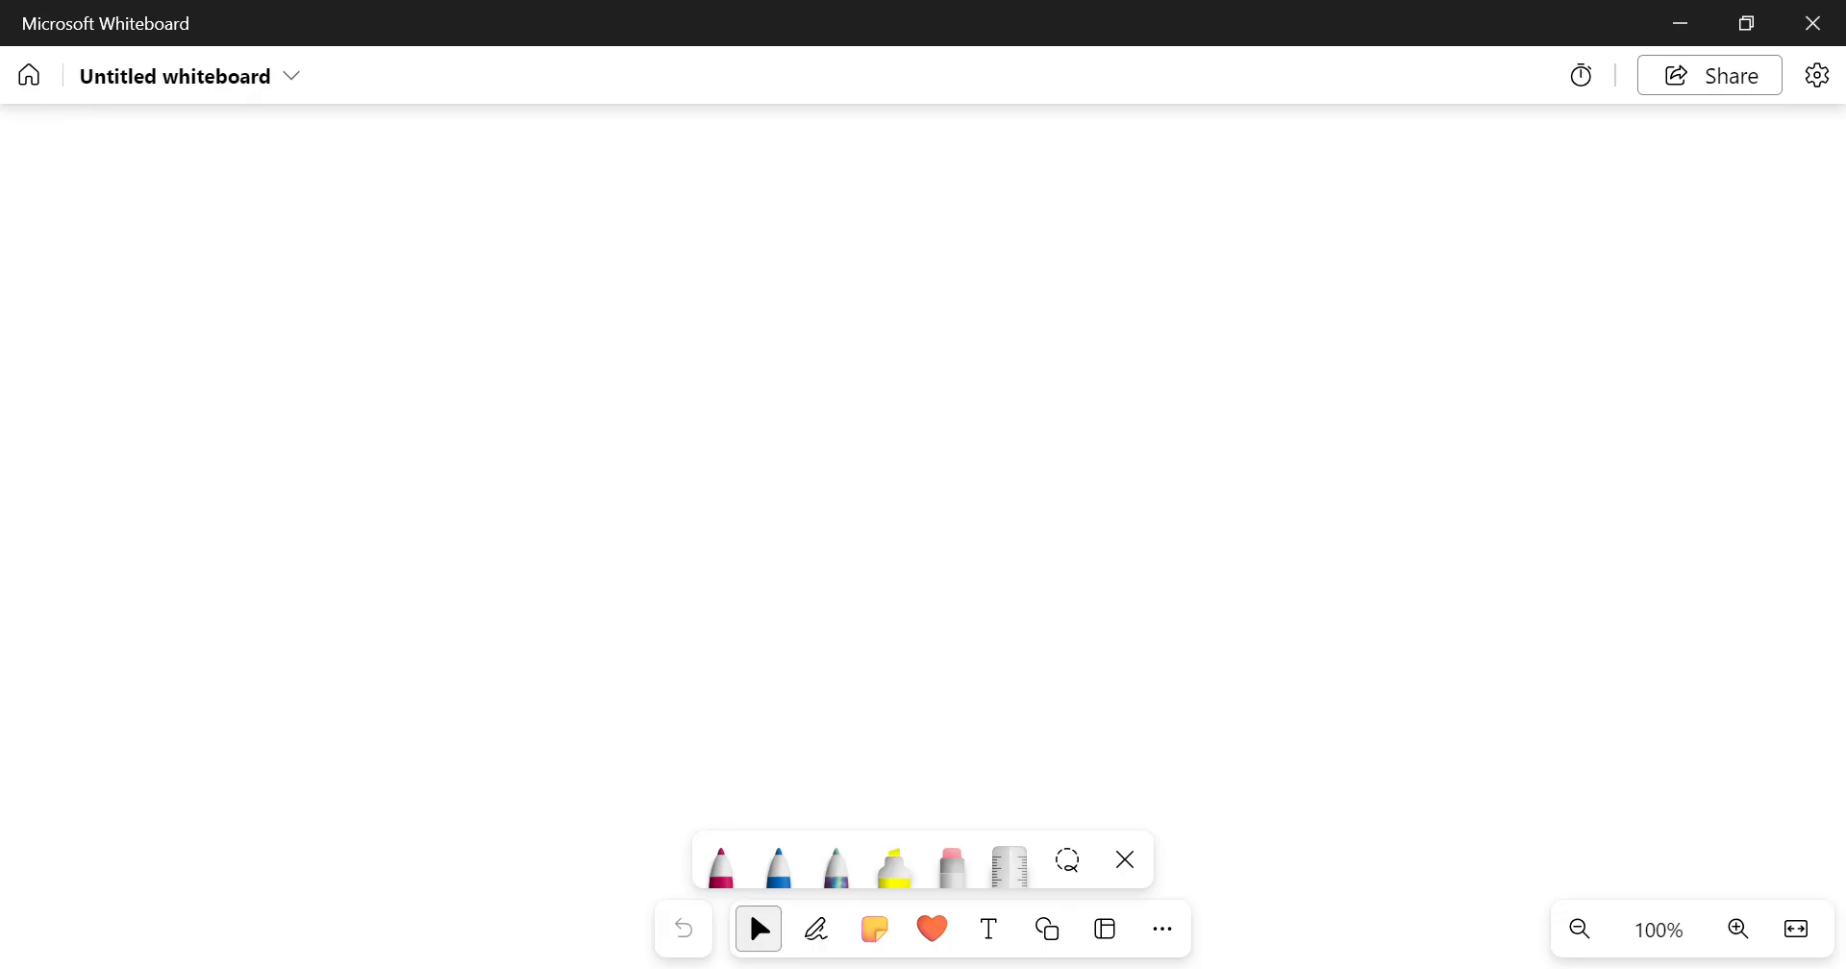
Step: Draw a blue square with a hatched circular hole inside it
{"action": "left_click", "coordinate": [815, 929]}
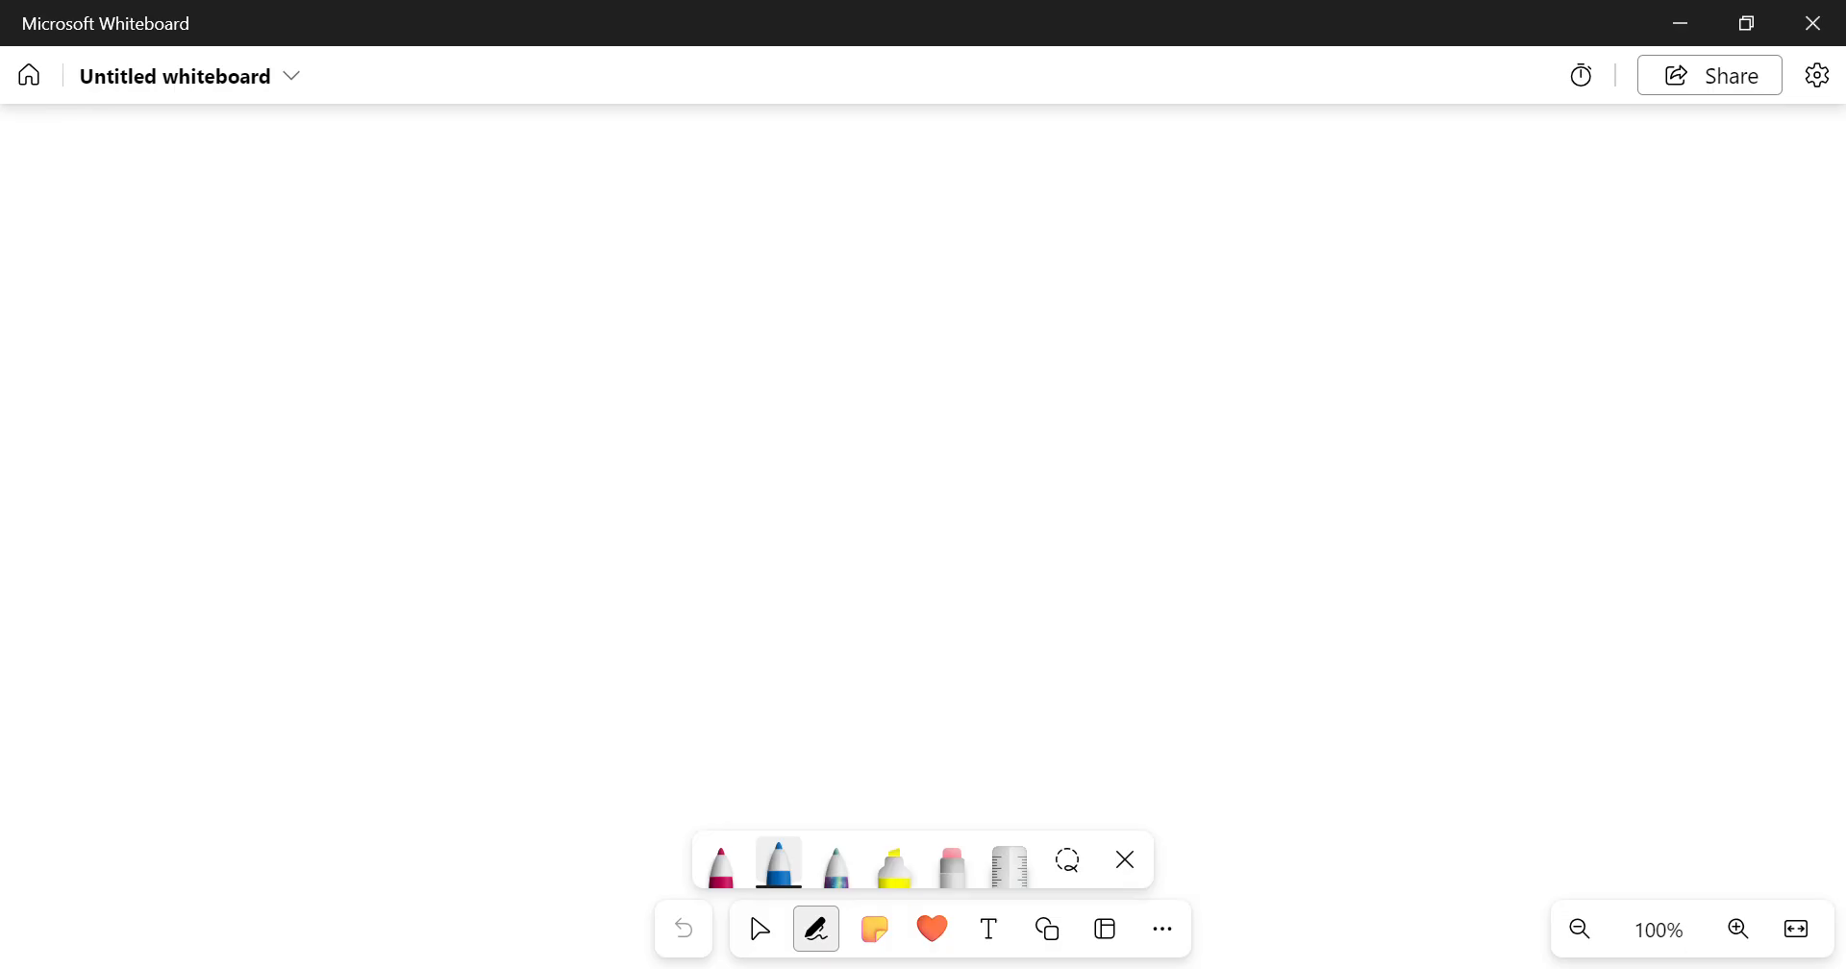
{"action": "left_click_drag", "start_coordinate": [645, 325], "coordinate": [647, 581]}
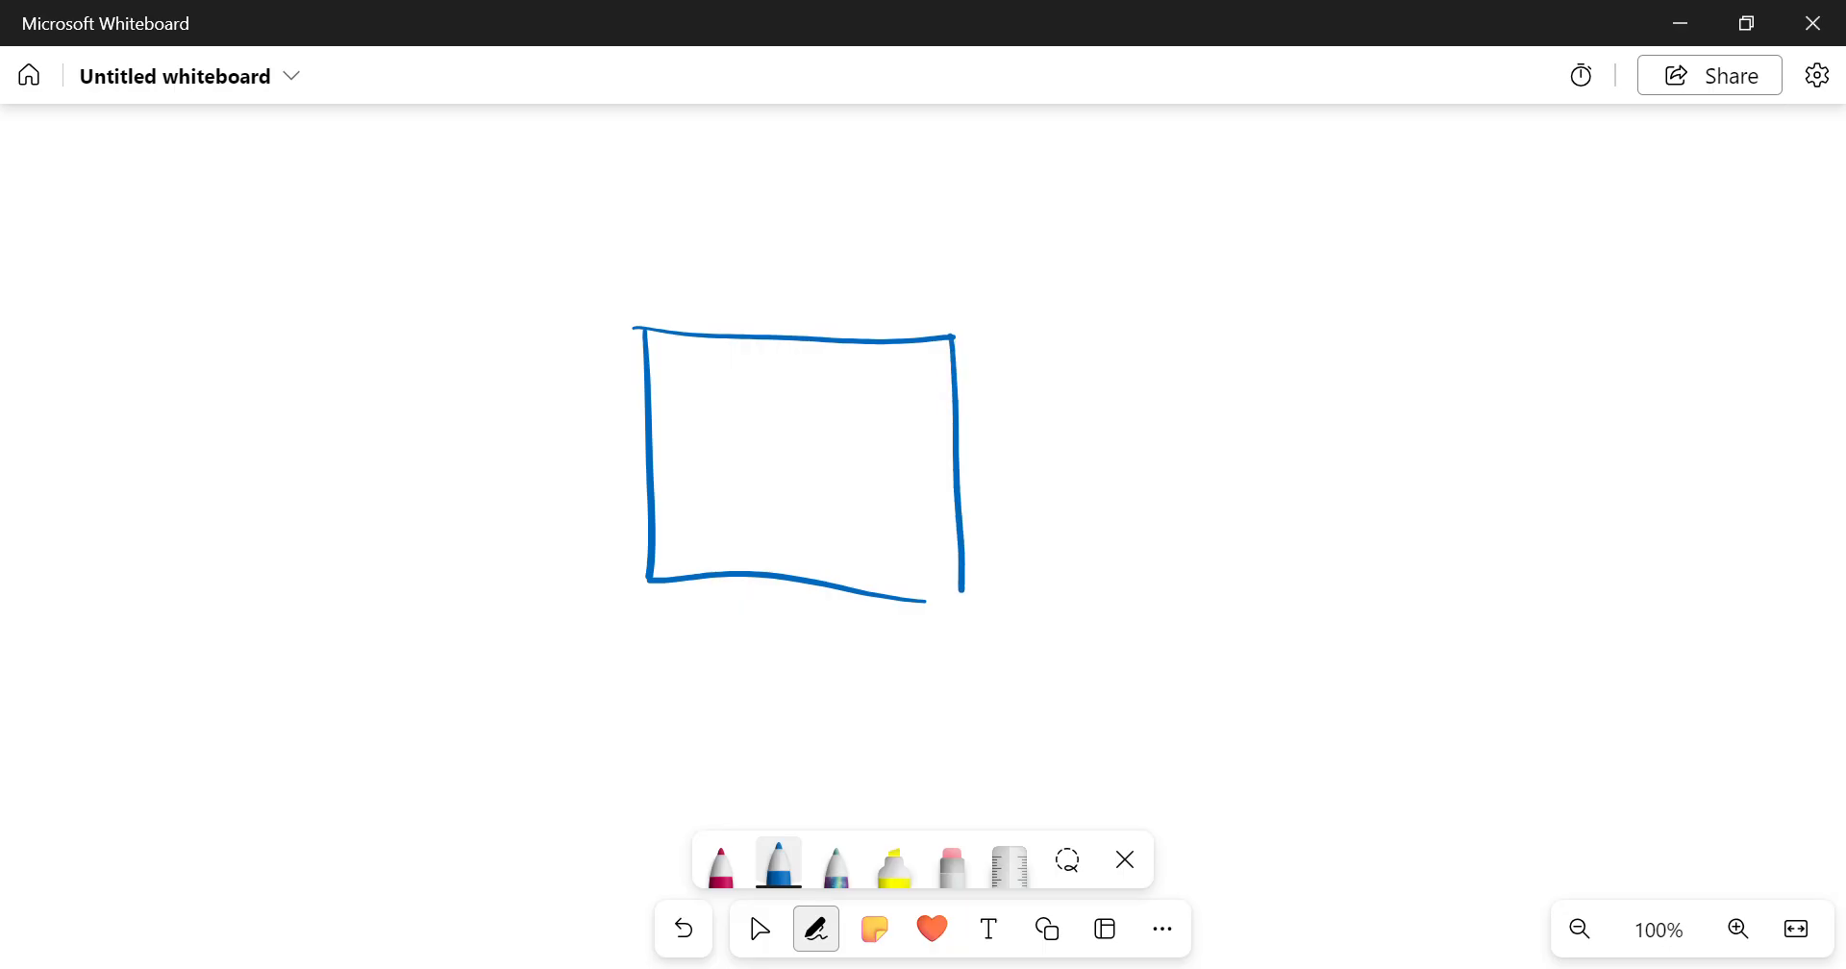
{"action": "left_click_drag", "start_coordinate": [877, 406], "coordinate": [807, 541]}
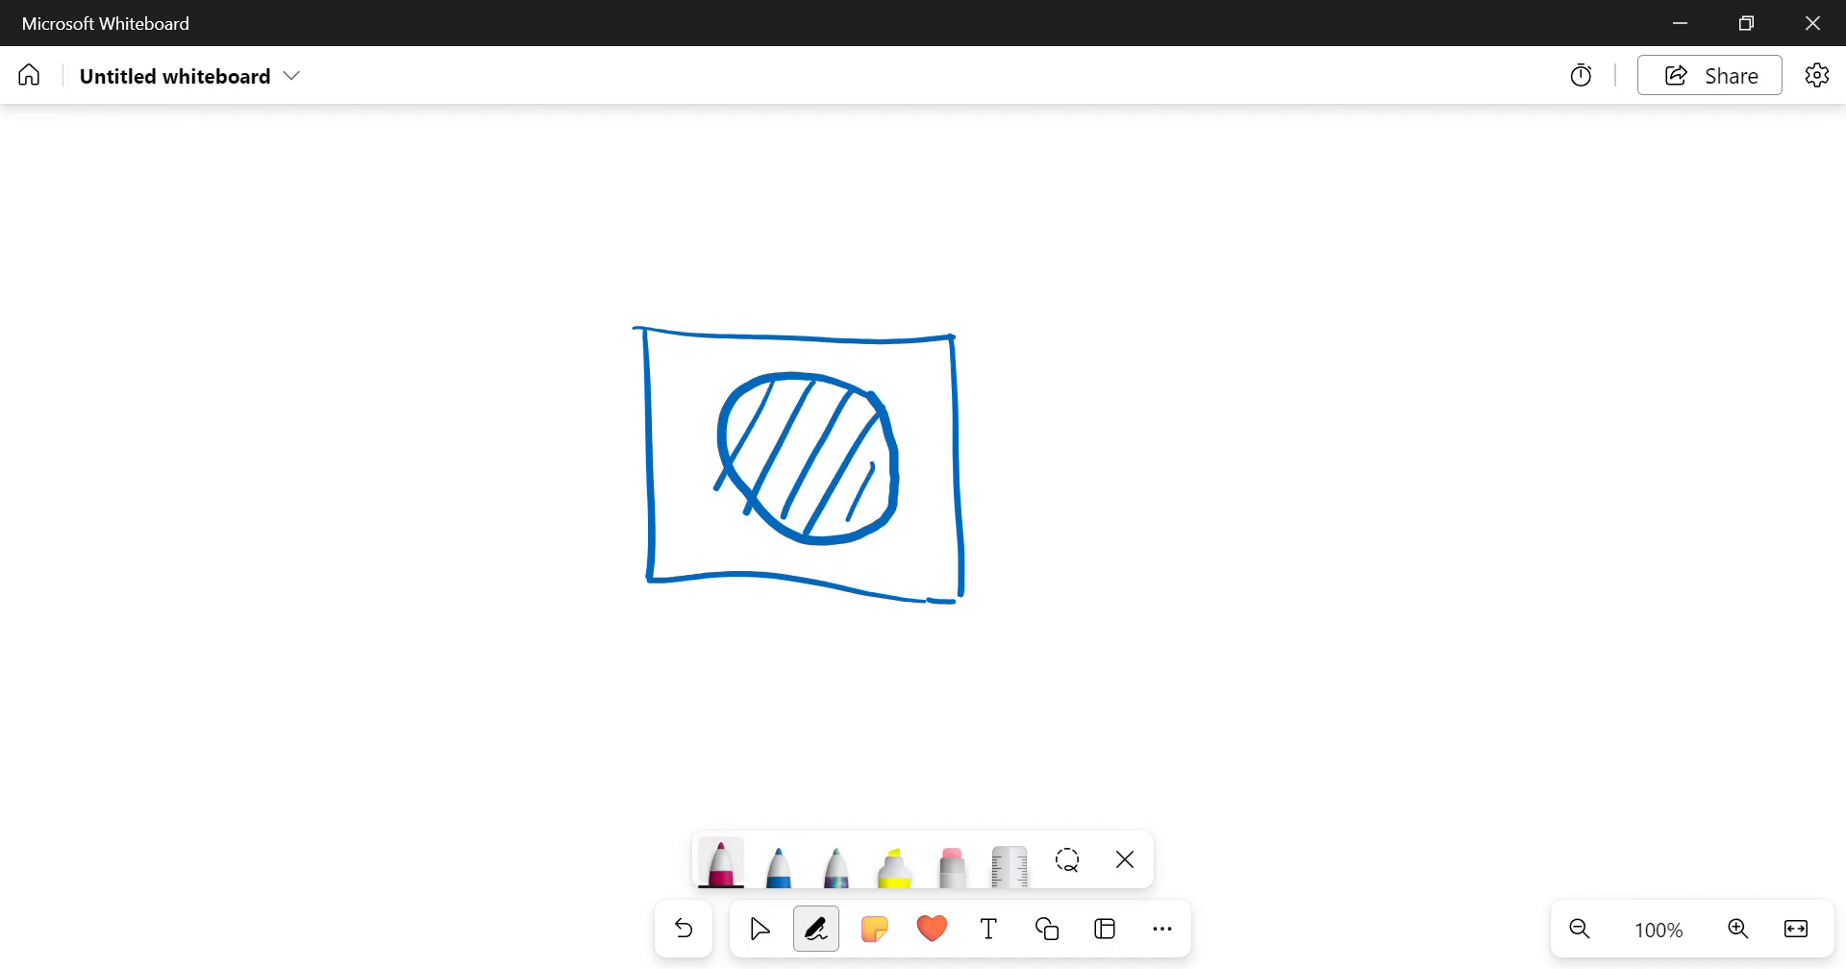
Step: Draw red vertical and horizontal centre lines through the circle, plus a dimension line
{"action": "left_click_drag", "start_coordinate": [806, 177], "coordinate": [805, 550]}
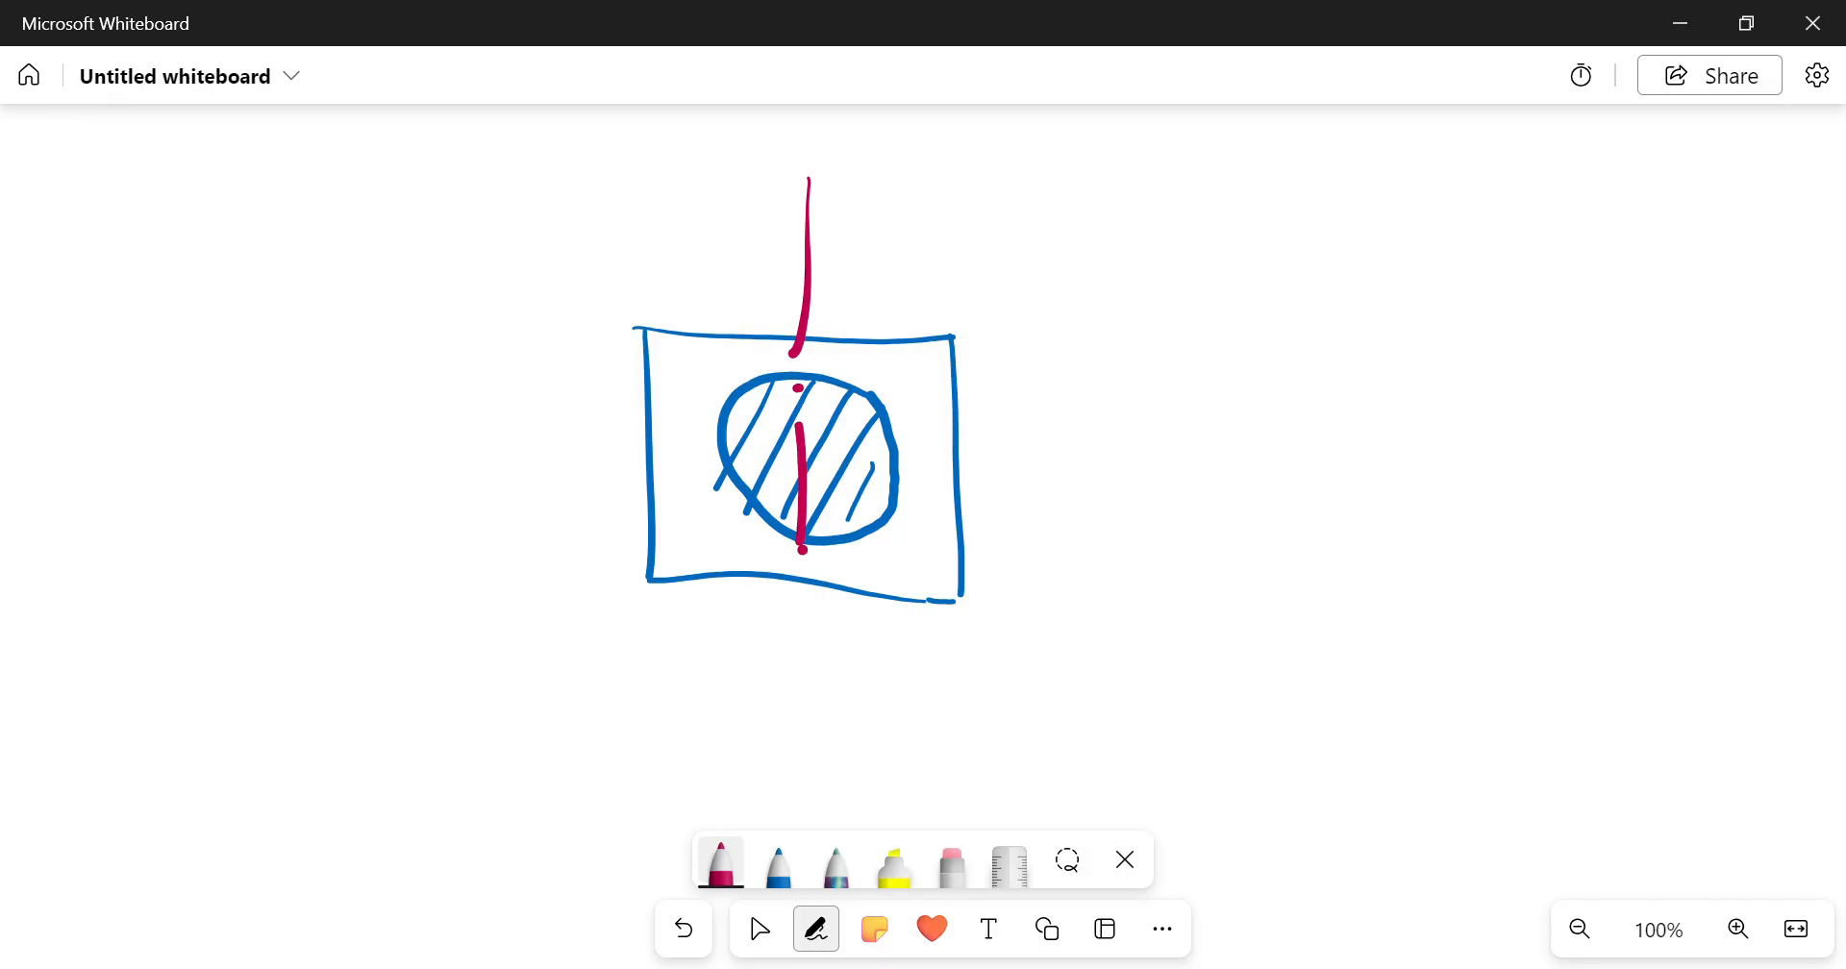
{"action": "left_click_drag", "start_coordinate": [518, 465], "coordinate": [824, 472]}
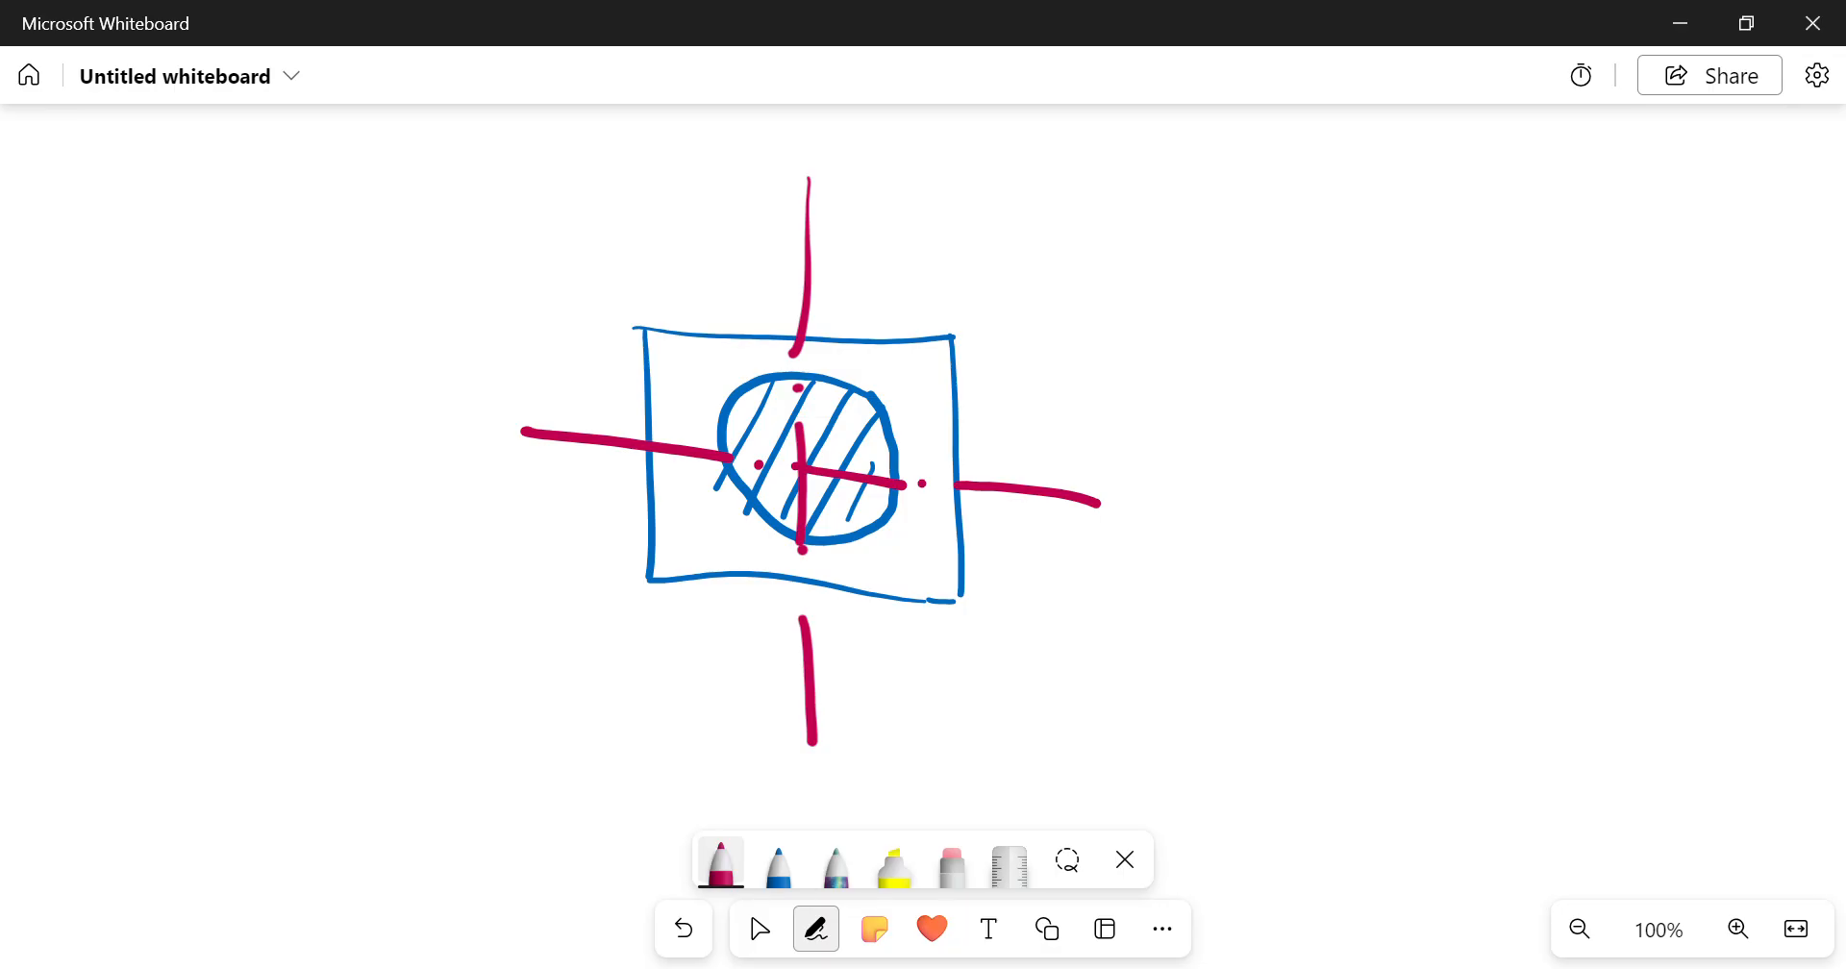
{"action": "left_click_drag", "start_coordinate": [1040, 339], "coordinate": [1033, 629]}
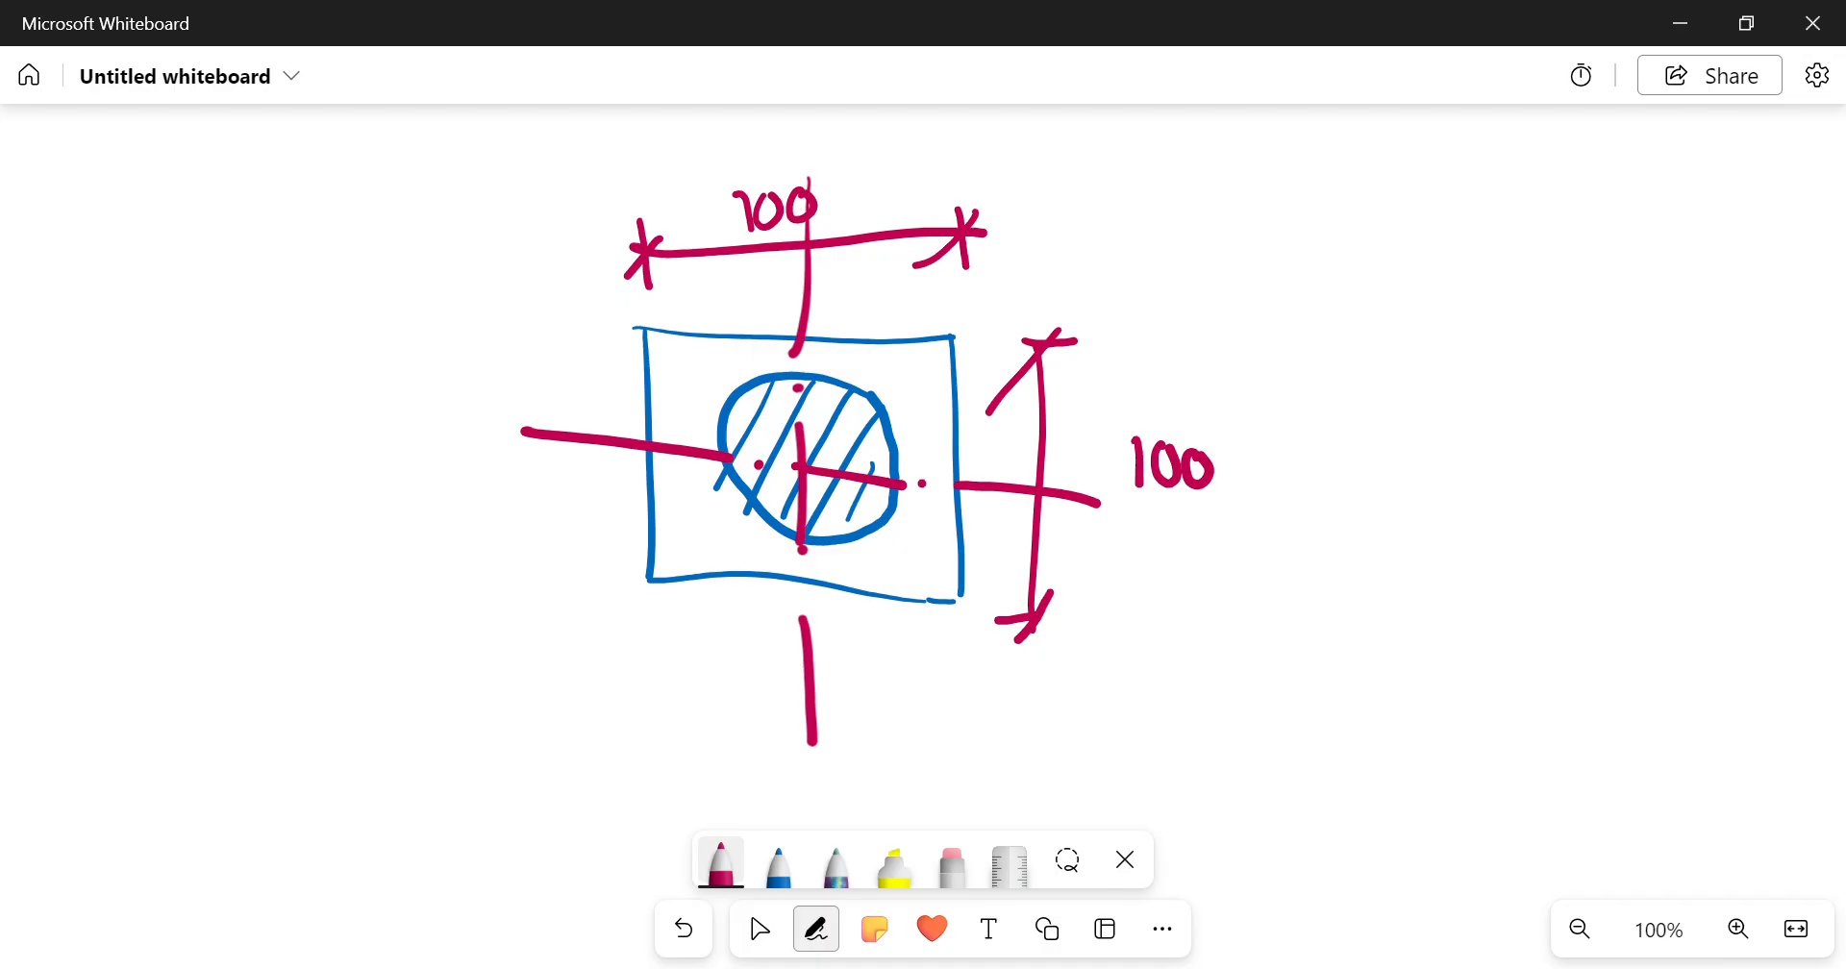
Step: Sketch a red I-shaped section profile to the right of the square
{"action": "left_click_drag", "start_coordinate": [1389, 235], "coordinate": [1589, 229]}
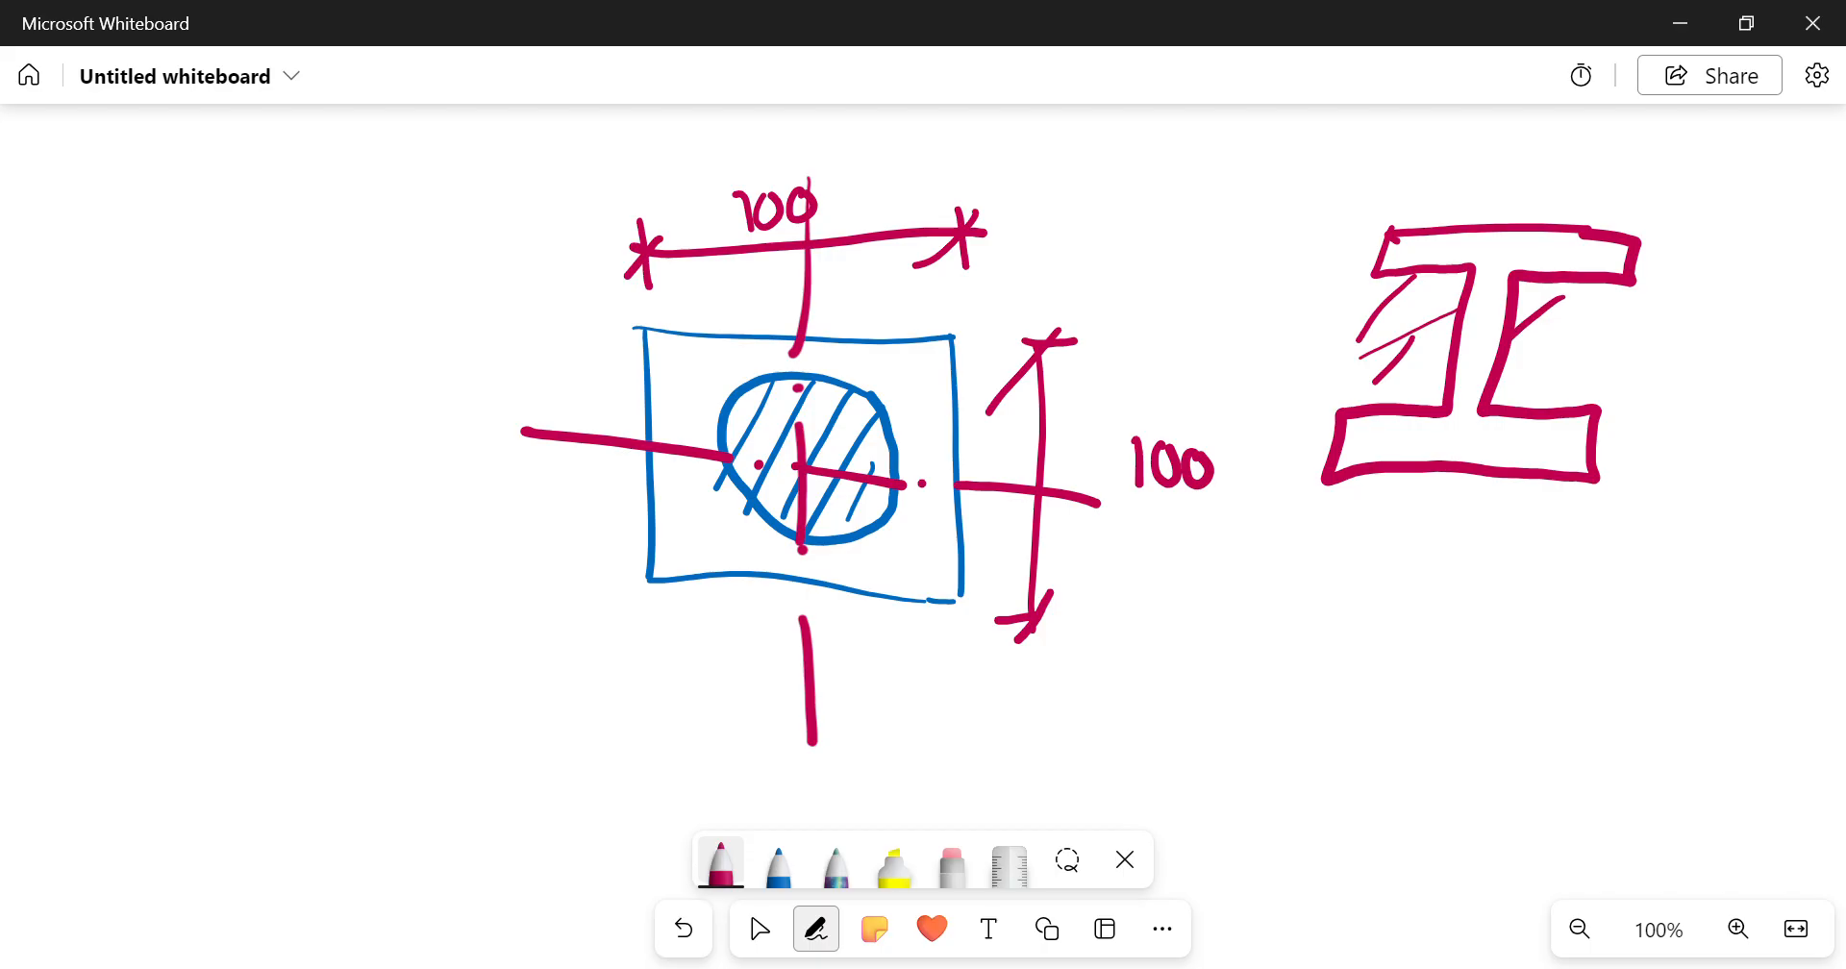
Step: Switch to blue ink and write the letter A beside the square
{"action": "left_click", "coordinate": [950, 863]}
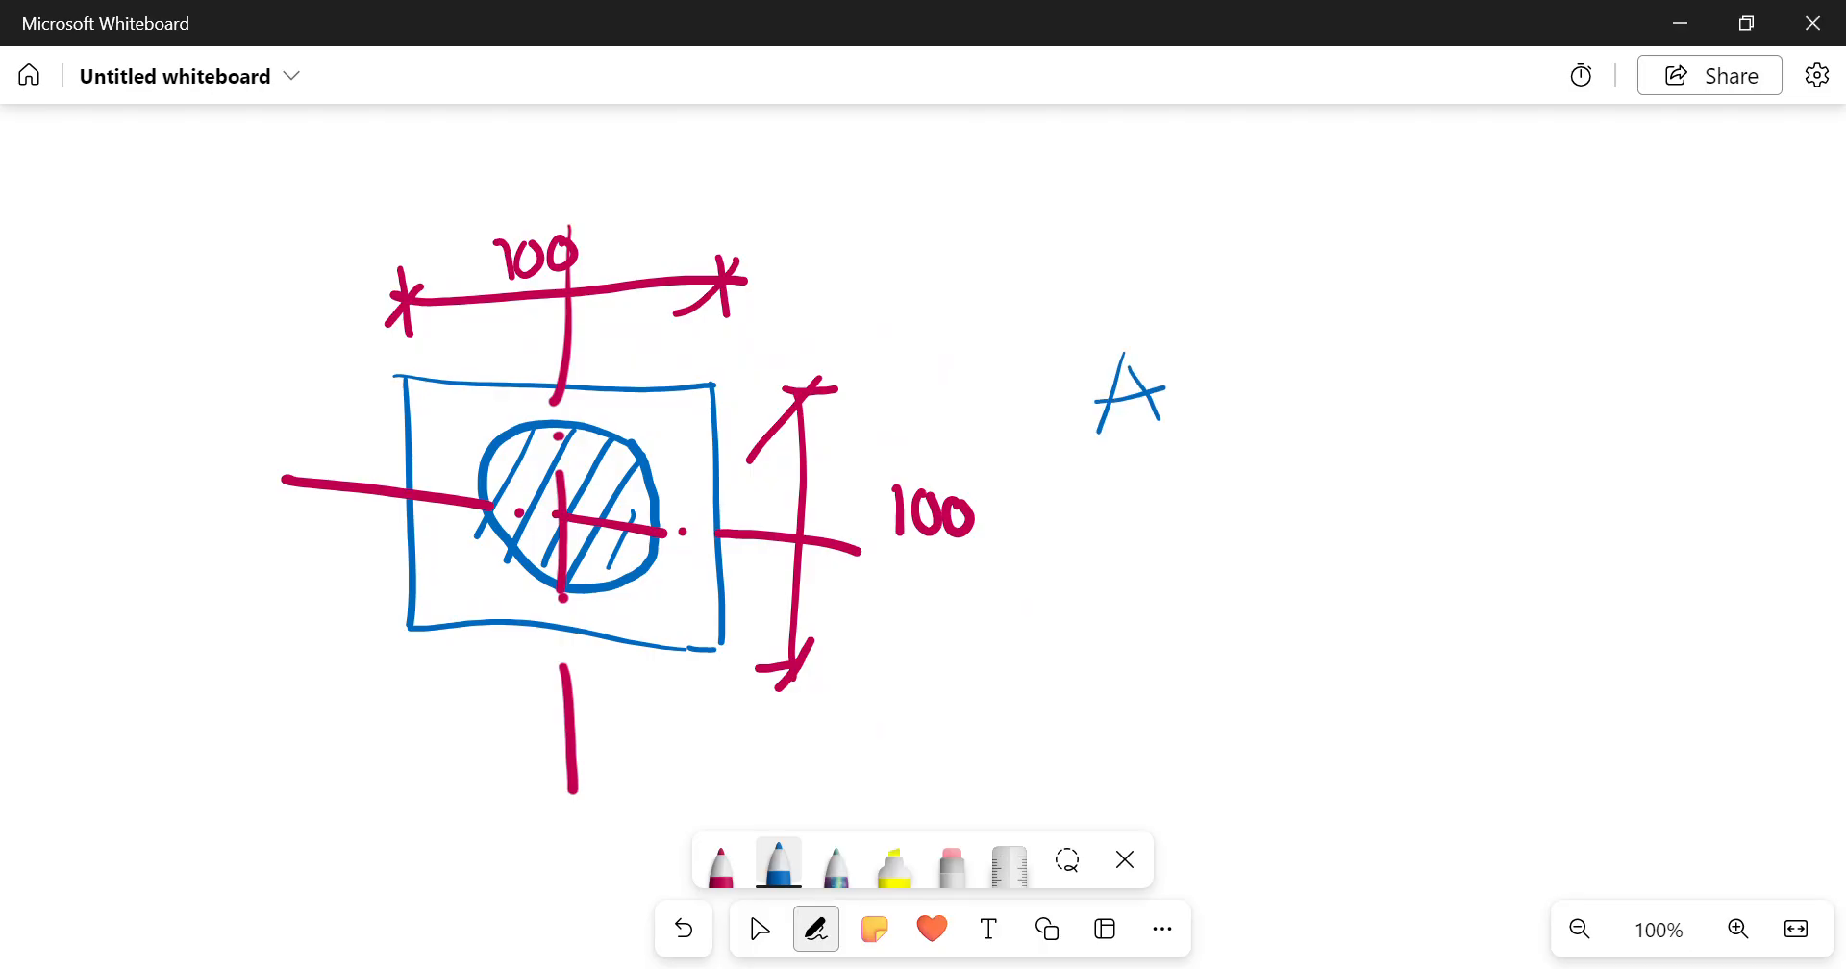
Step: Write the note A, x̄, ȳ bracketed into Ax̄ and Aȳ, then scroll down
{"action": "left_click_drag", "start_coordinate": [1101, 459], "coordinate": [1148, 542]}
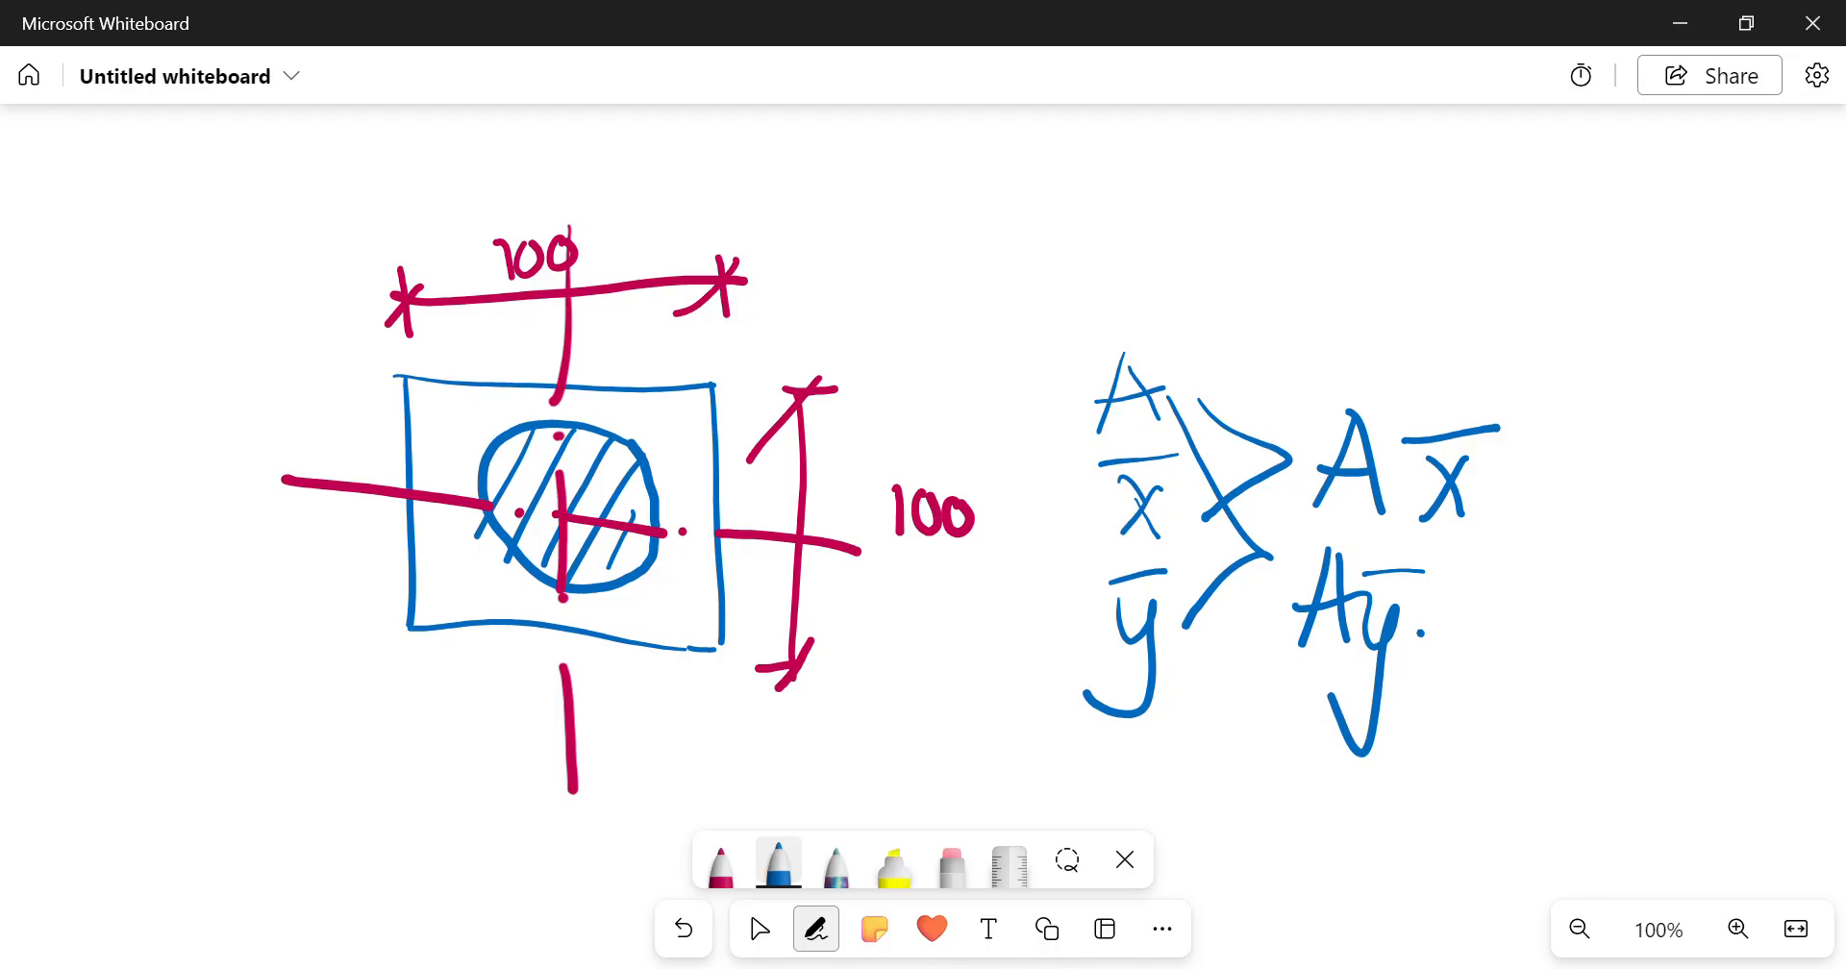
{"action": "scroll", "scroll_direction": "down", "scroll_amount": 3}
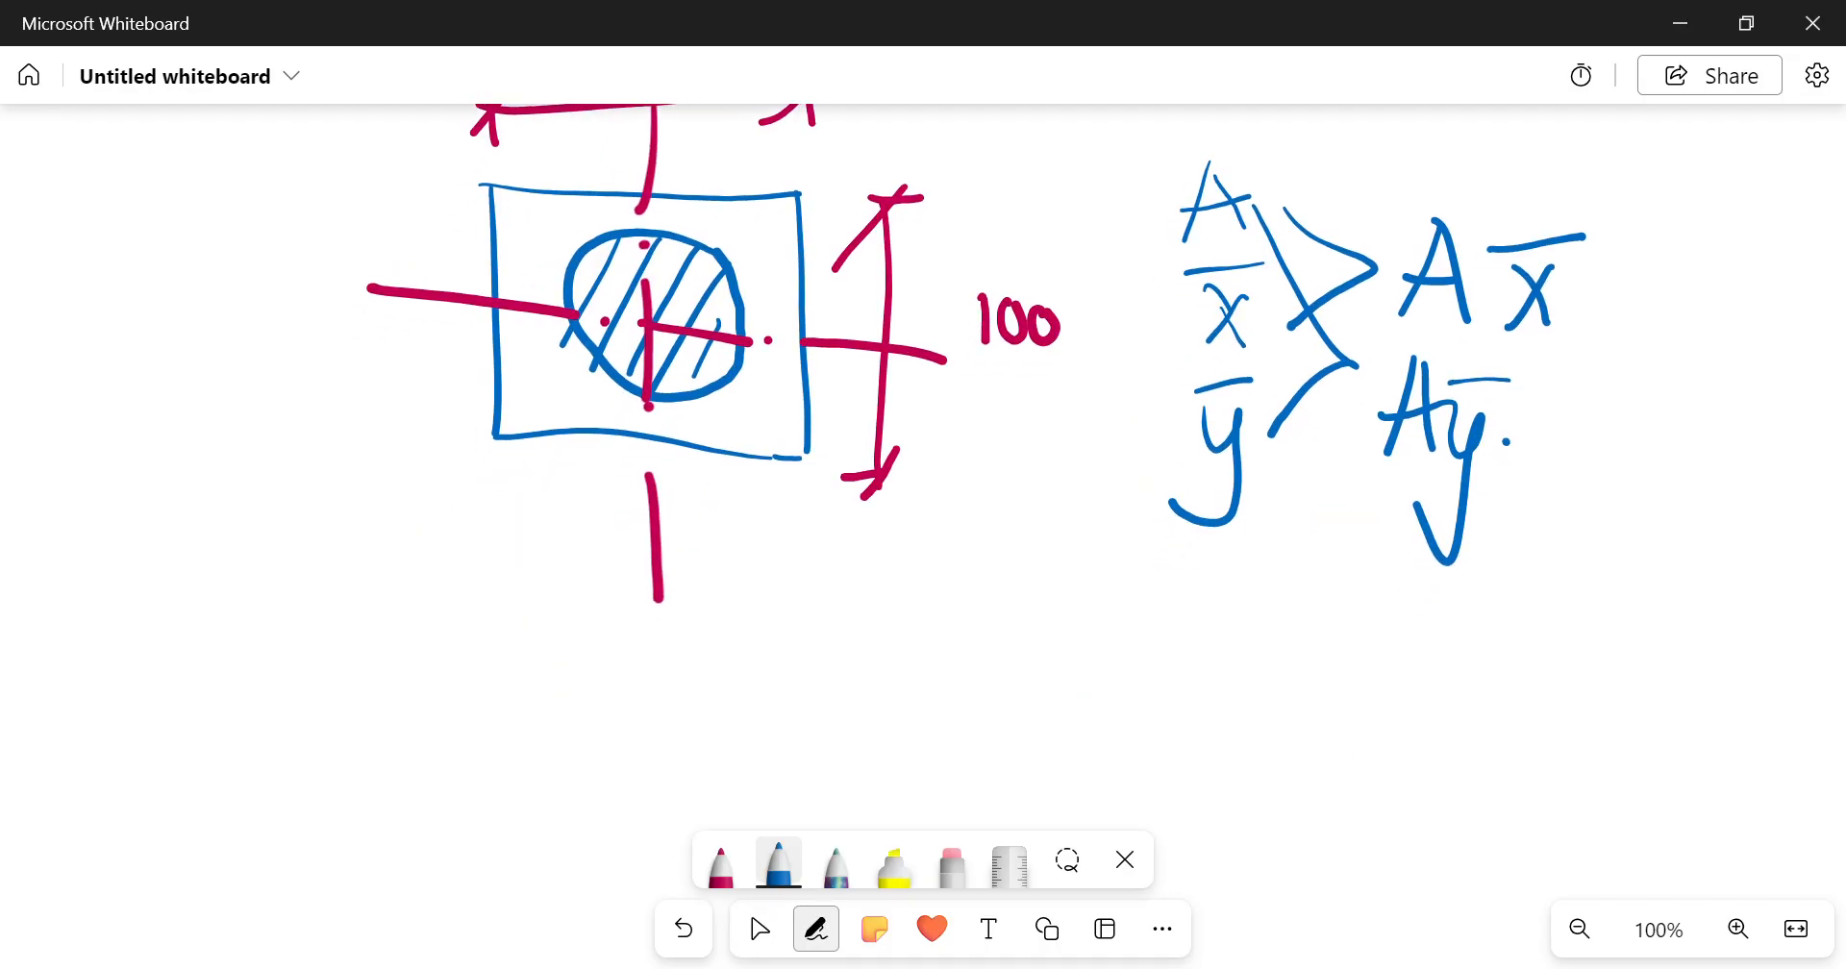
{"action": "left_click", "coordinate": [759, 928]}
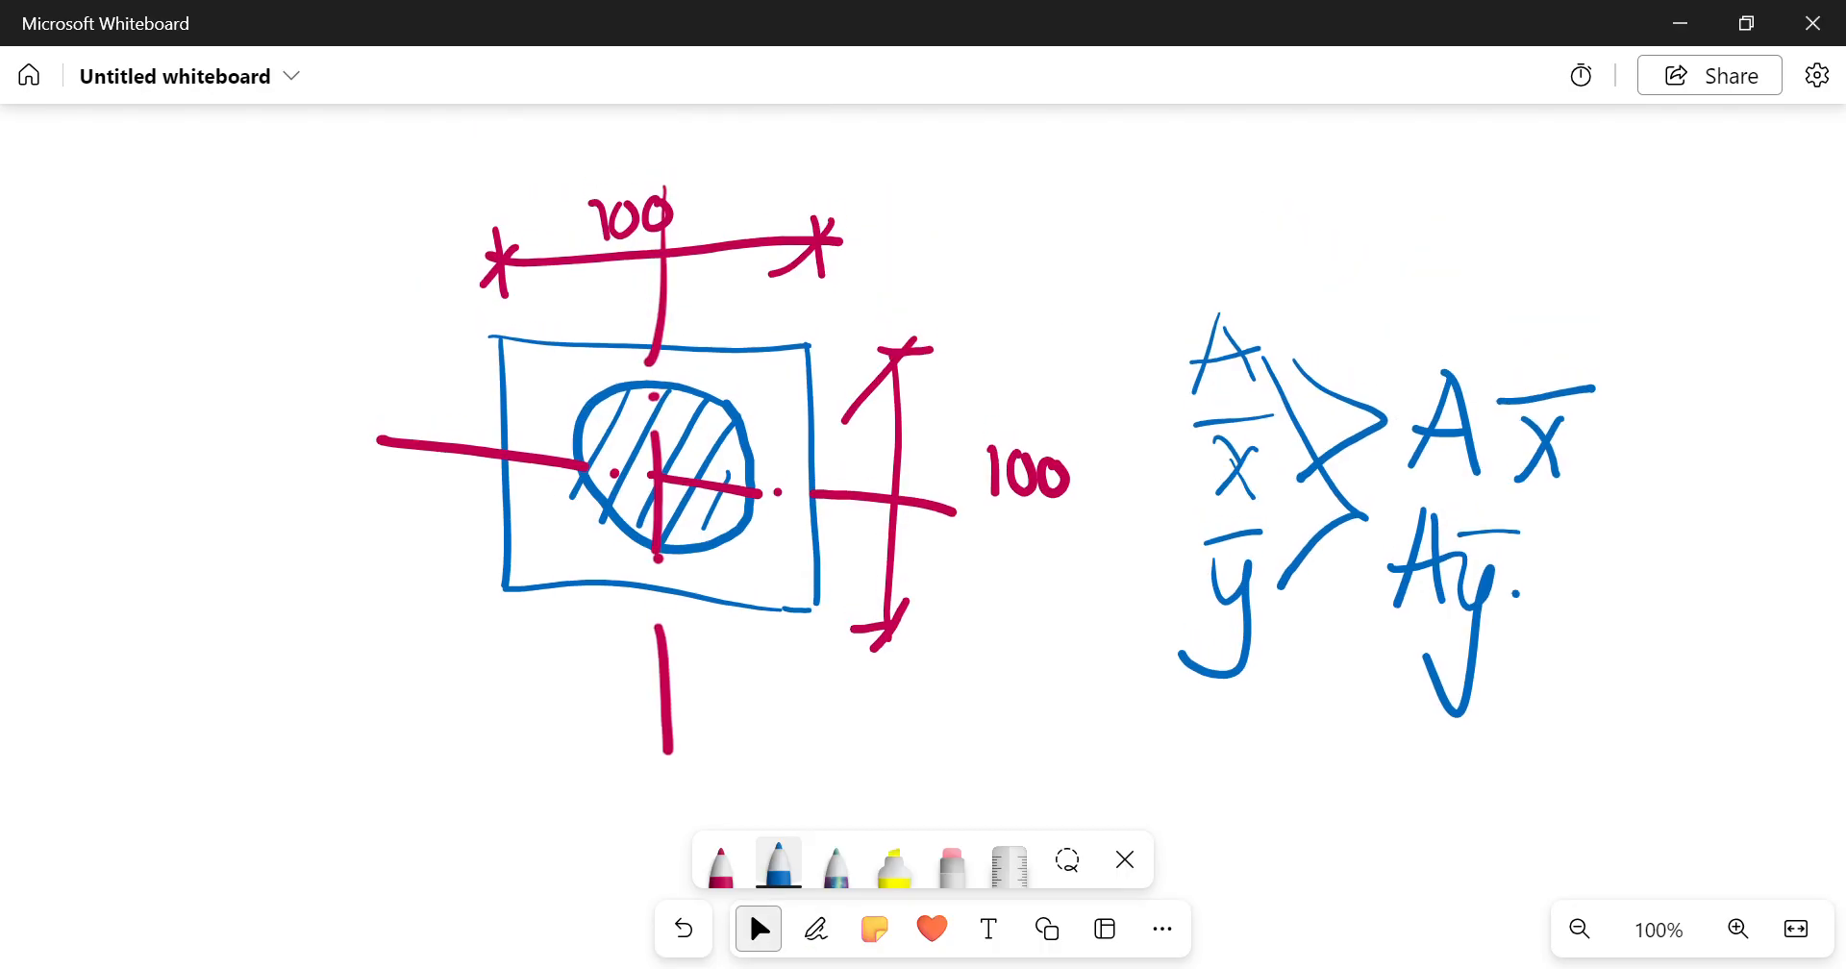
{"action": "scroll", "scroll_direction": "down", "scroll_amount": 3}
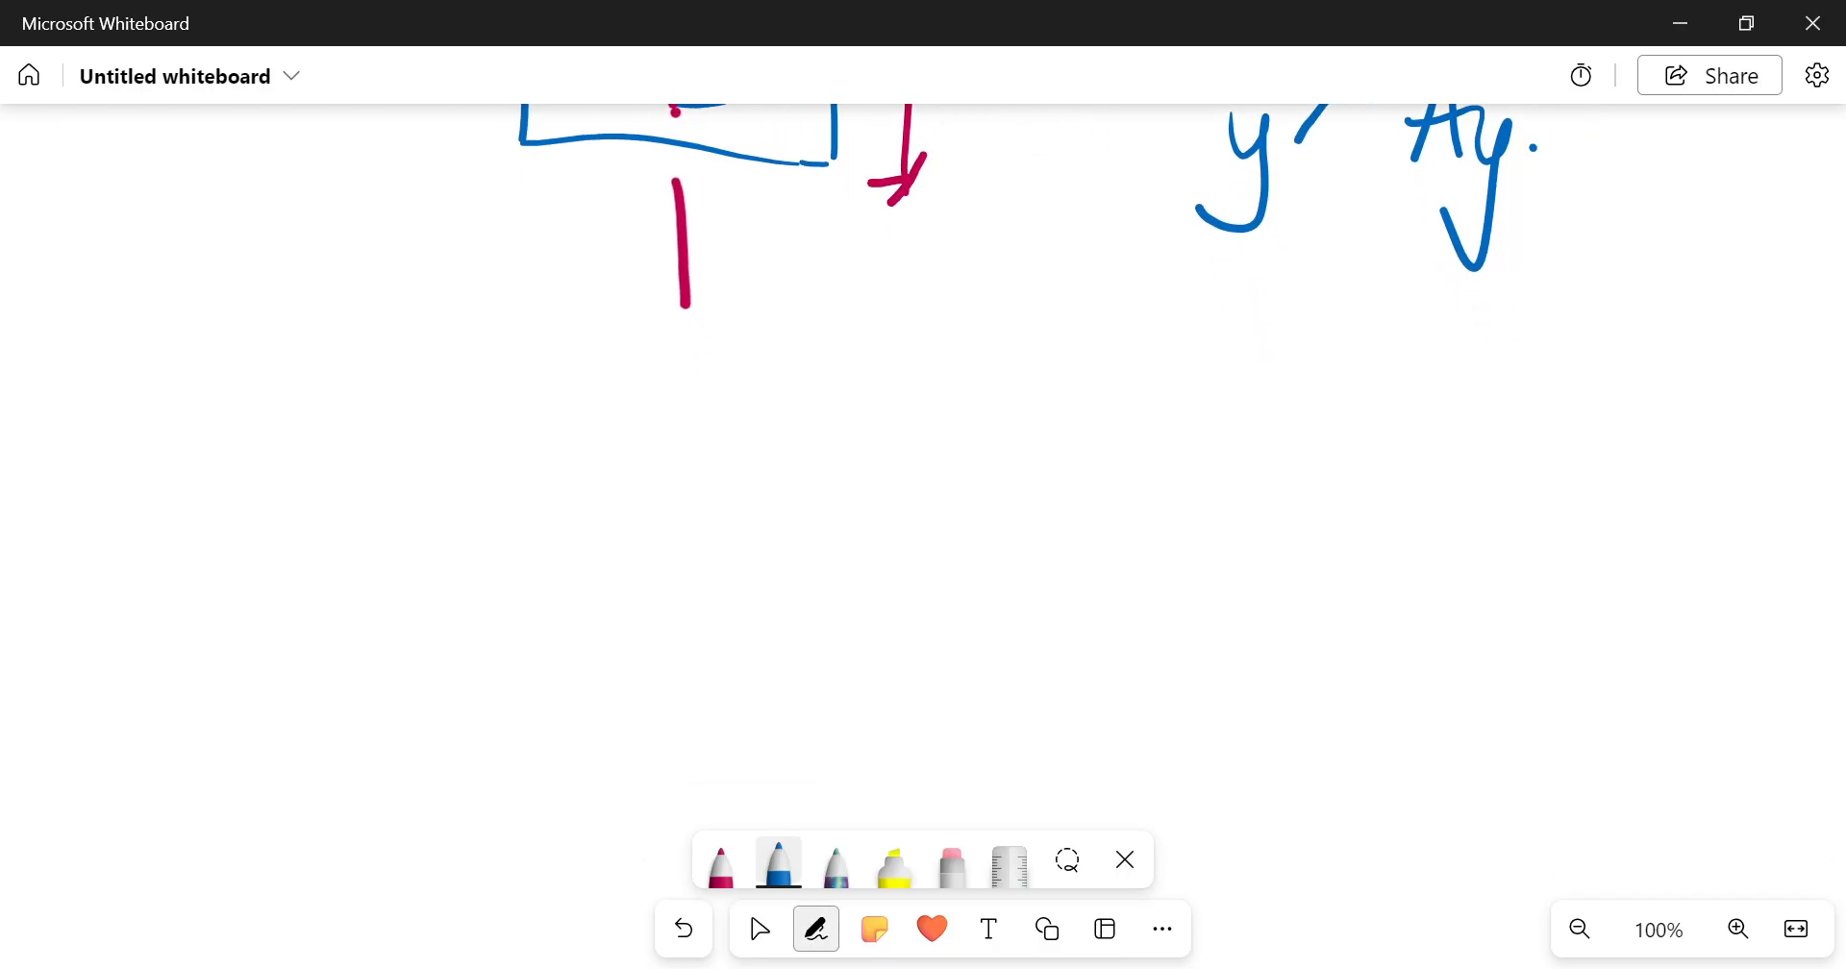
Step: Write headings A, x, Ax, y, Ay with dividers and underline, and mark the circle's radius
{"action": "left_click_drag", "start_coordinate": [259, 353], "coordinate": [236, 441]}
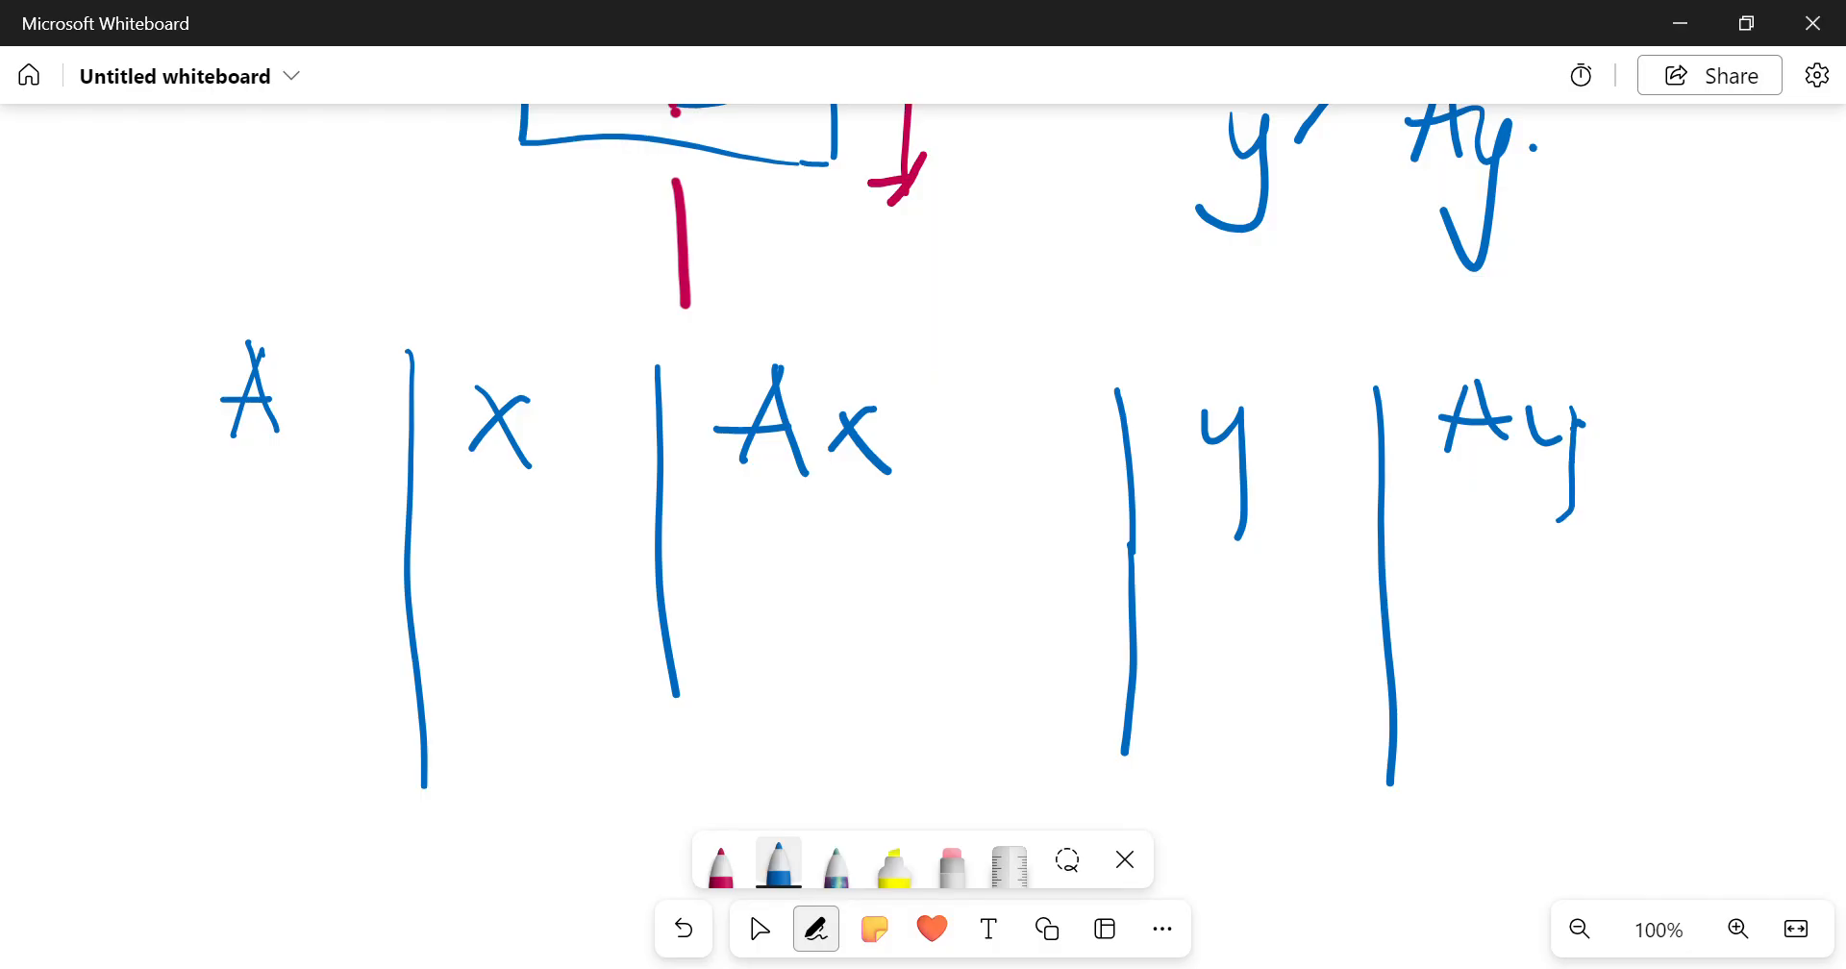
{"action": "left_click_drag", "start_coordinate": [47, 455], "coordinate": [1377, 542]}
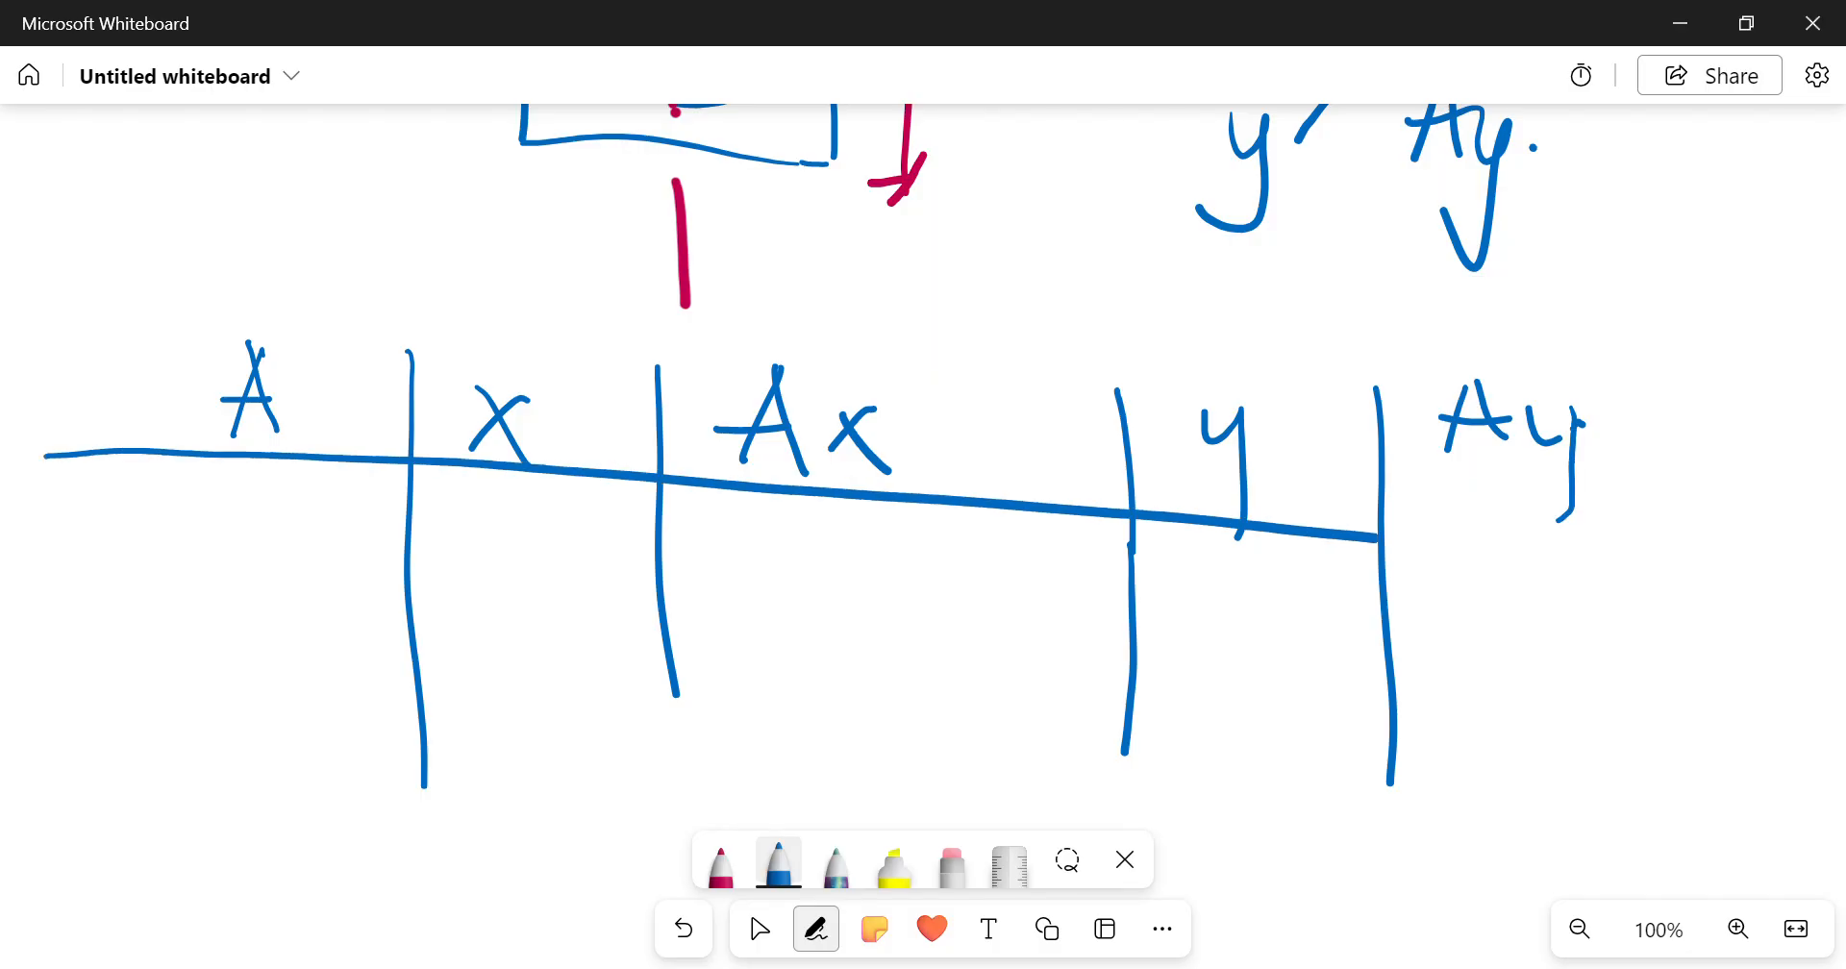
{"action": "left_click_drag", "start_coordinate": [1389, 536], "coordinate": [1813, 560]}
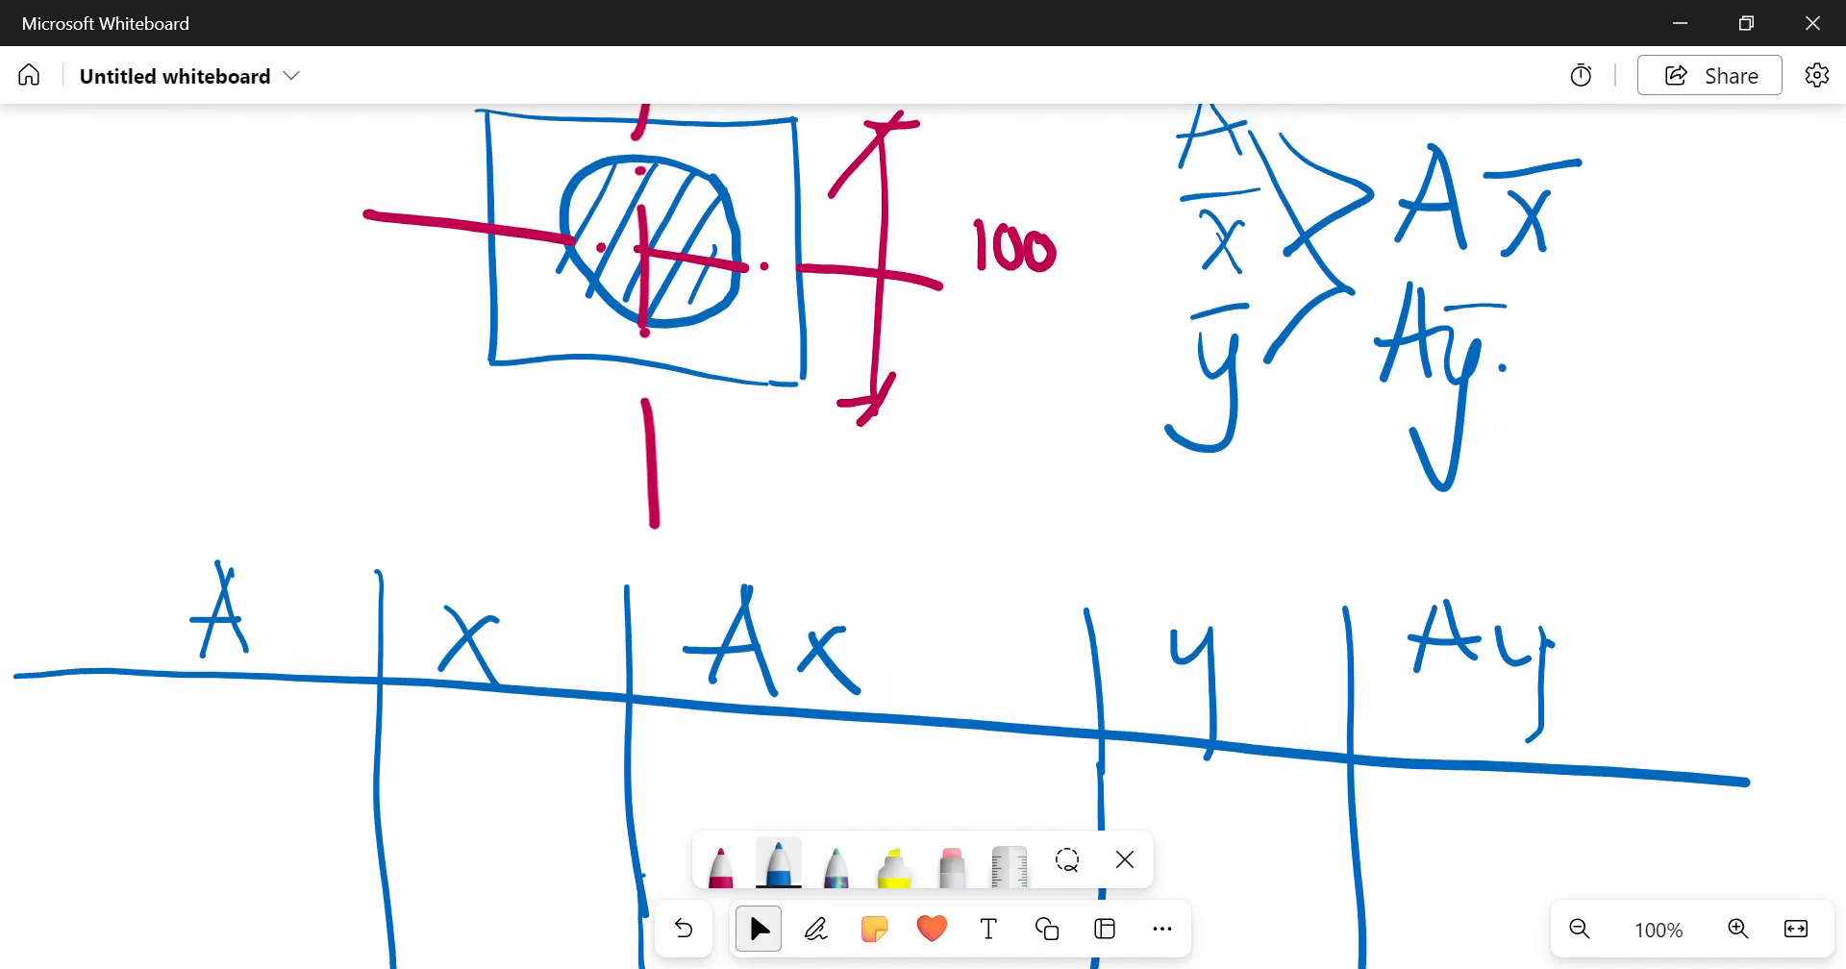
{"action": "left_click", "coordinate": [814, 929]}
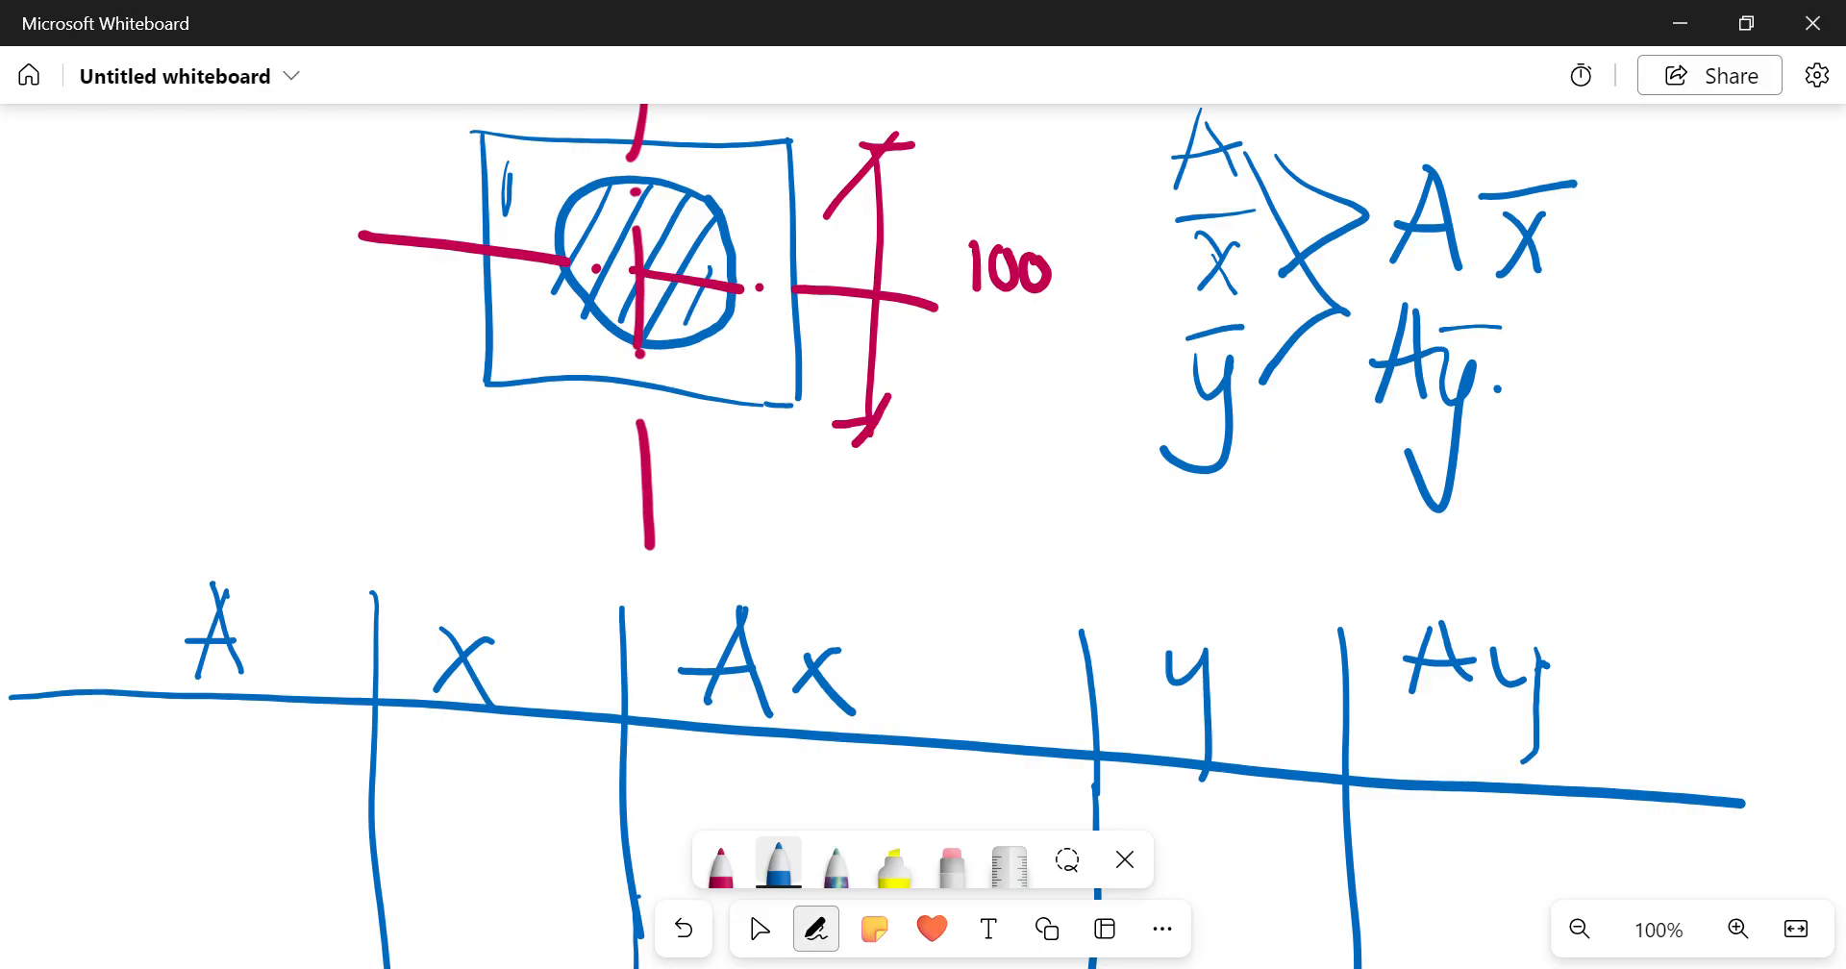
{"action": "left_click_drag", "start_coordinate": [659, 235], "coordinate": [701, 265]}
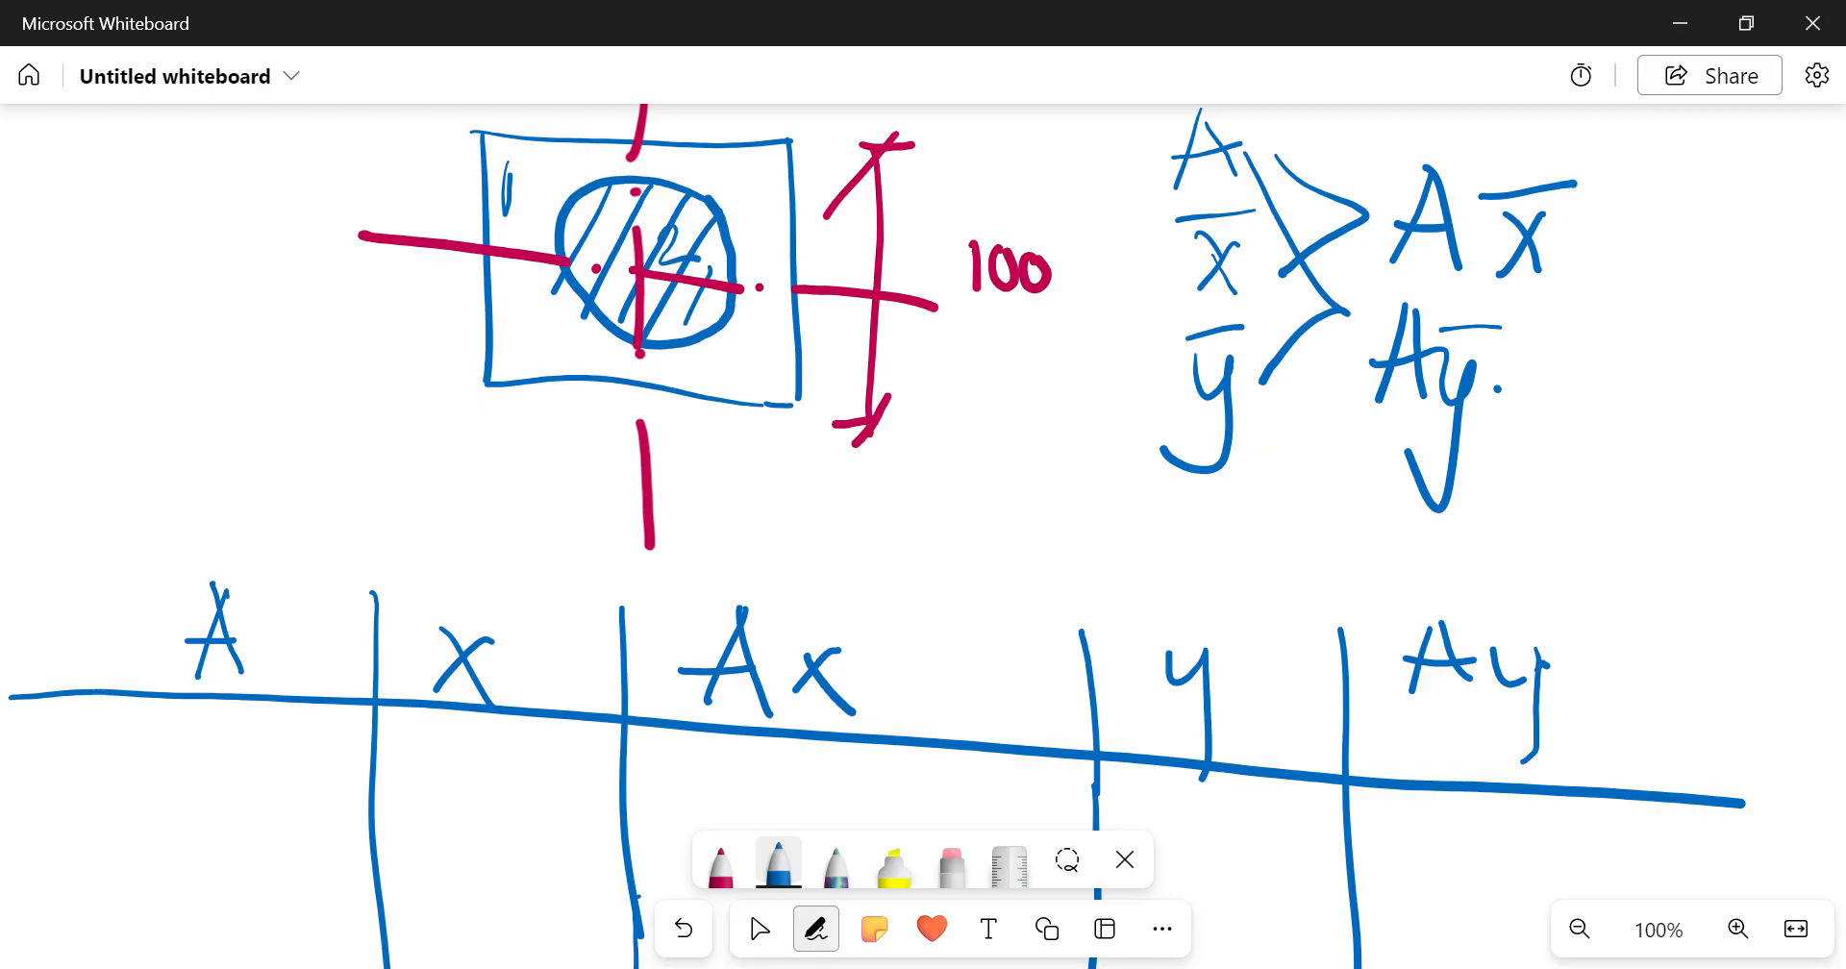
{"action": "left_click_drag", "start_coordinate": [777, 194], "coordinate": [771, 353]}
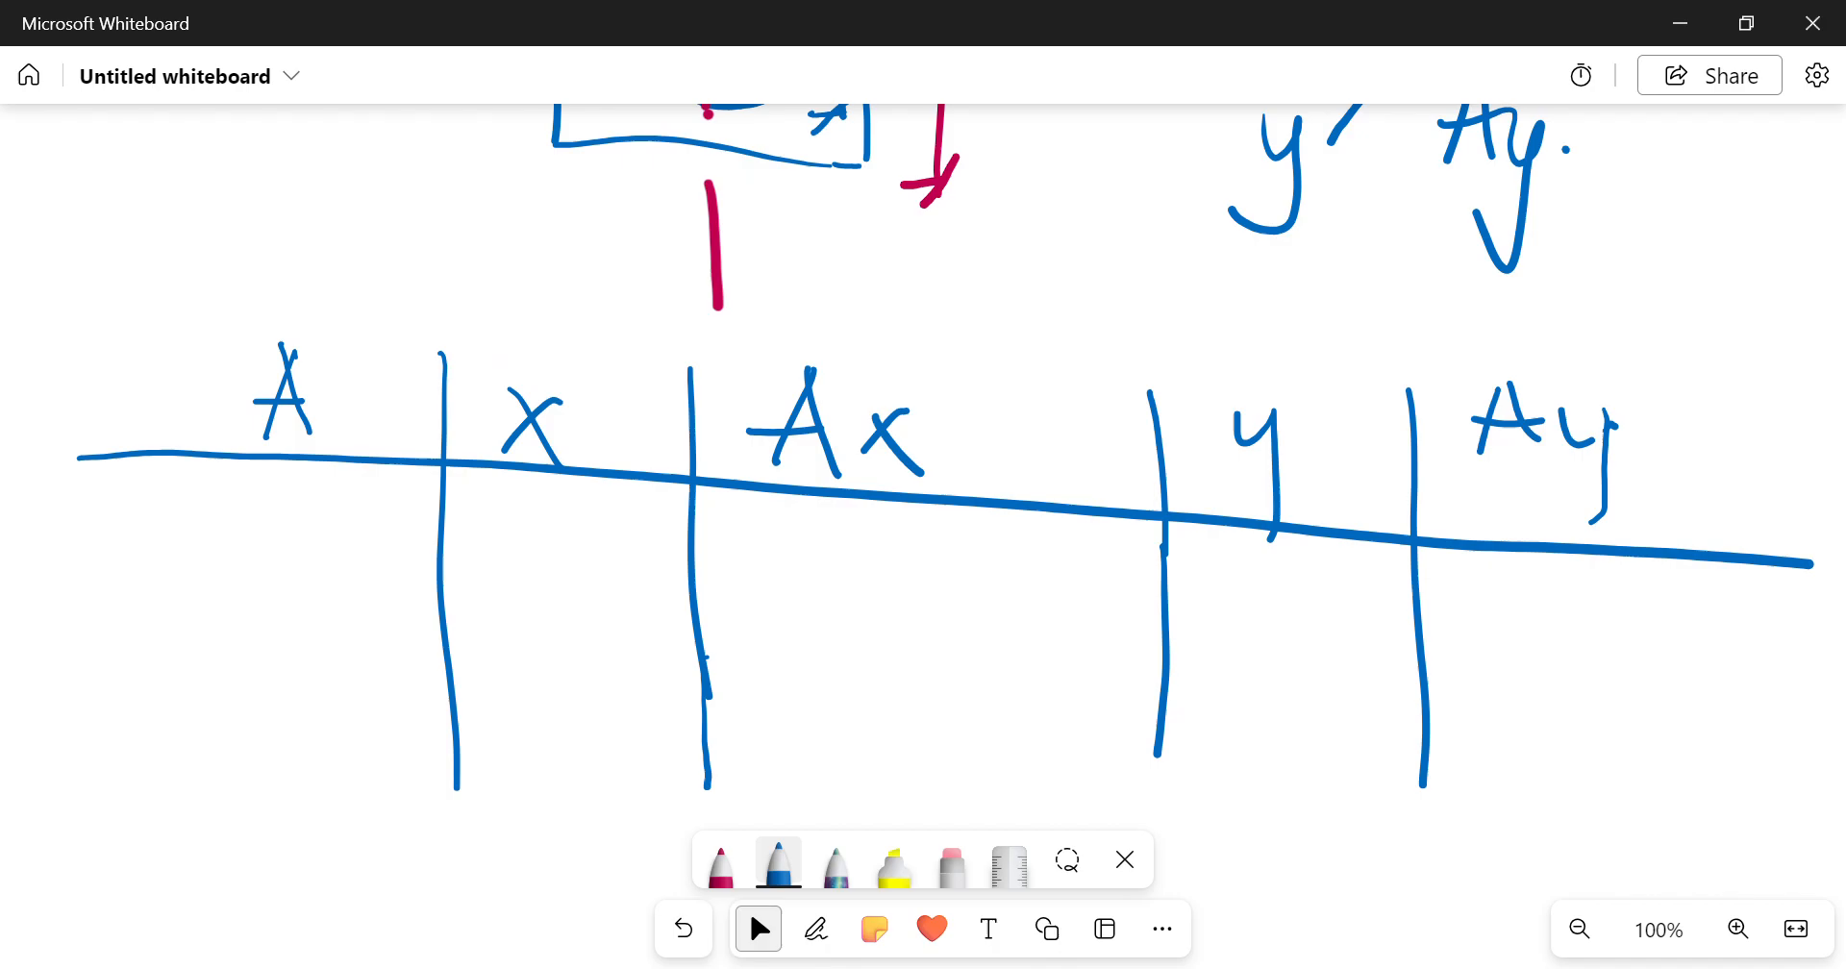
{"action": "left_click", "coordinate": [815, 929]}
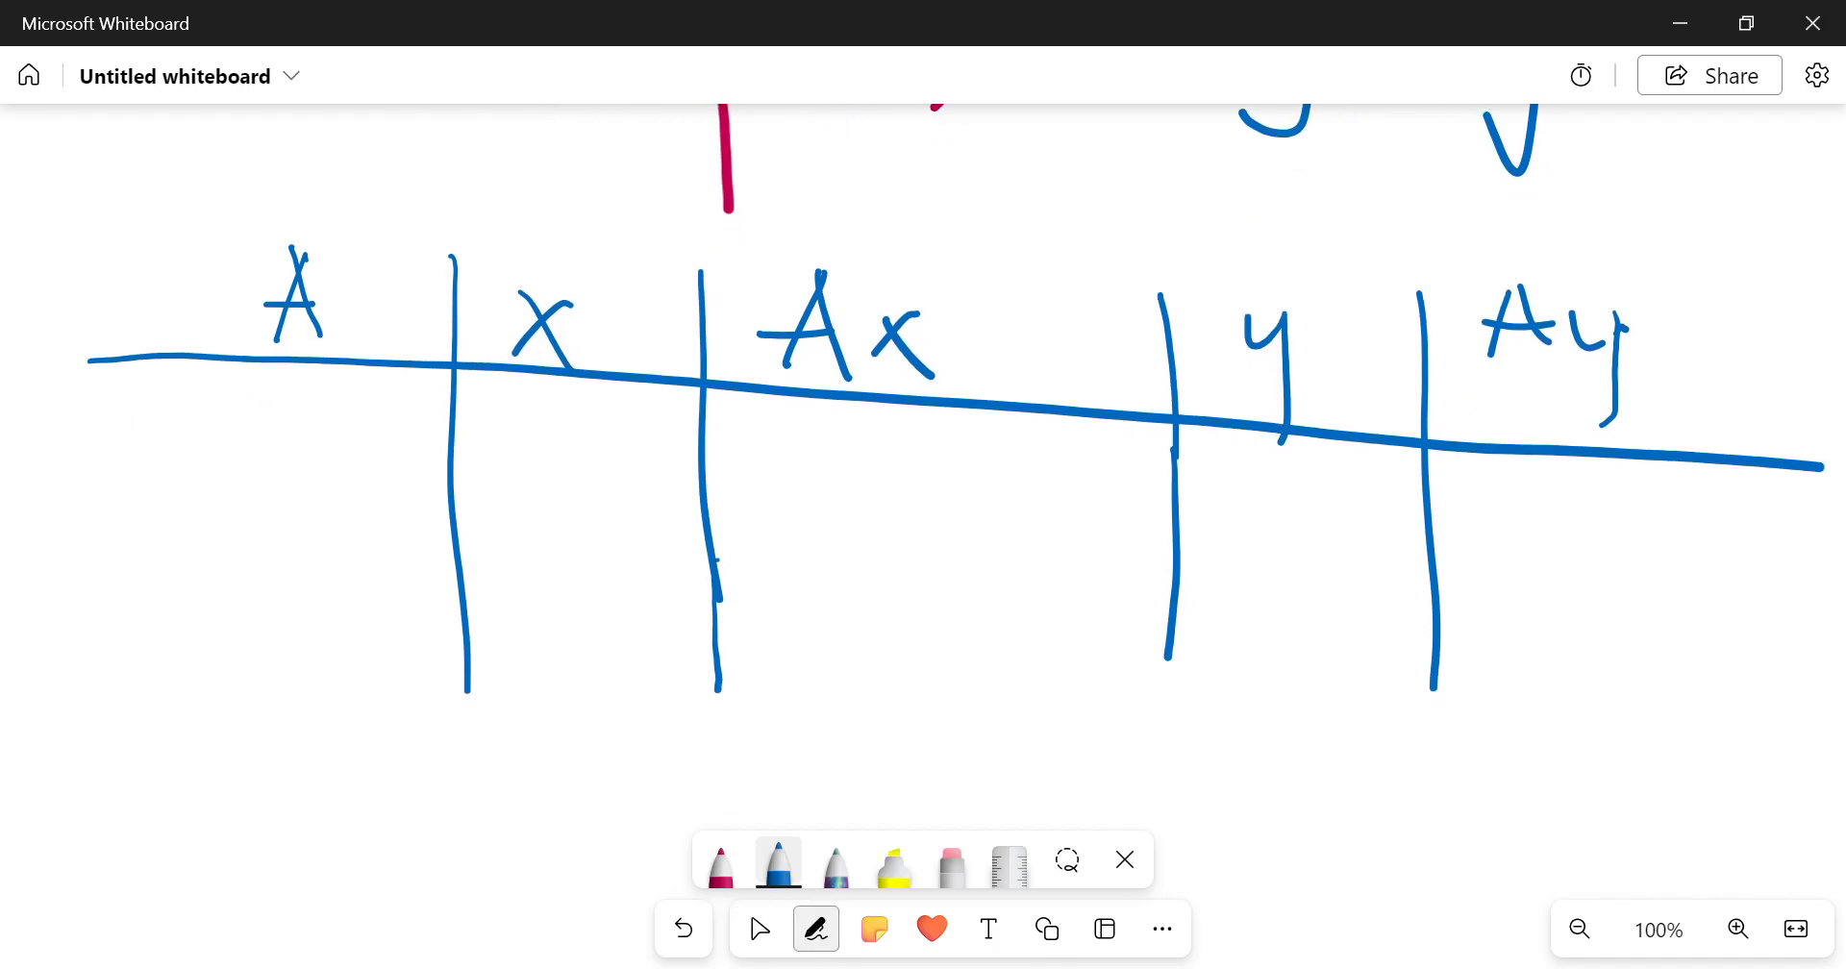
Step: Write row 1's area 100x100 = 10 000 and add a labelled row 2
{"action": "left_click_drag", "start_coordinate": [30, 400], "coordinate": [142, 454]}
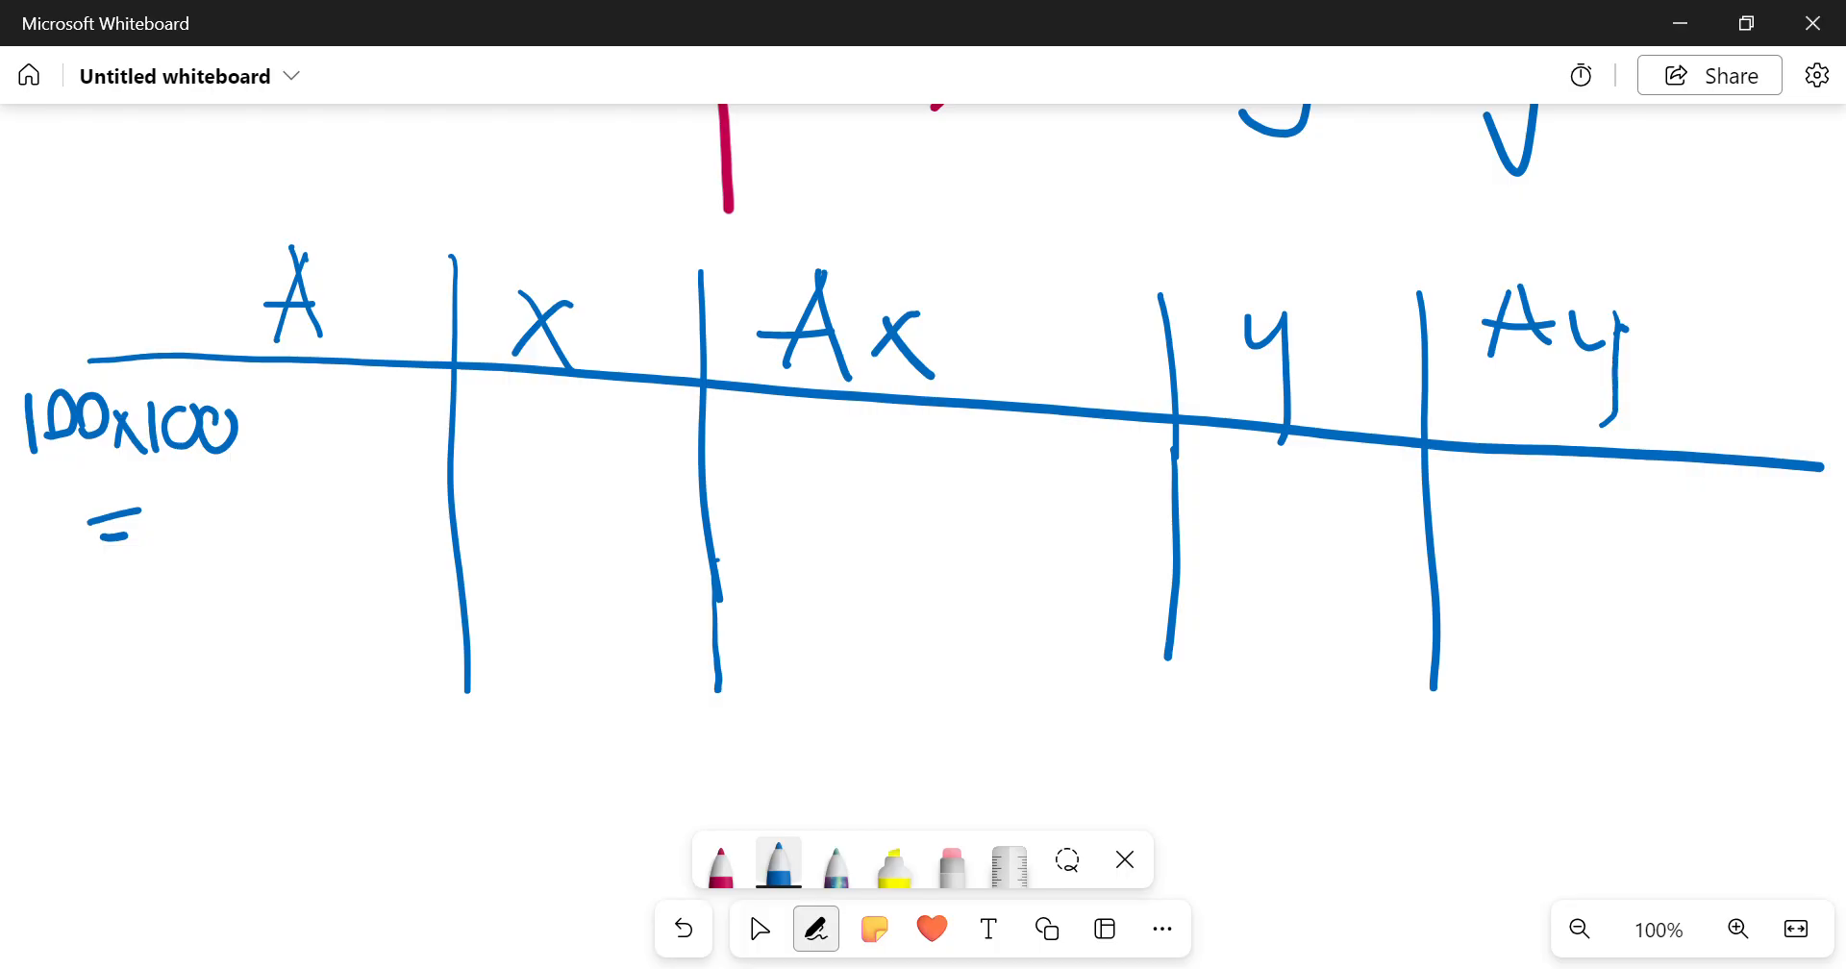
{"action": "left_click_drag", "start_coordinate": [153, 519], "coordinate": [212, 524]}
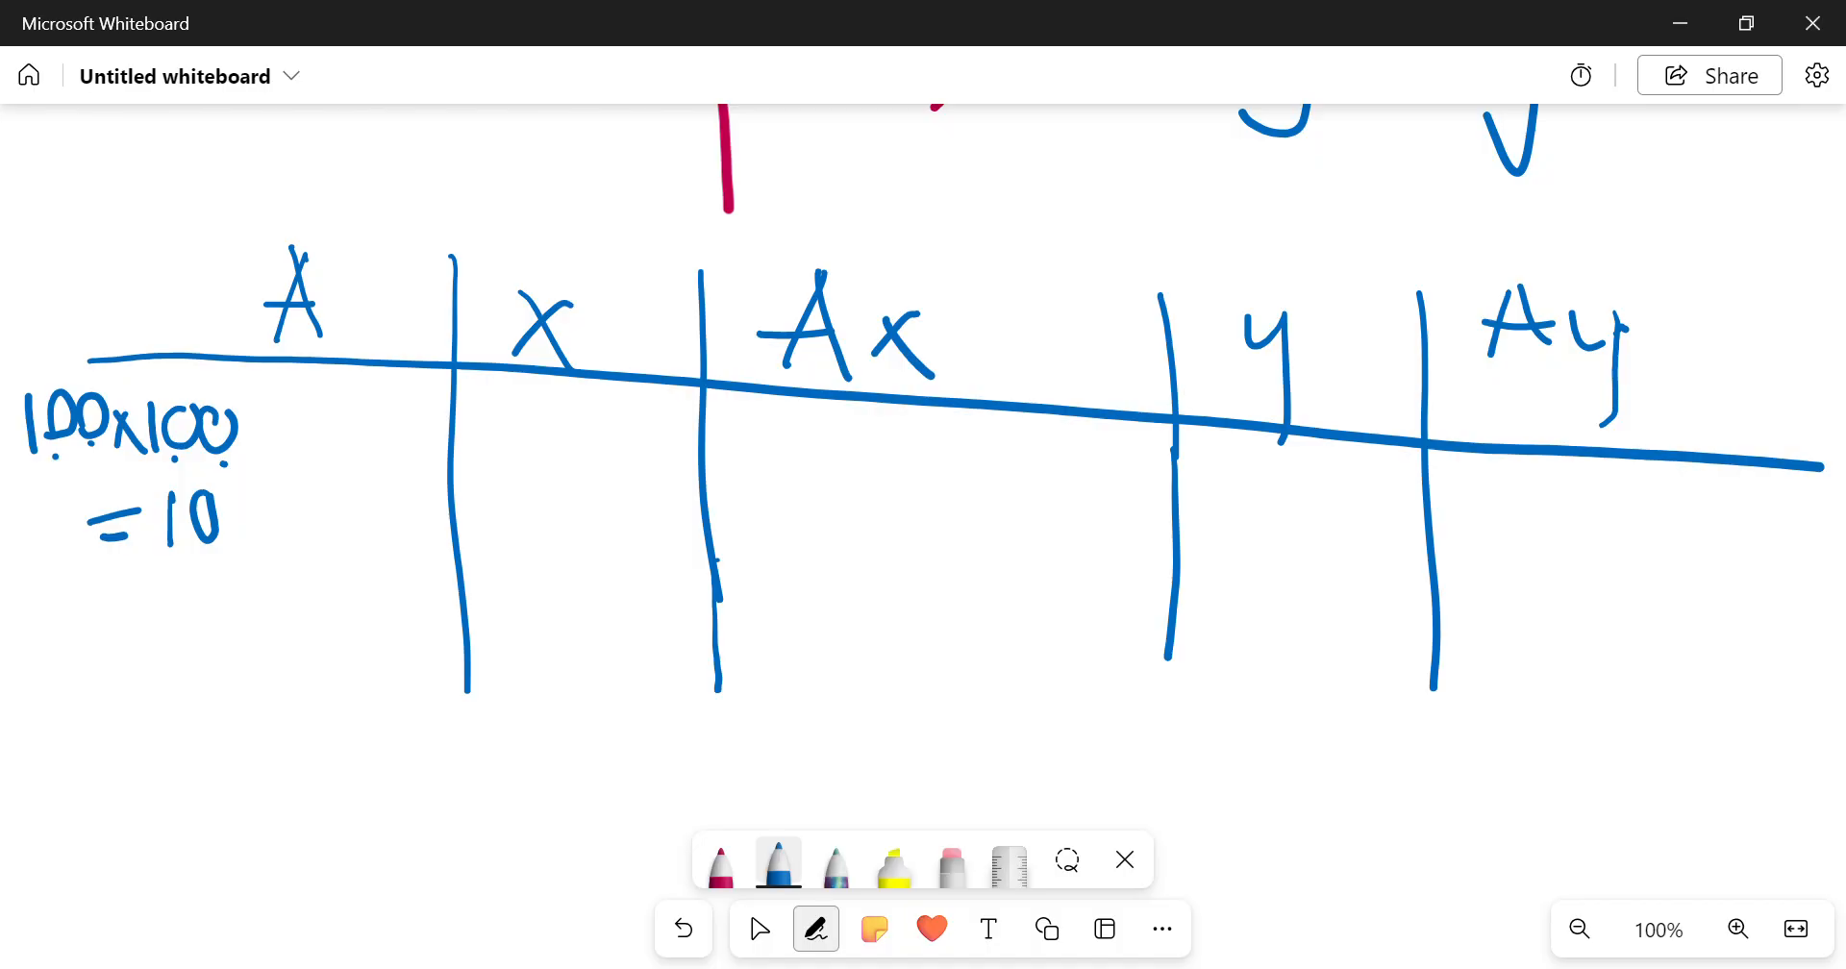
{"action": "left_click_drag", "start_coordinate": [247, 518], "coordinate": [376, 518]}
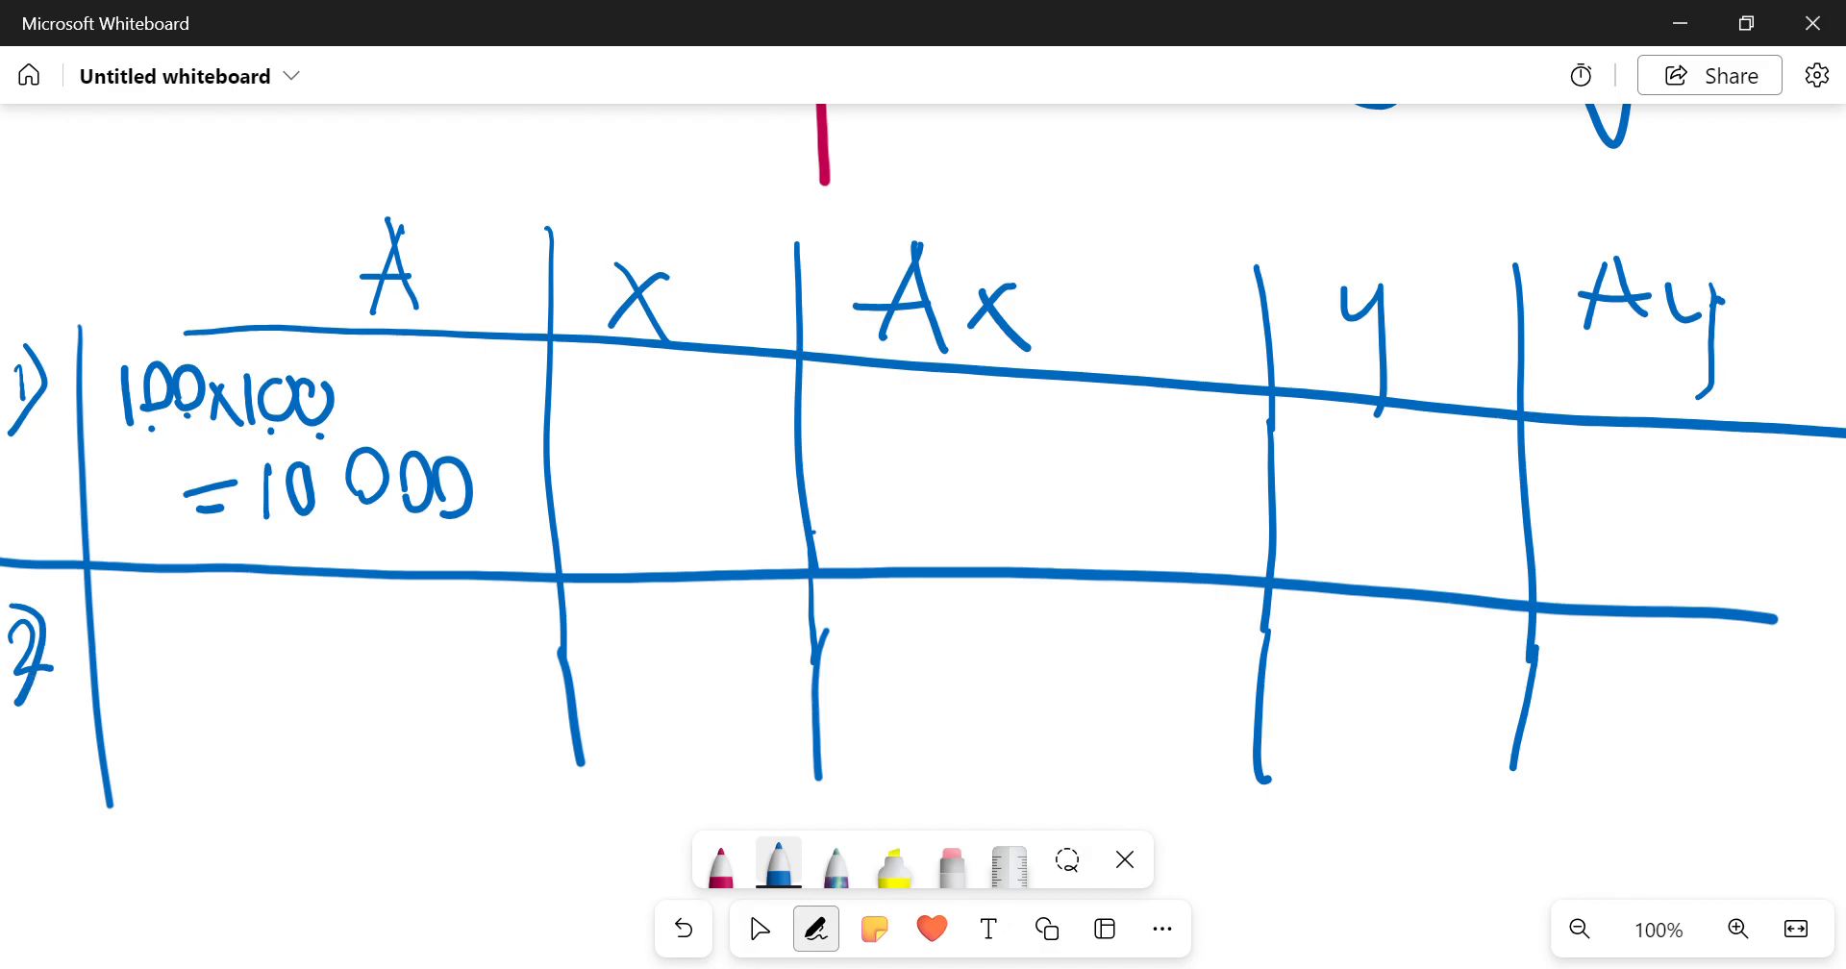
Step: Write the hole's area −πr² = −1963,4 in row 2's A column
{"action": "left_click_drag", "start_coordinate": [106, 646], "coordinate": [124, 646]}
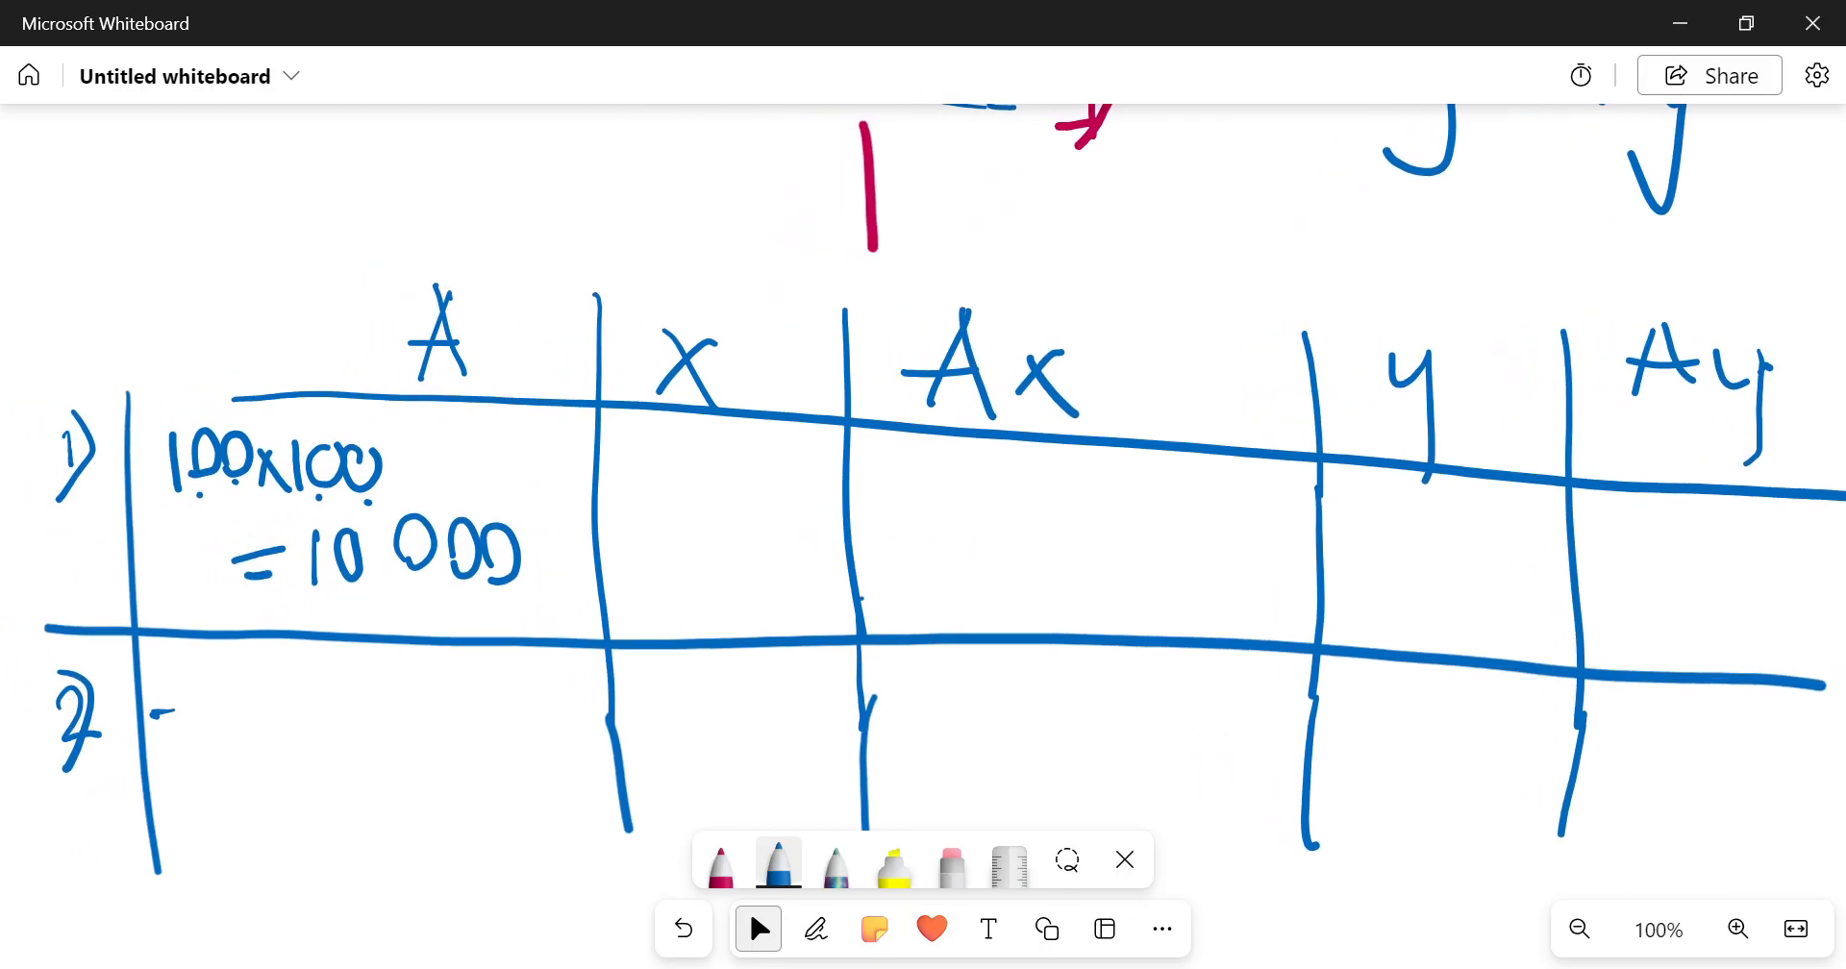
{"action": "left_click", "coordinate": [815, 929]}
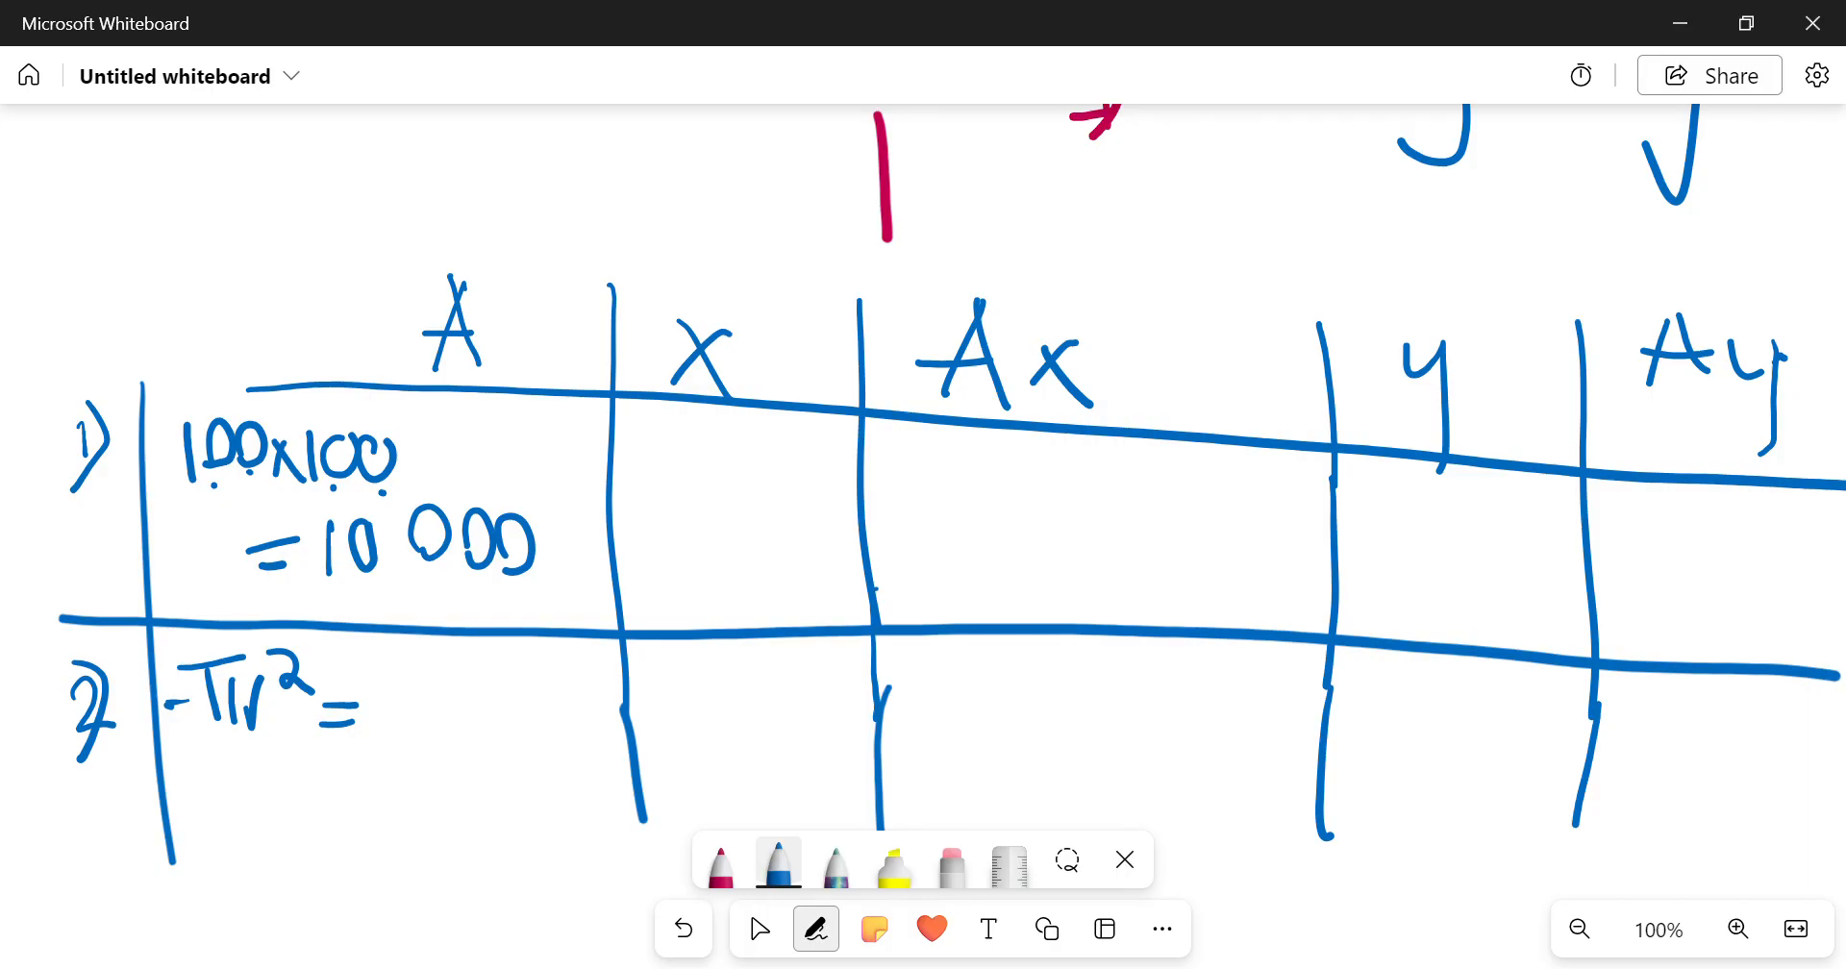
{"action": "left_click_drag", "start_coordinate": [211, 801], "coordinate": [312, 807]}
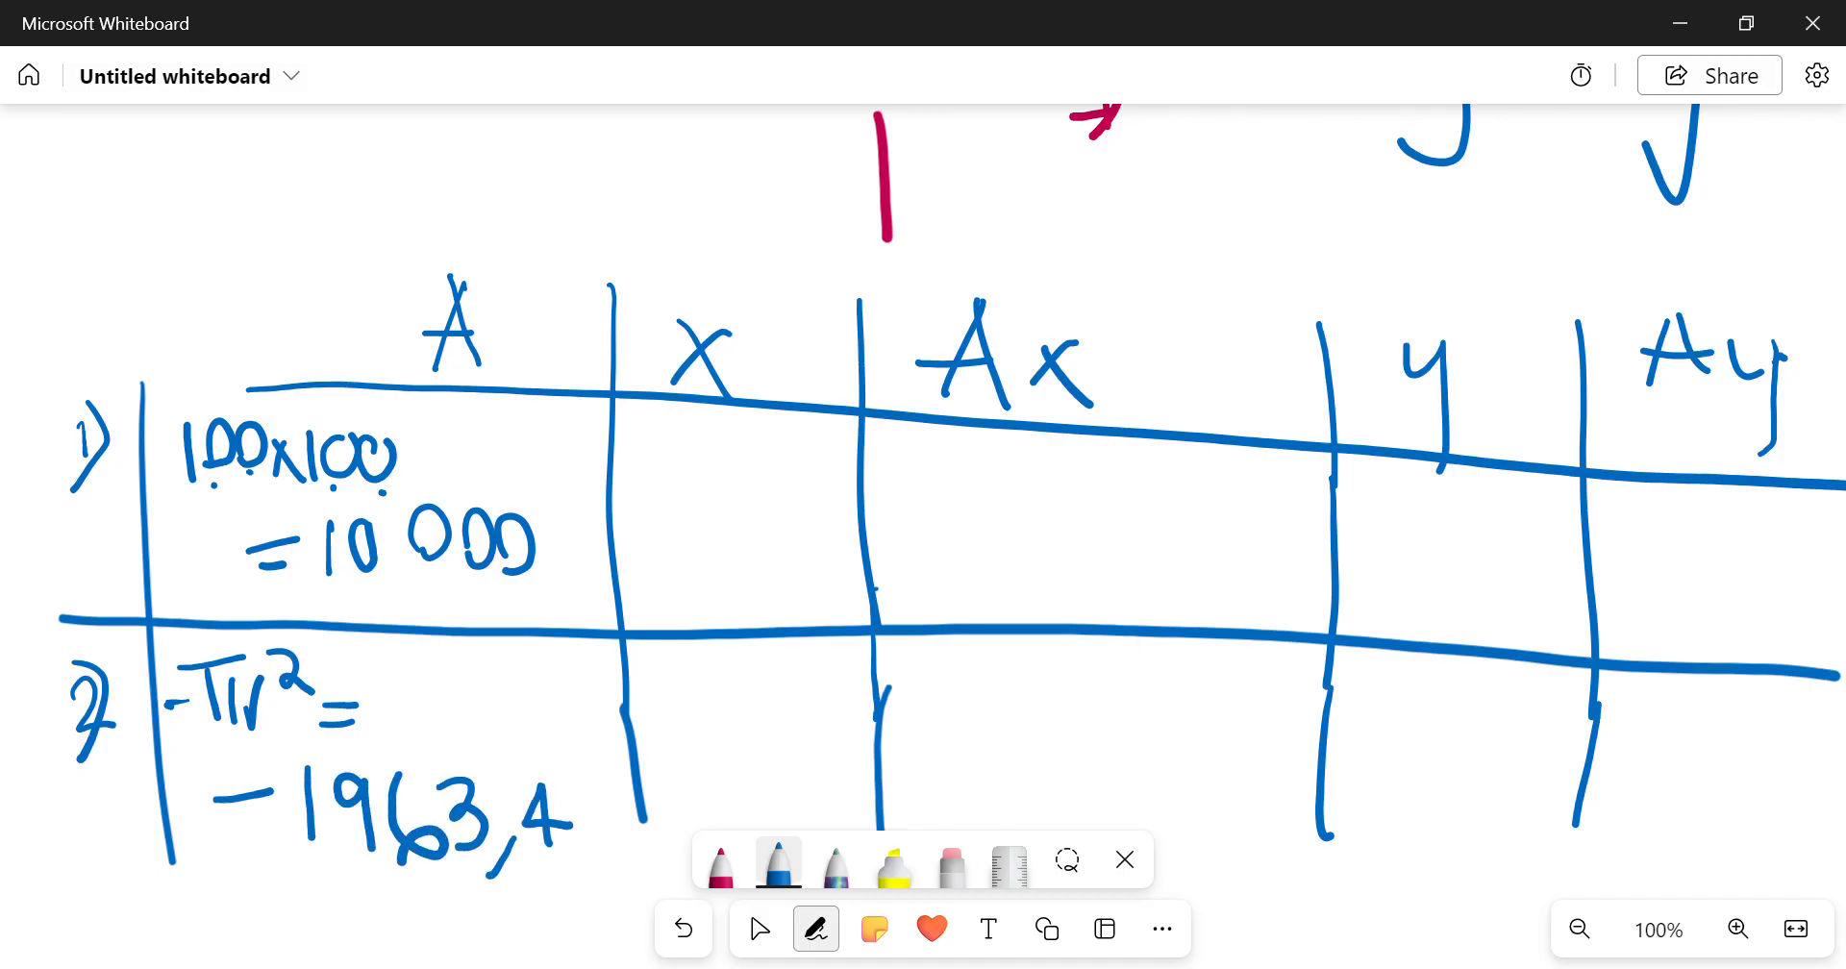
{"action": "left_click_drag", "start_coordinate": [554, 813], "coordinate": [624, 836]}
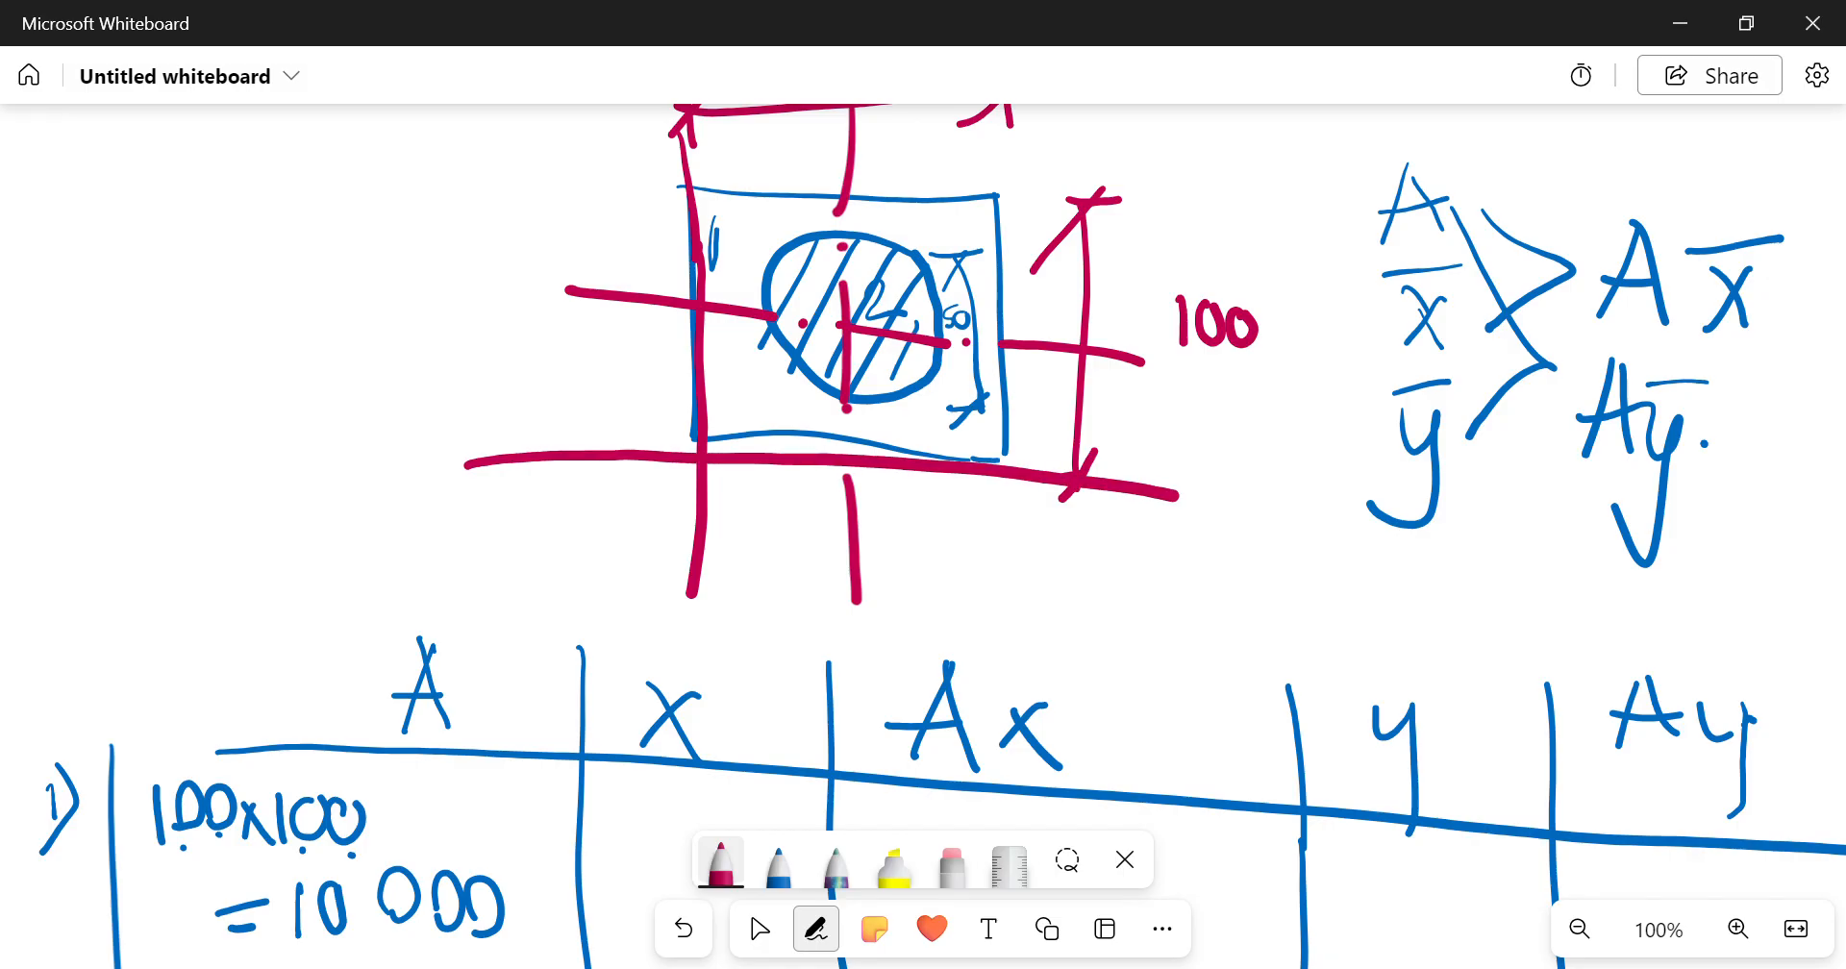
Step: Draw red arrows marking distances from the square's bottom and left reference edges
{"action": "left_click_drag", "start_coordinate": [707, 548], "coordinate": [818, 548]}
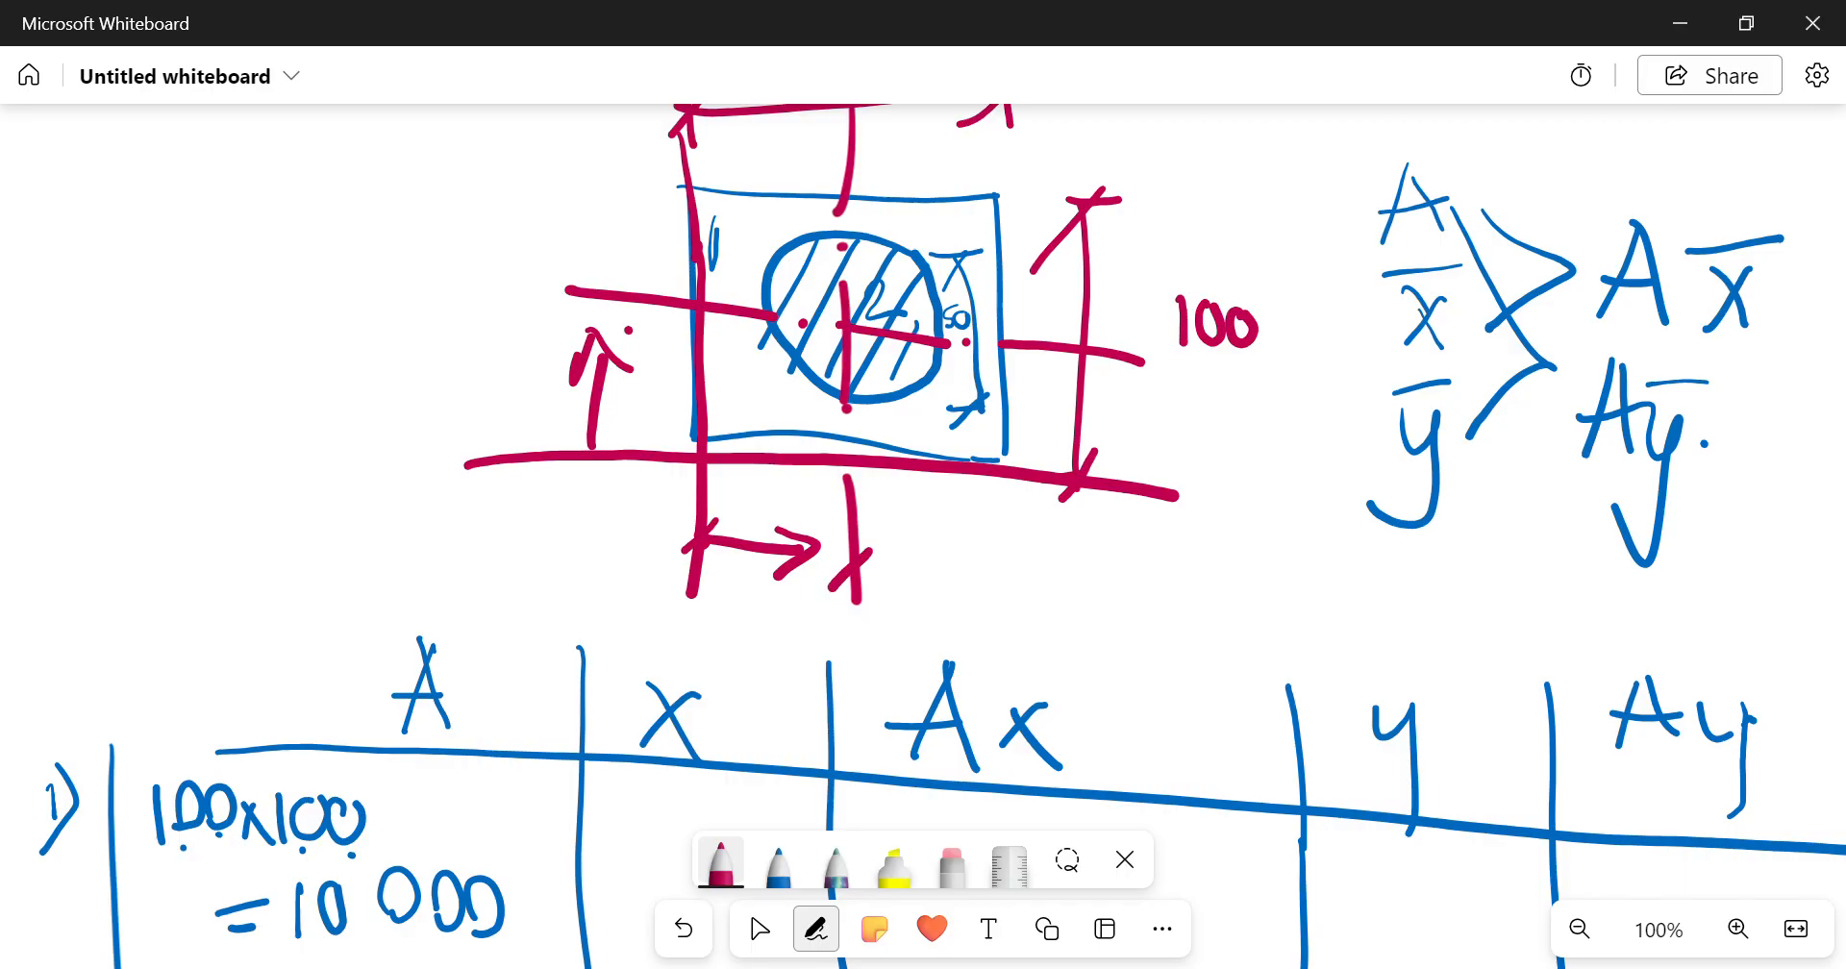
{"action": "scroll", "scroll_direction": "down", "scroll_amount": 3}
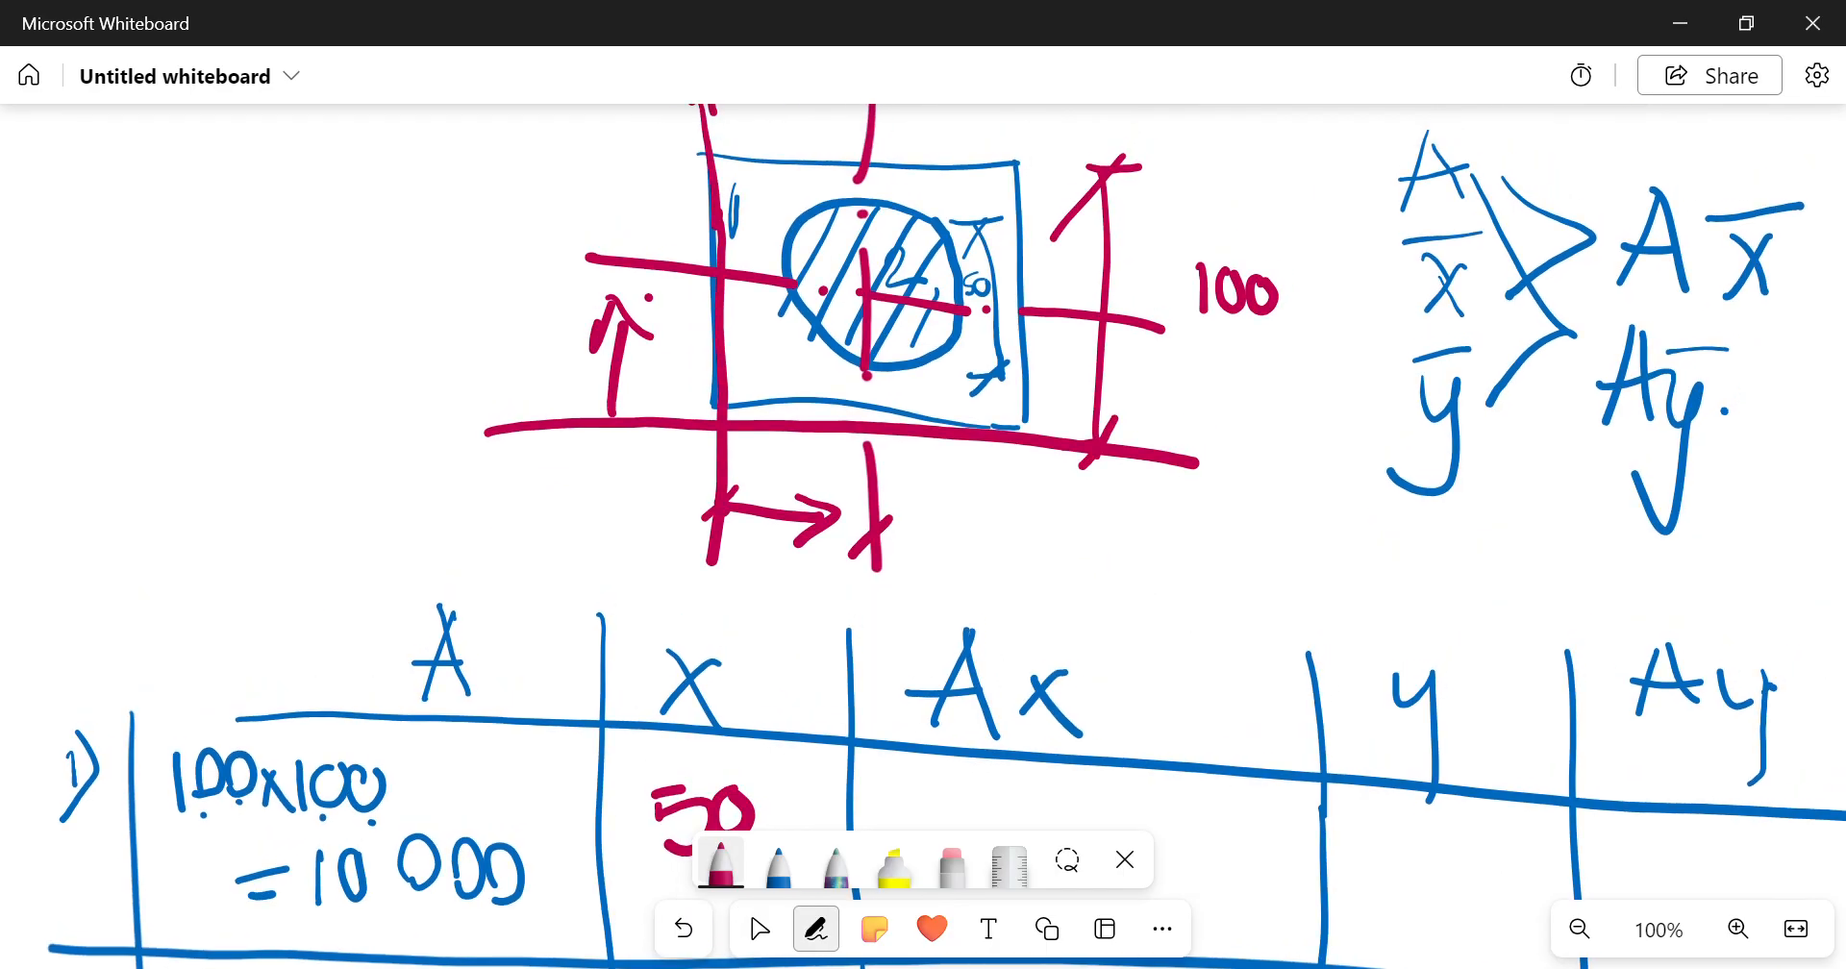
Step: Write x = 50 for the hole and Ax values 500 000 and 98174
{"action": "scroll", "scroll_direction": "down", "scroll_amount": 3}
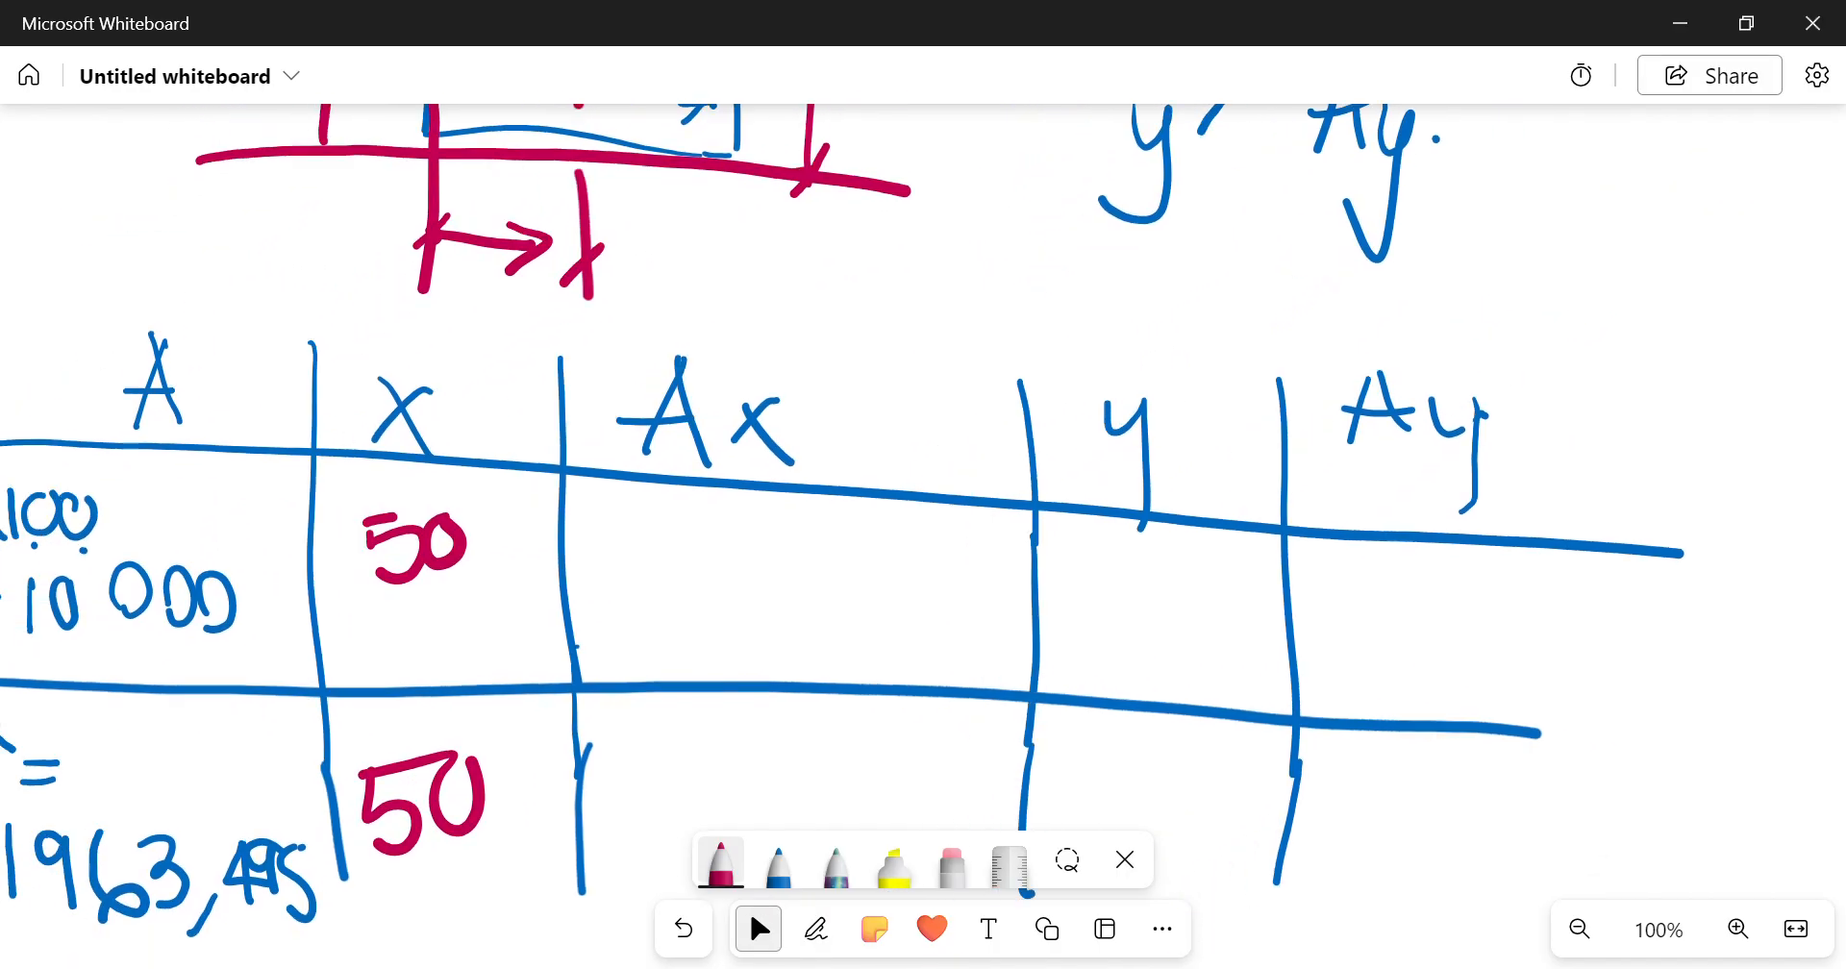
{"action": "left_click", "coordinate": [814, 929]}
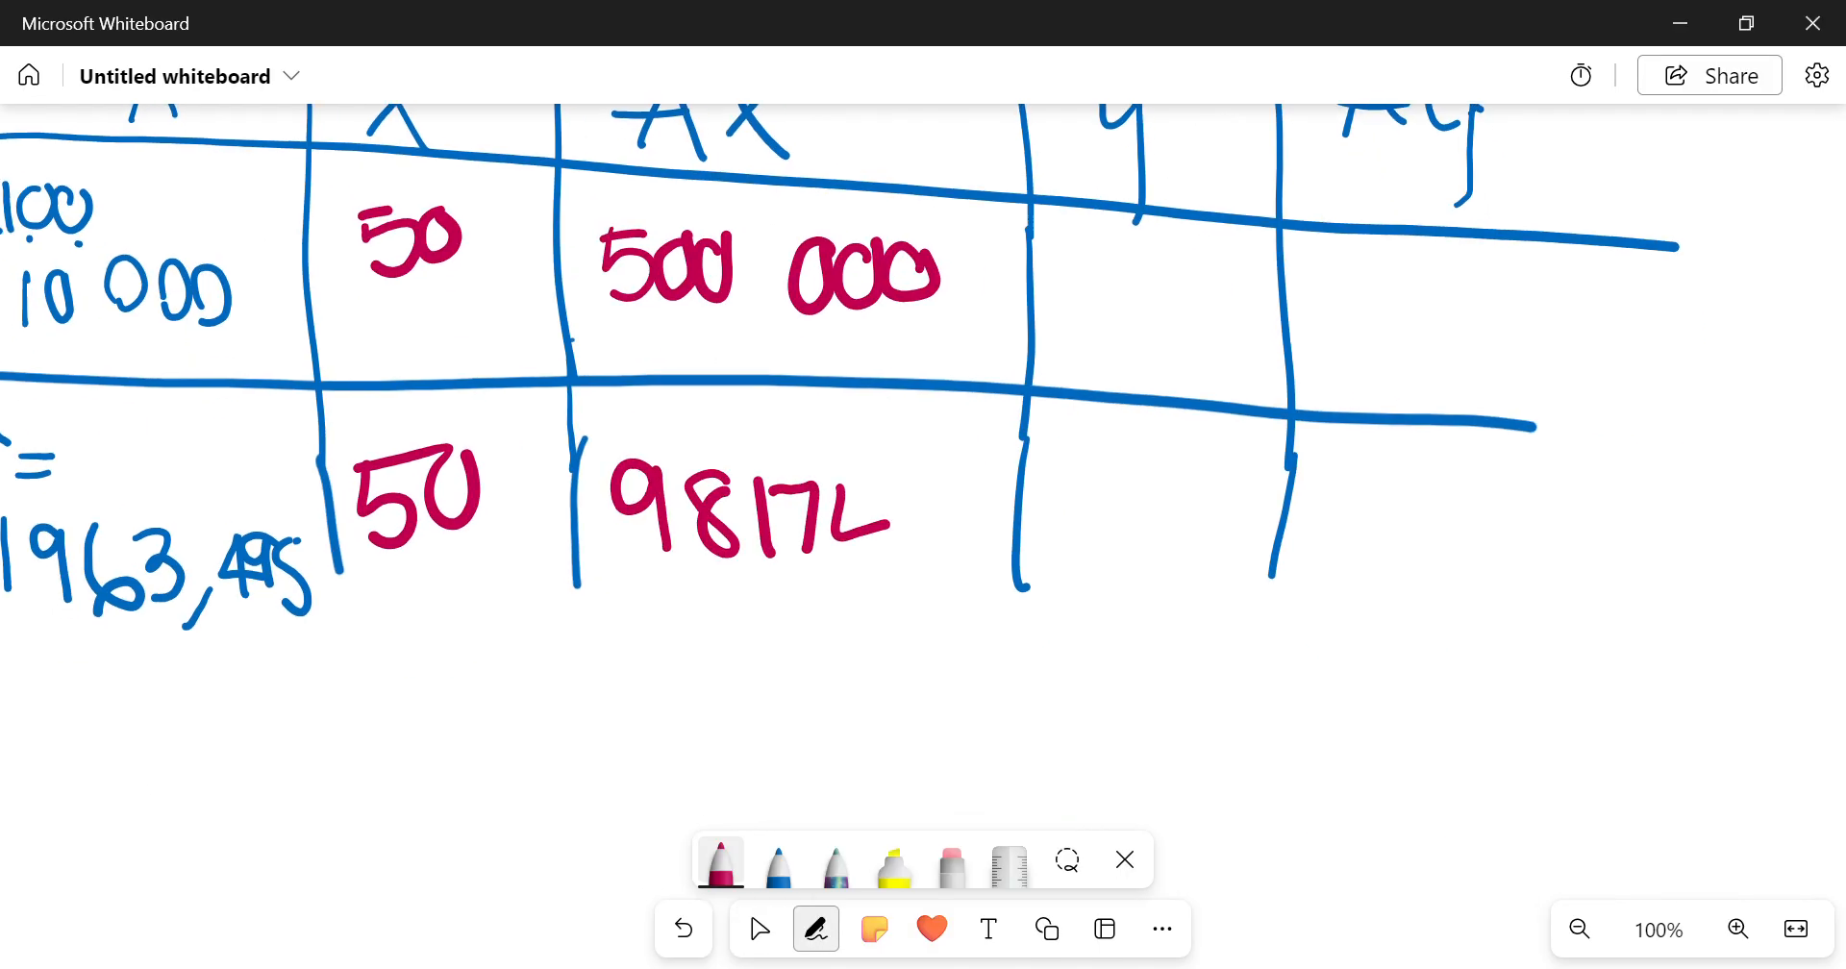
{"action": "left_click_drag", "start_coordinate": [848, 494], "coordinate": [942, 530]}
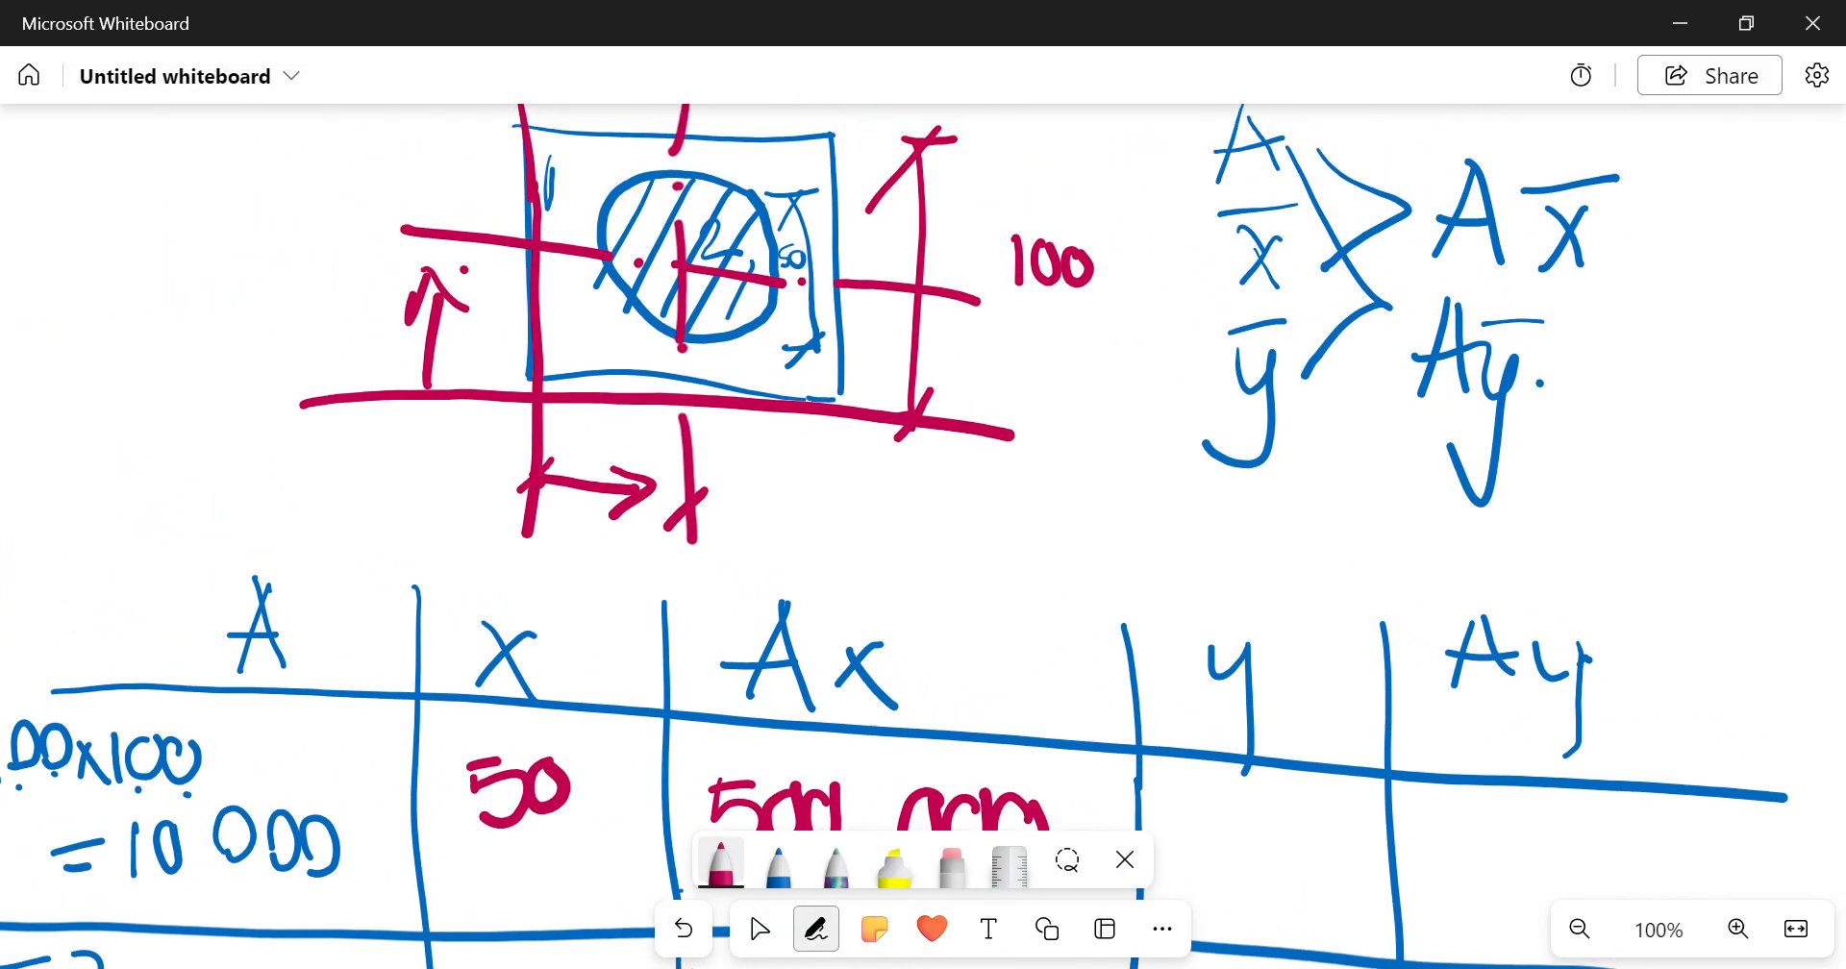
Step: Write y = 50 in both rows and Ay values 500 000 and 98 174.75
{"action": "scroll", "scroll_direction": "down", "scroll_amount": 3}
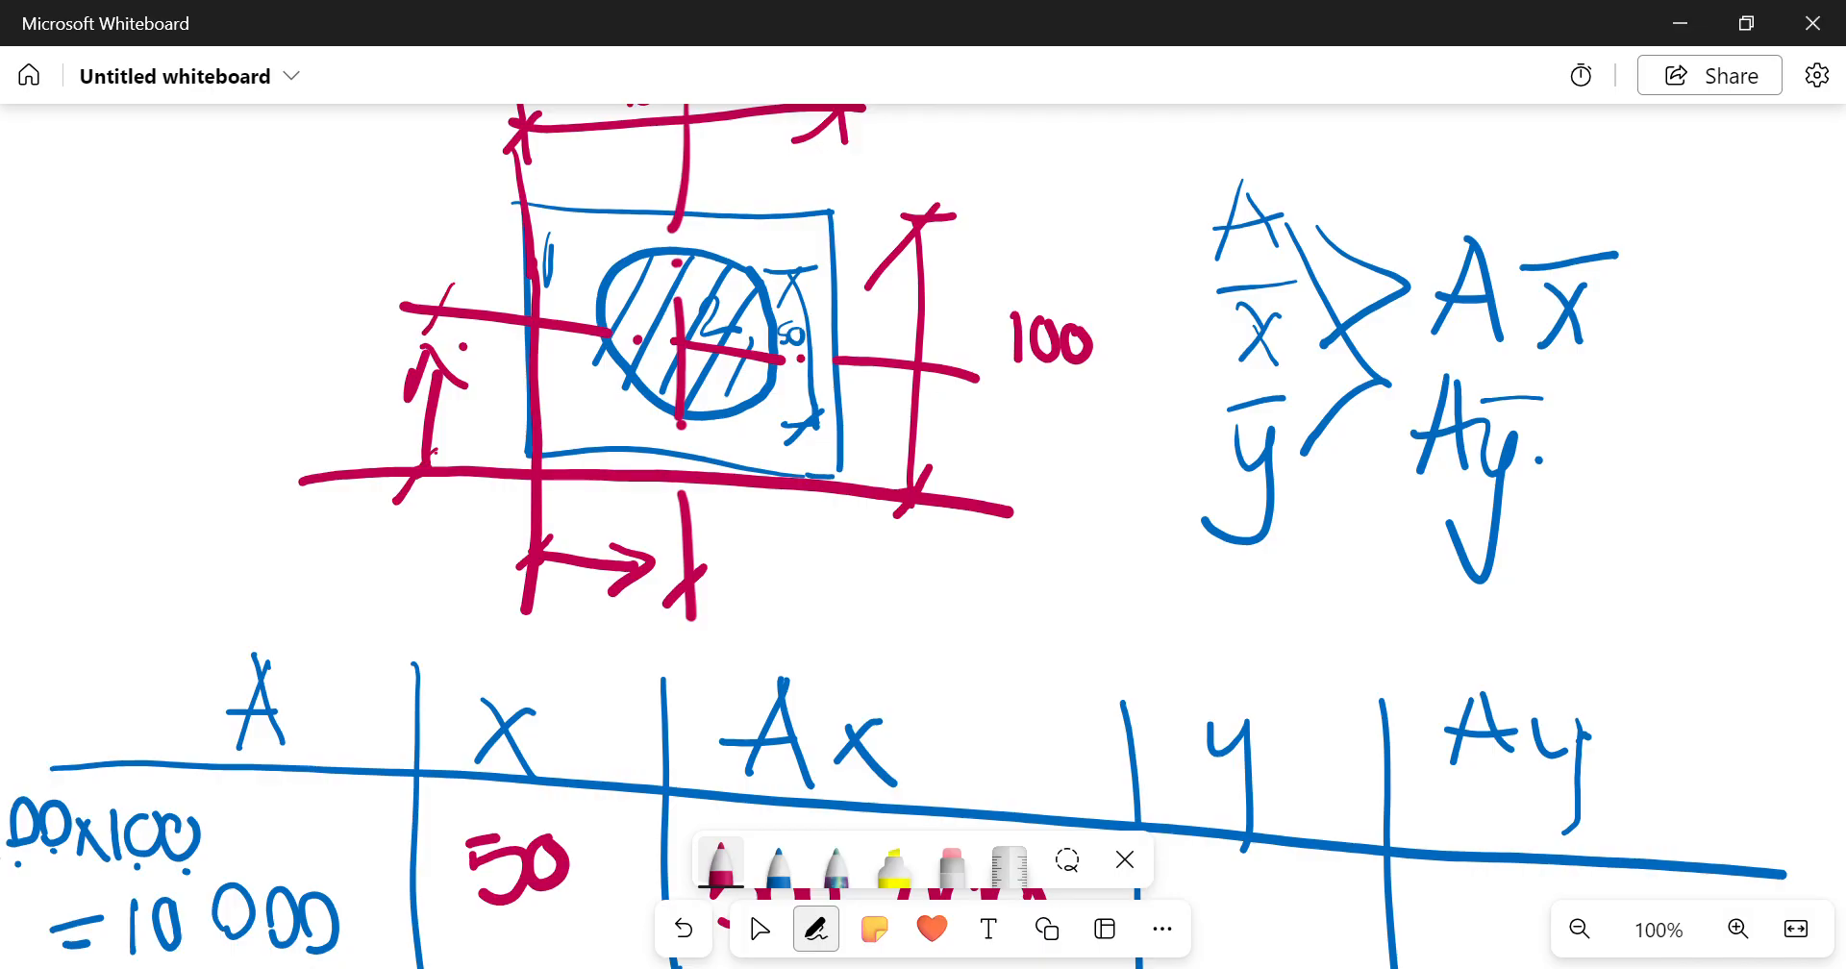
{"action": "scroll", "scroll_direction": "down", "scroll_amount": 3}
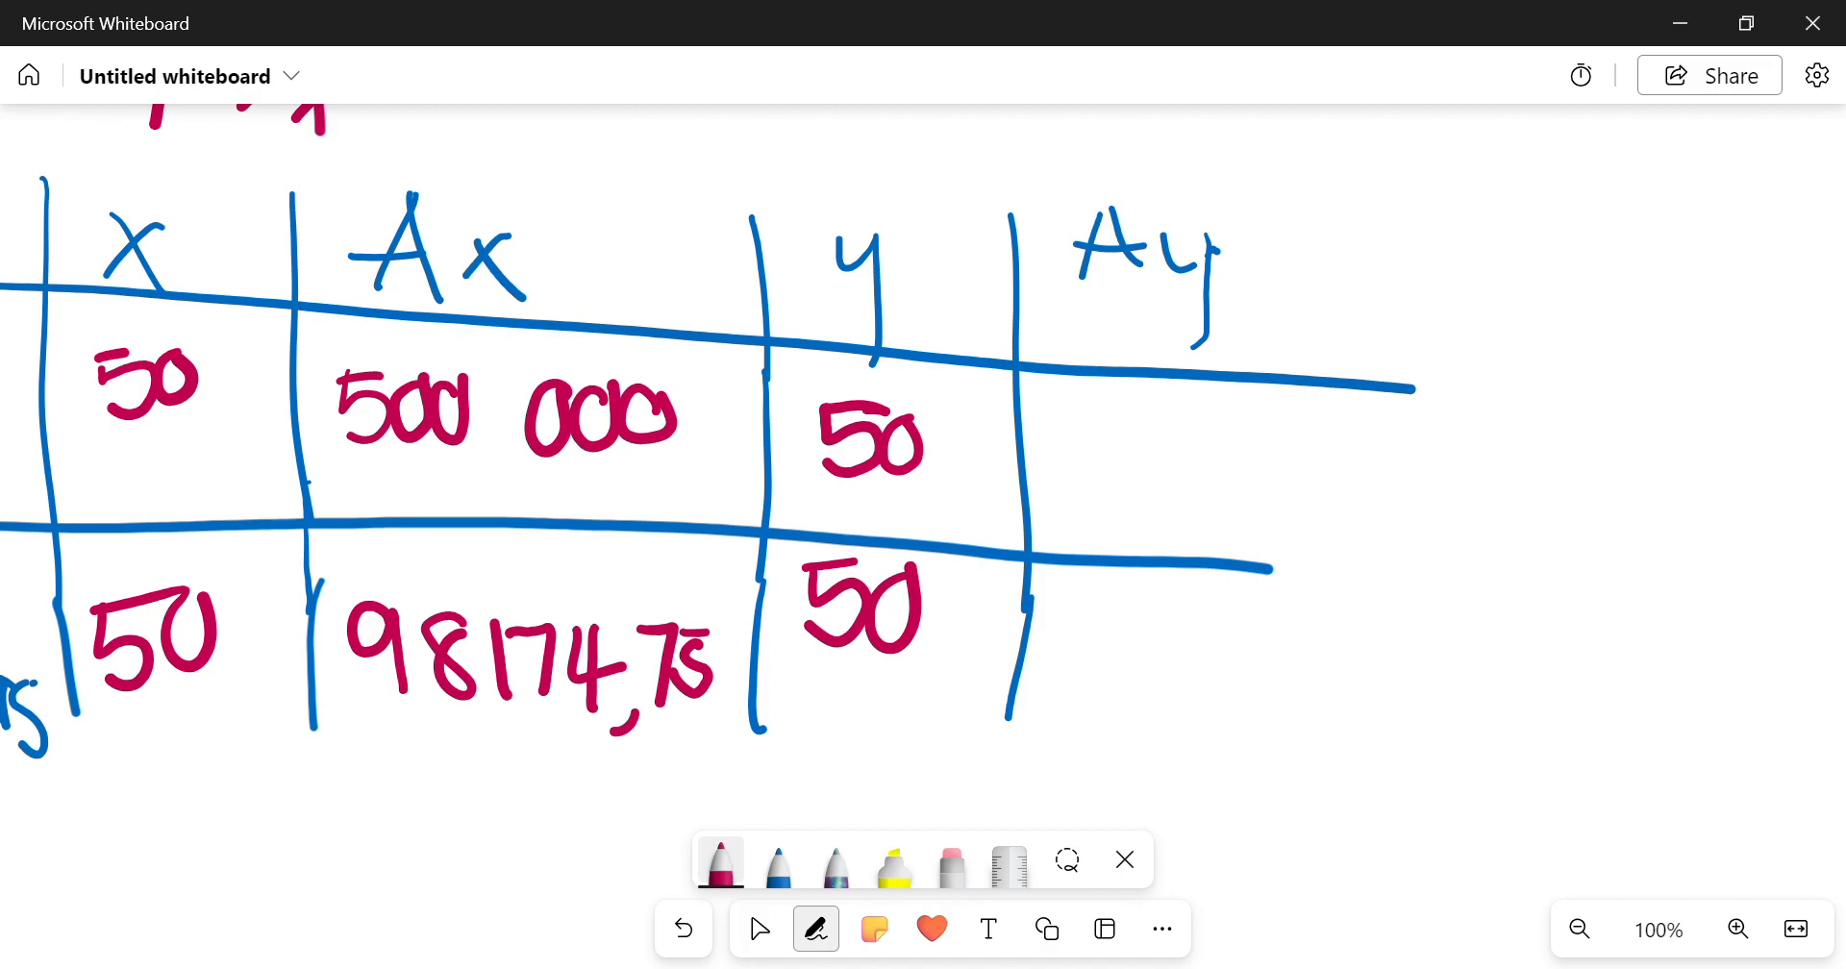
{"action": "left_click_drag", "start_coordinate": [1083, 418], "coordinate": [1085, 453]}
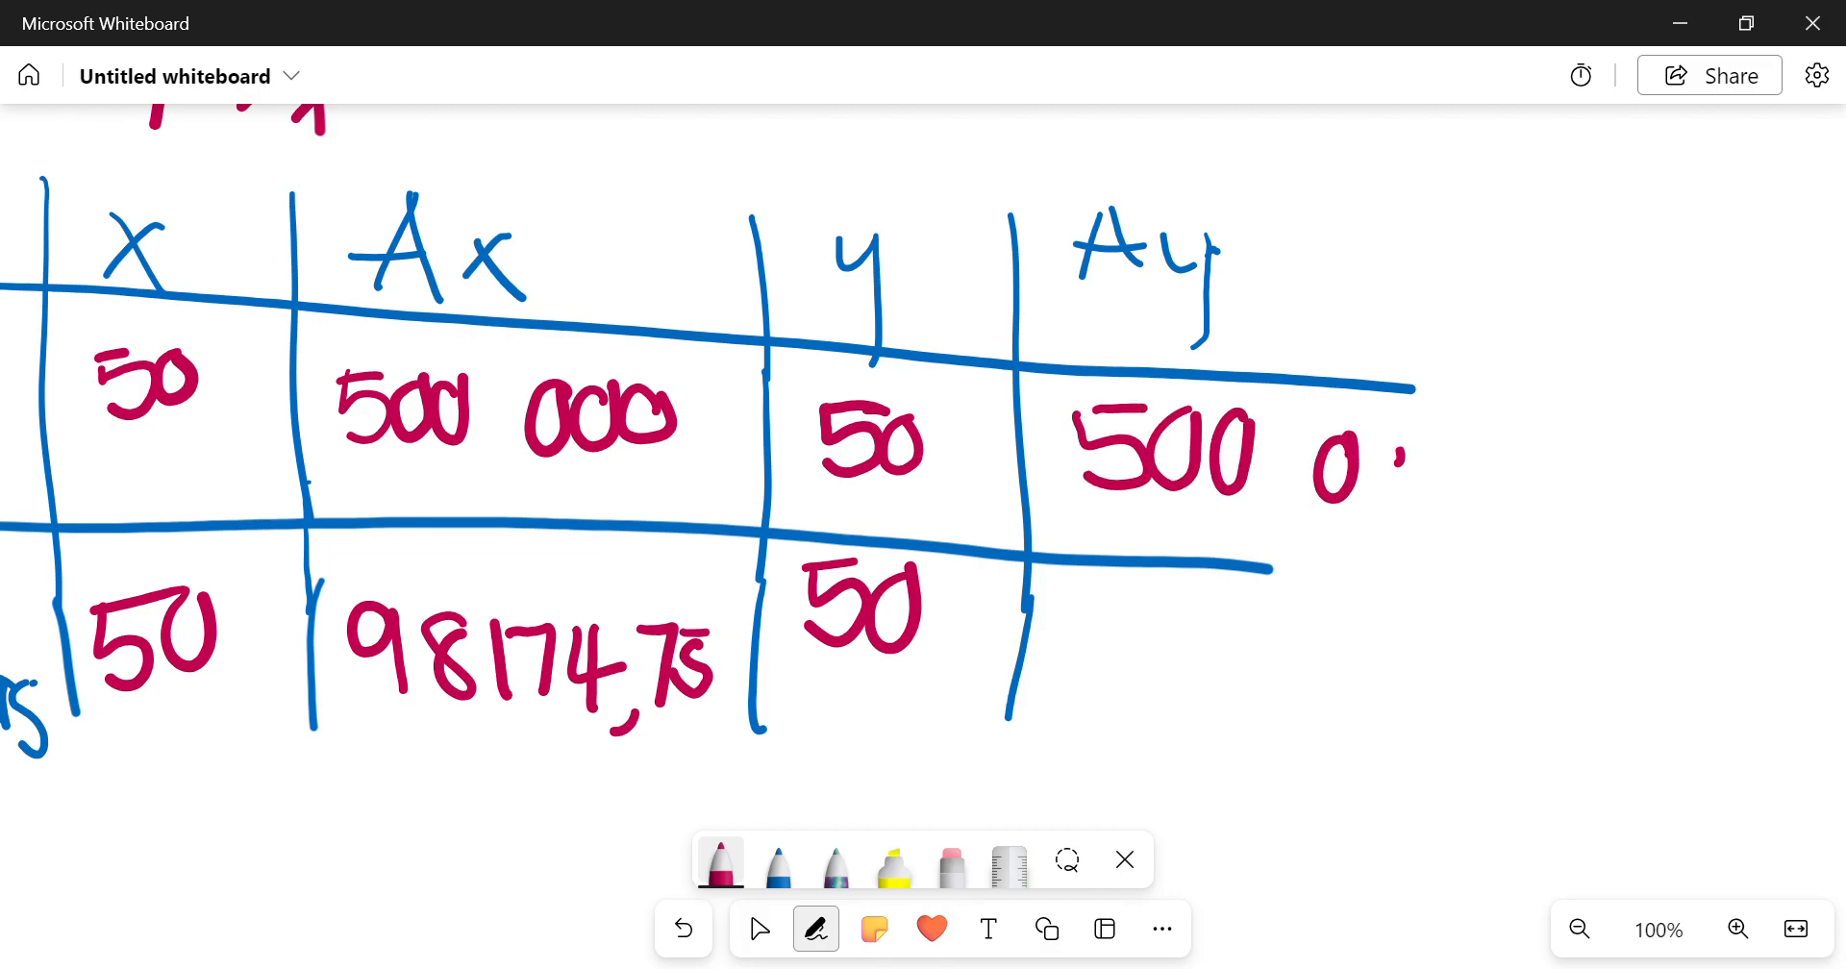
{"action": "left_click_drag", "start_coordinate": [1354, 483], "coordinate": [1472, 482]}
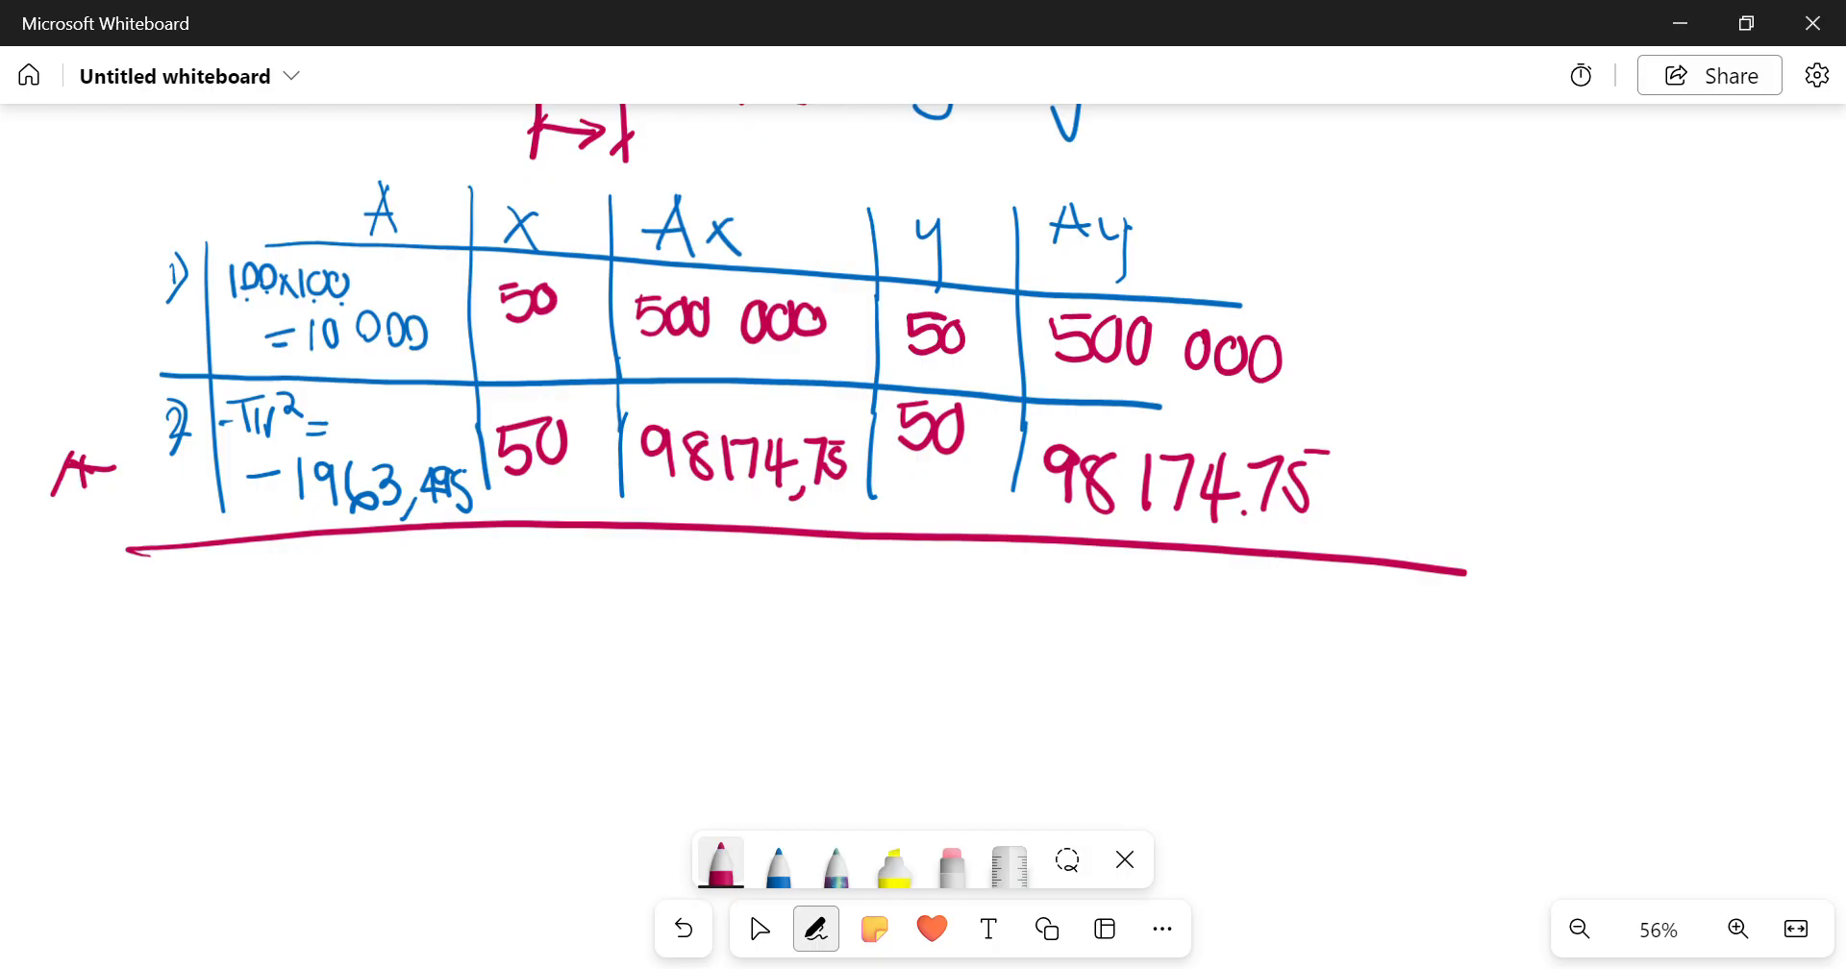
Step: Mark the hole's moments negative and write the Σ totals 8036,505, 401 825,25 and 401 825,25
{"action": "left_click_drag", "start_coordinate": [600, 464], "coordinate": [635, 464]}
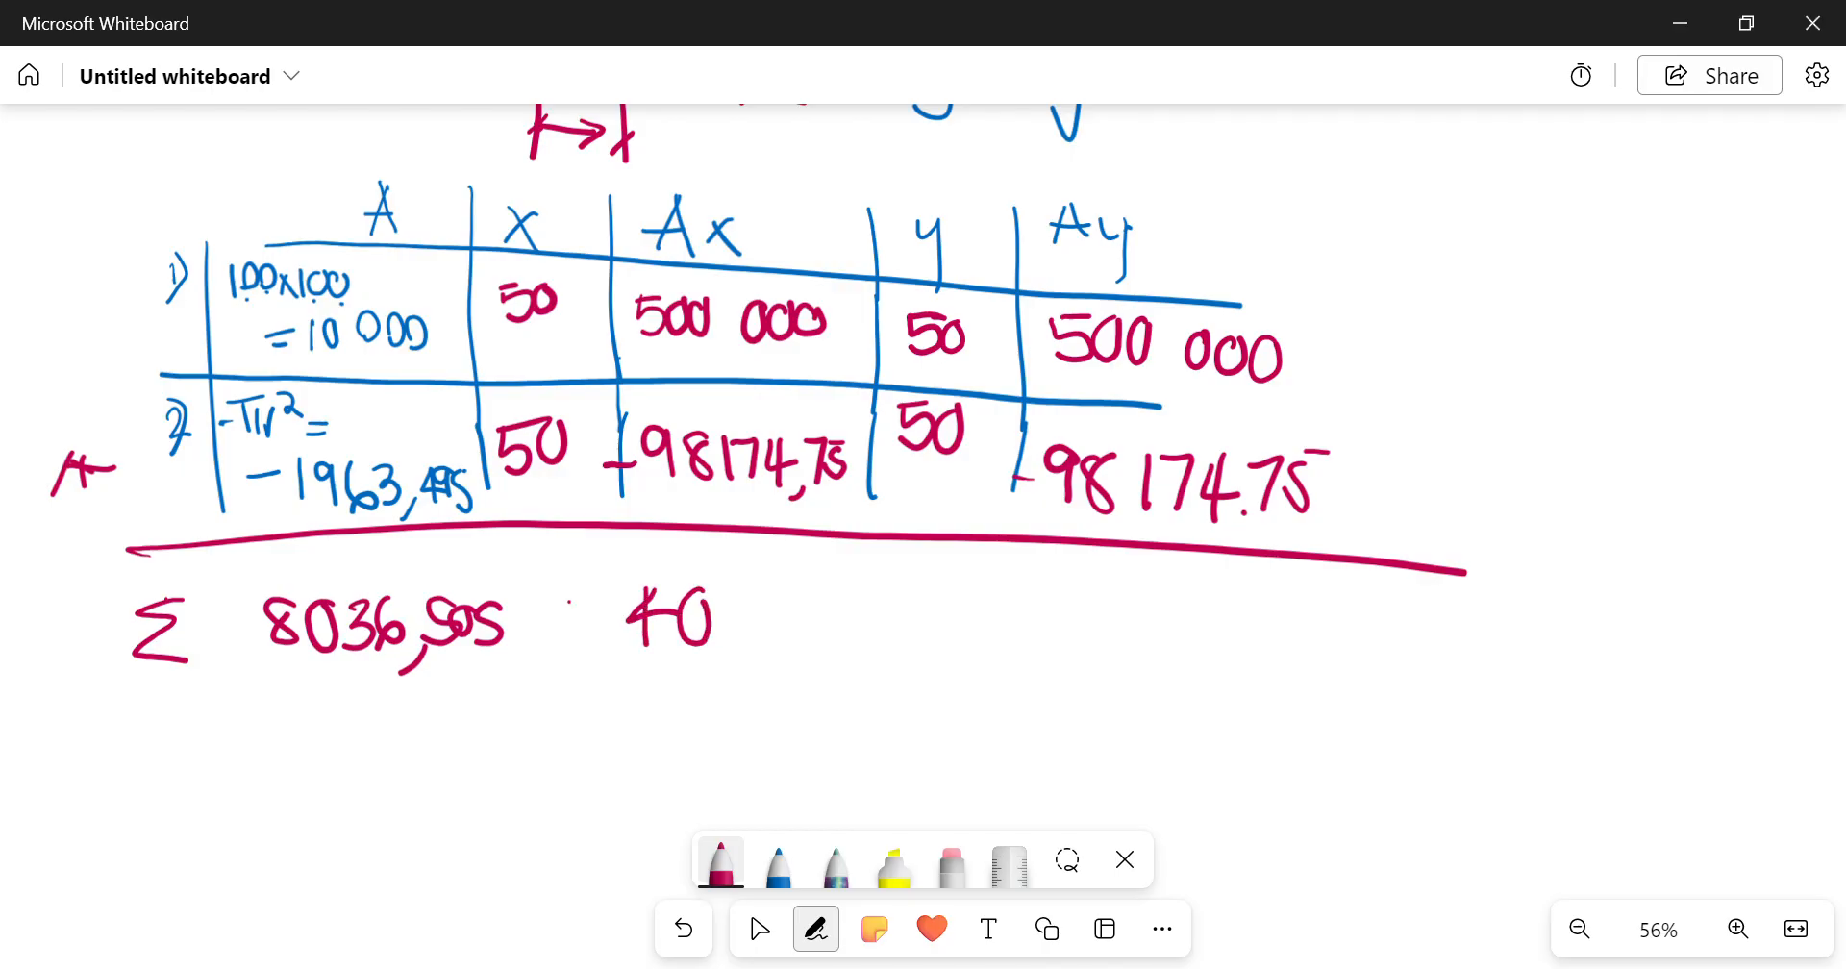
{"action": "left_click_drag", "start_coordinate": [718, 618], "coordinate": [836, 635]}
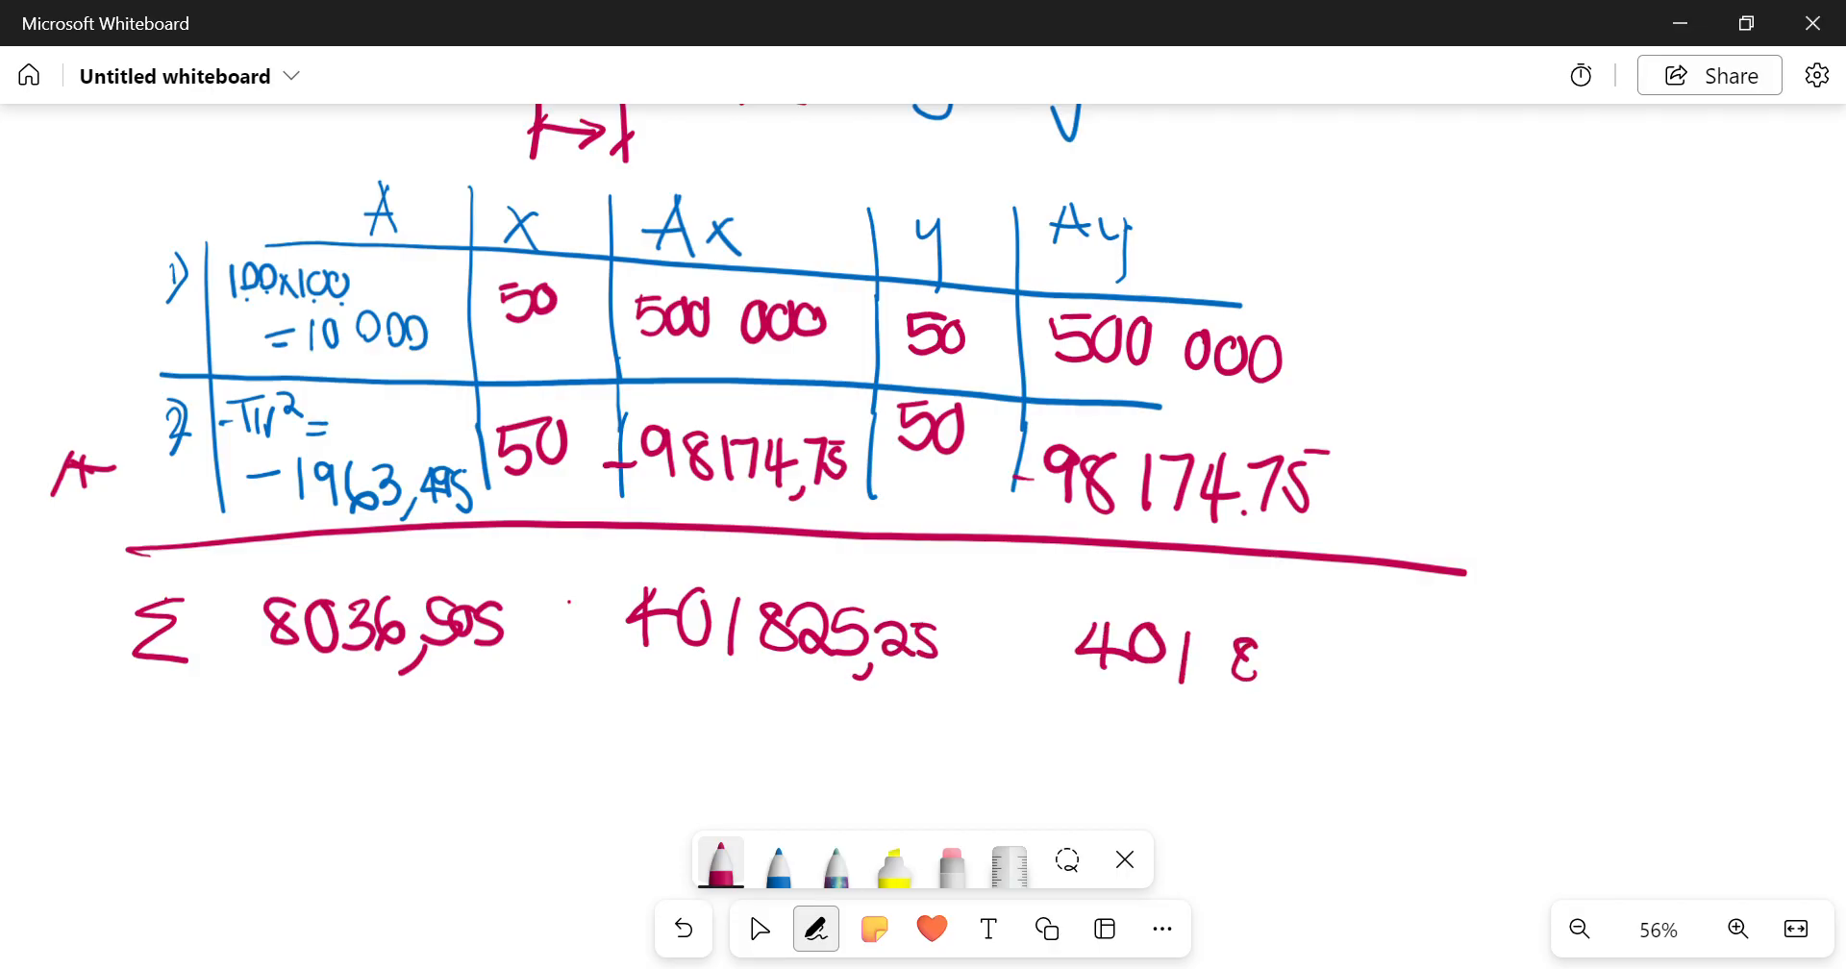
{"action": "type", "text": "825"}
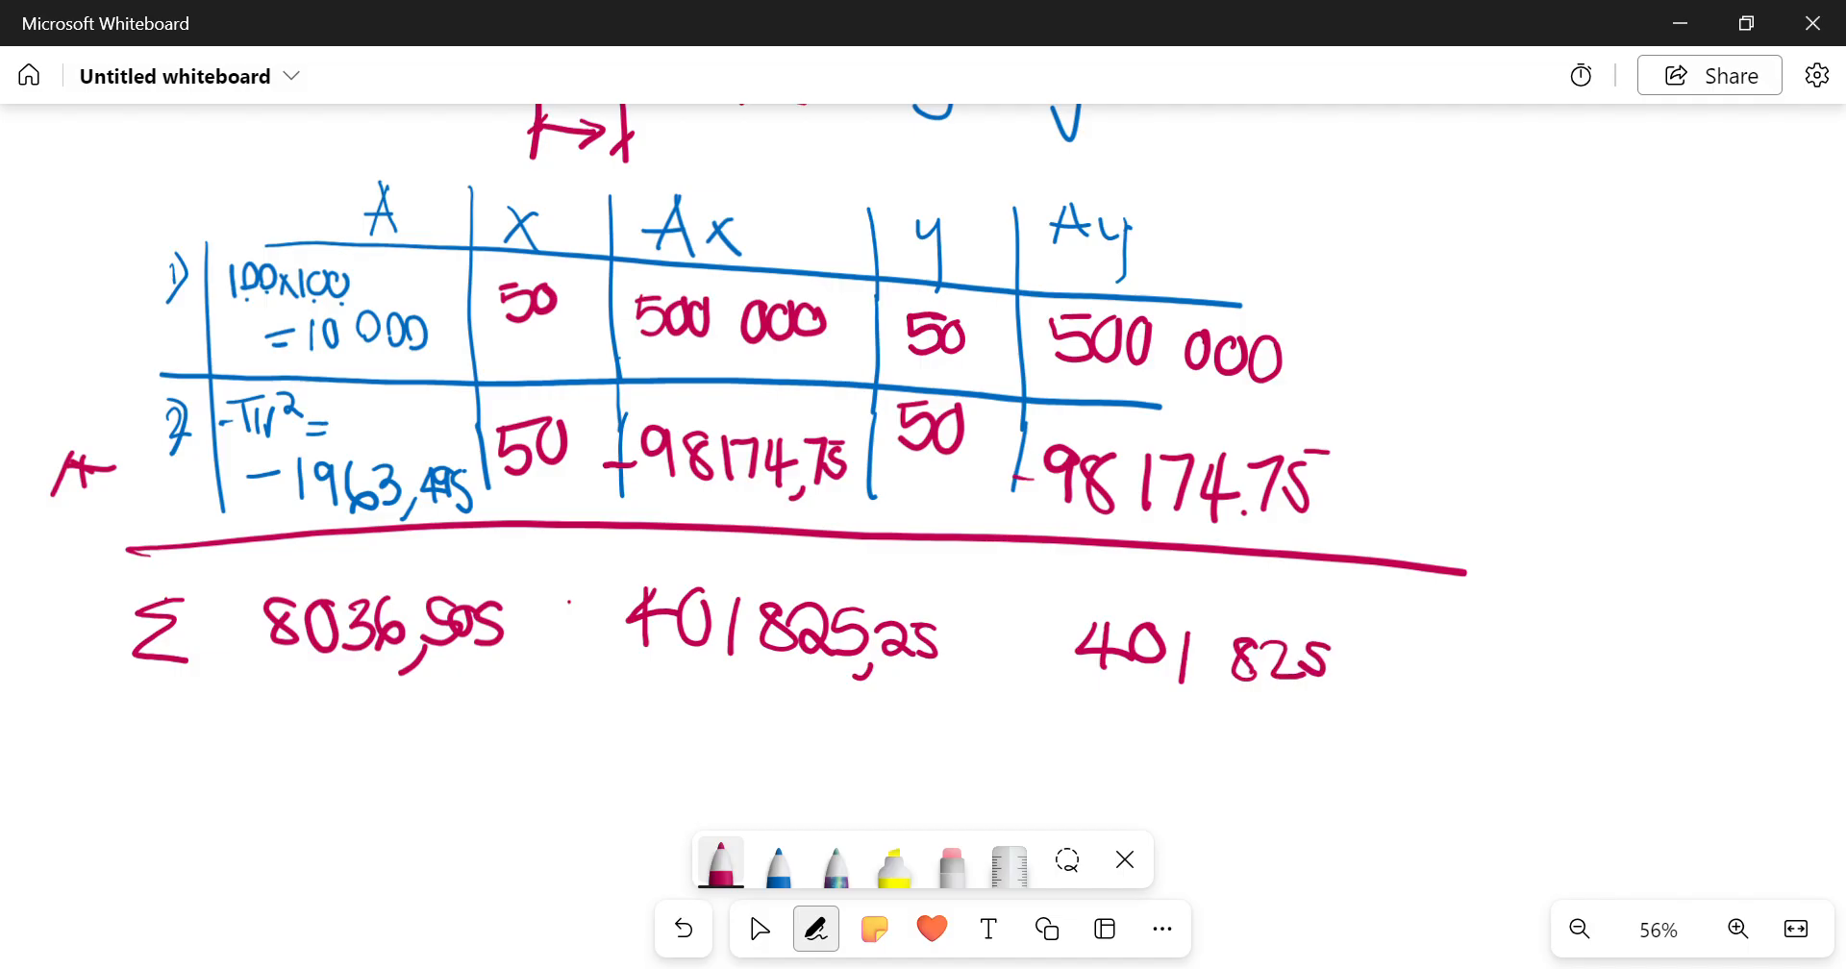
{"action": "left_click_drag", "start_coordinate": [1319, 660], "coordinate": [1425, 677]}
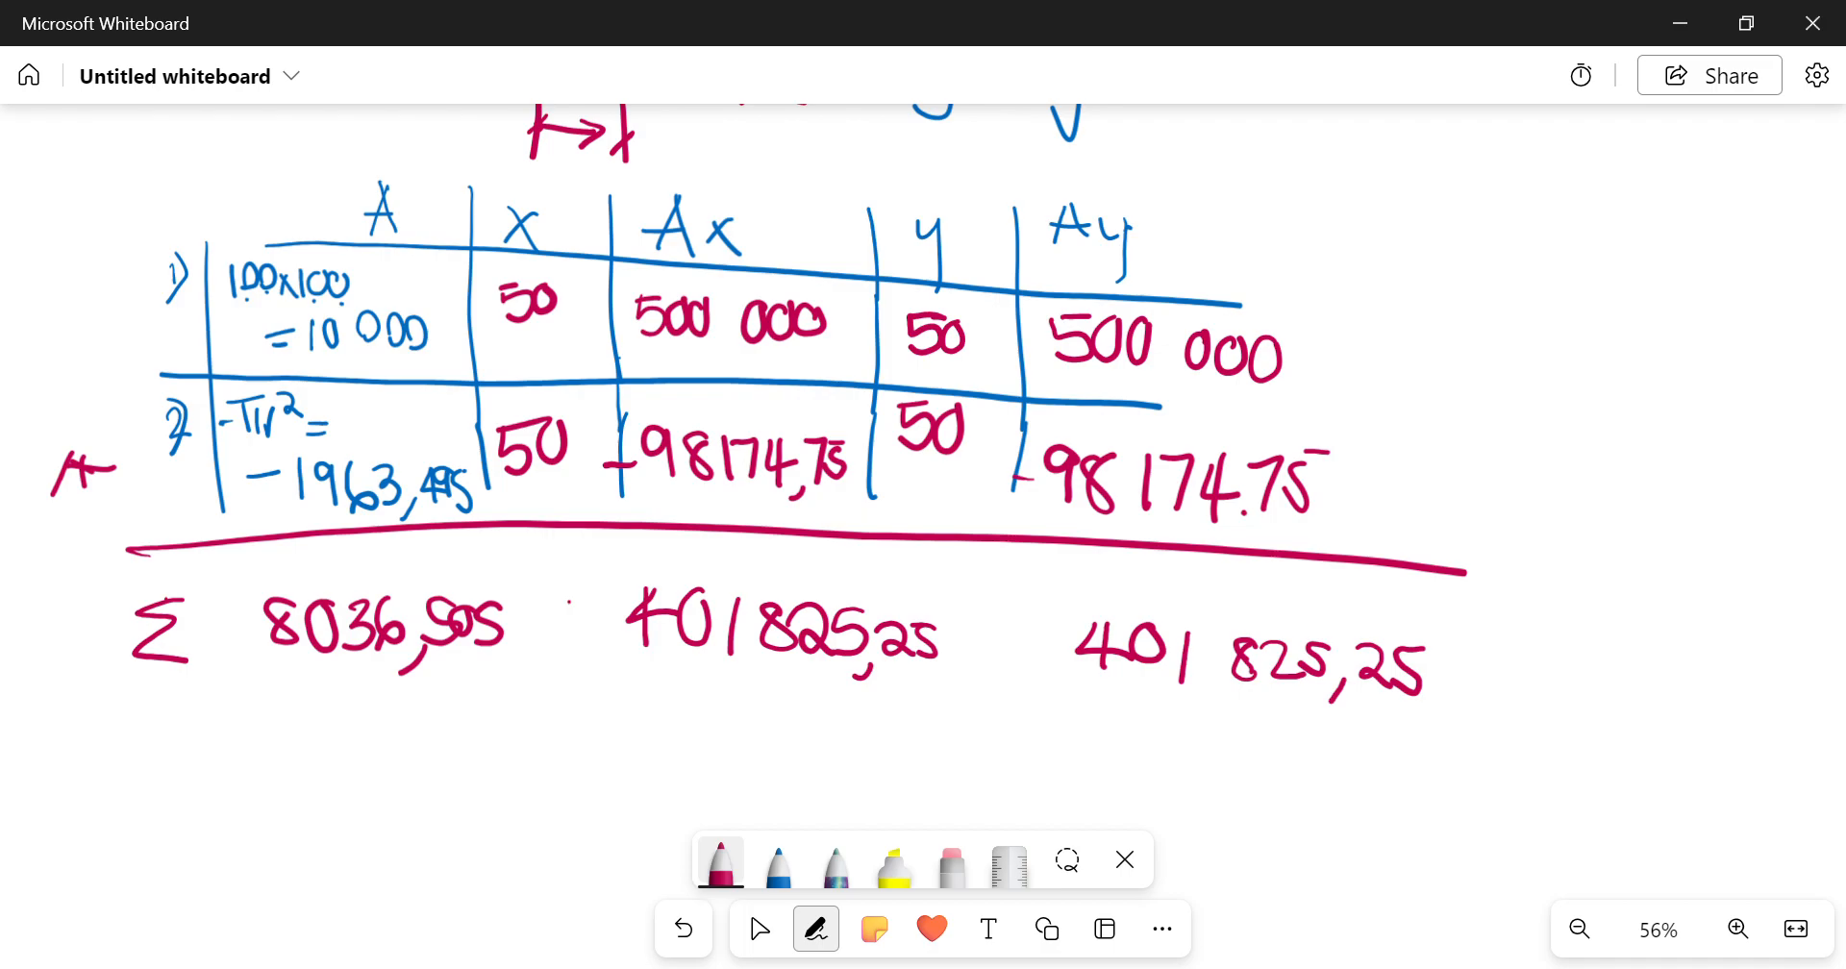
{"action": "scroll", "scroll_direction": "down", "scroll_amount": 3}
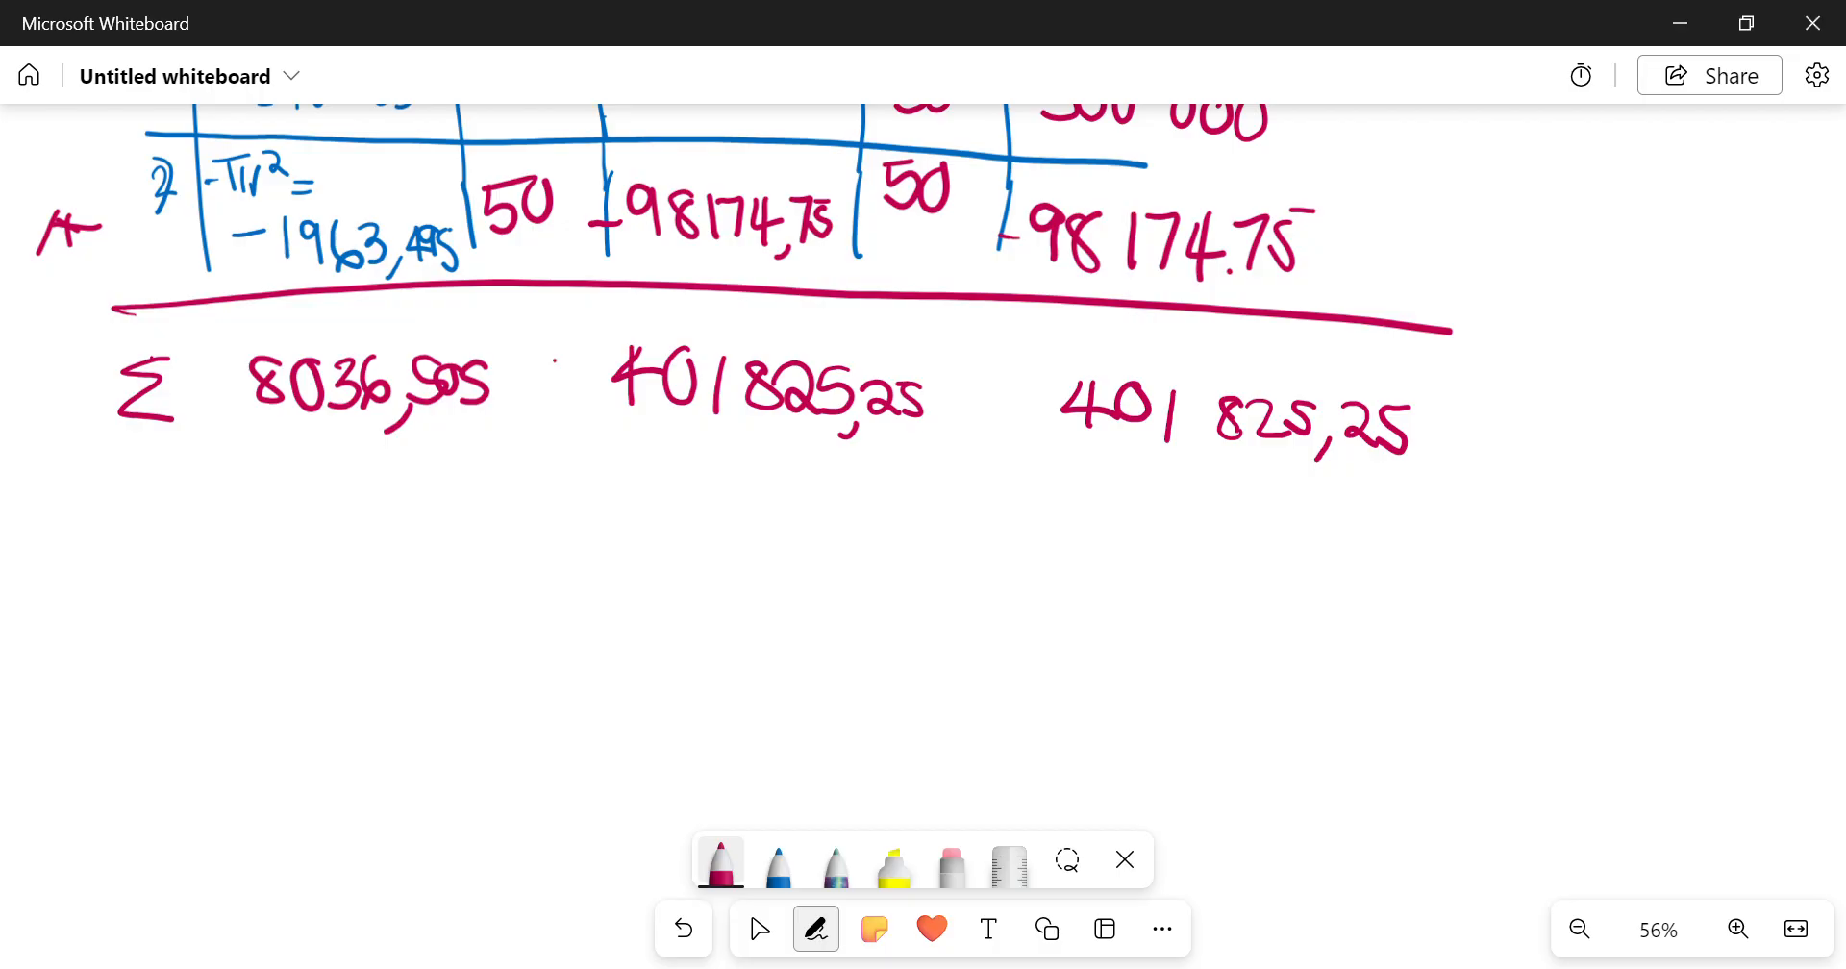
Step: Sketch a small box beside the totals and write xc = ΣAx̄/ΣA
{"action": "left_click_drag", "start_coordinate": [1498, 565], "coordinate": [1685, 488]}
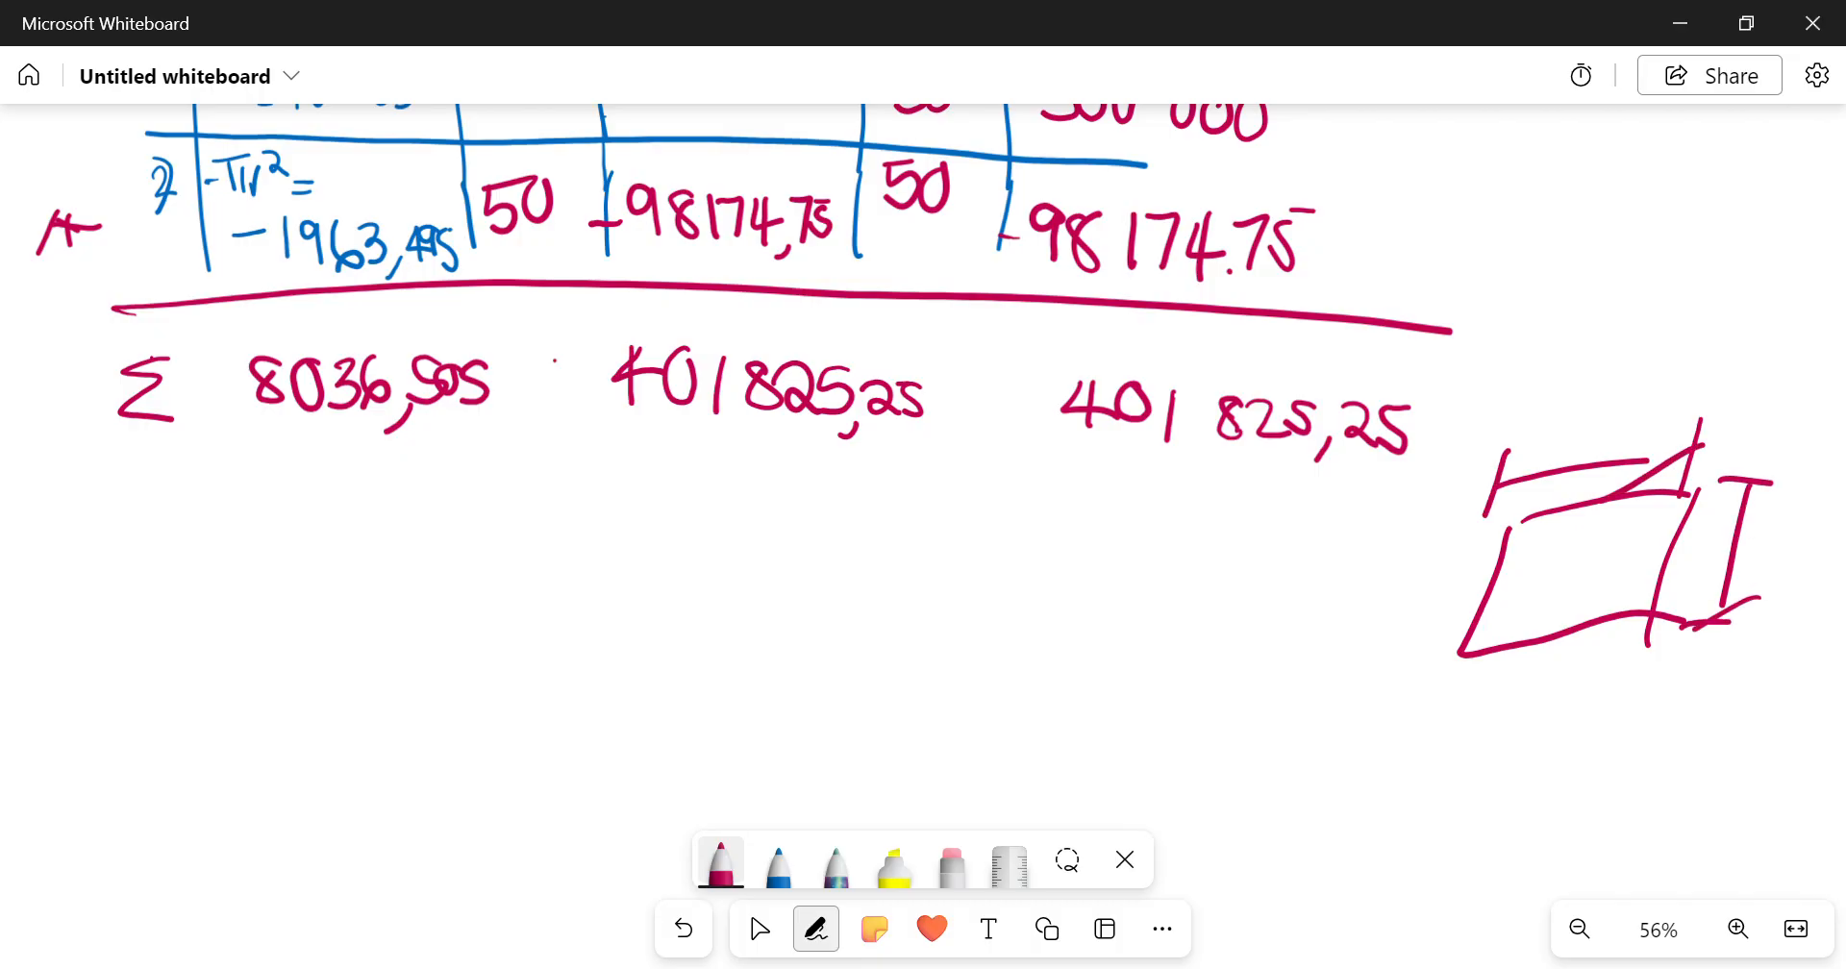
{"action": "left_click_drag", "start_coordinate": [1719, 522], "coordinate": [1781, 462]}
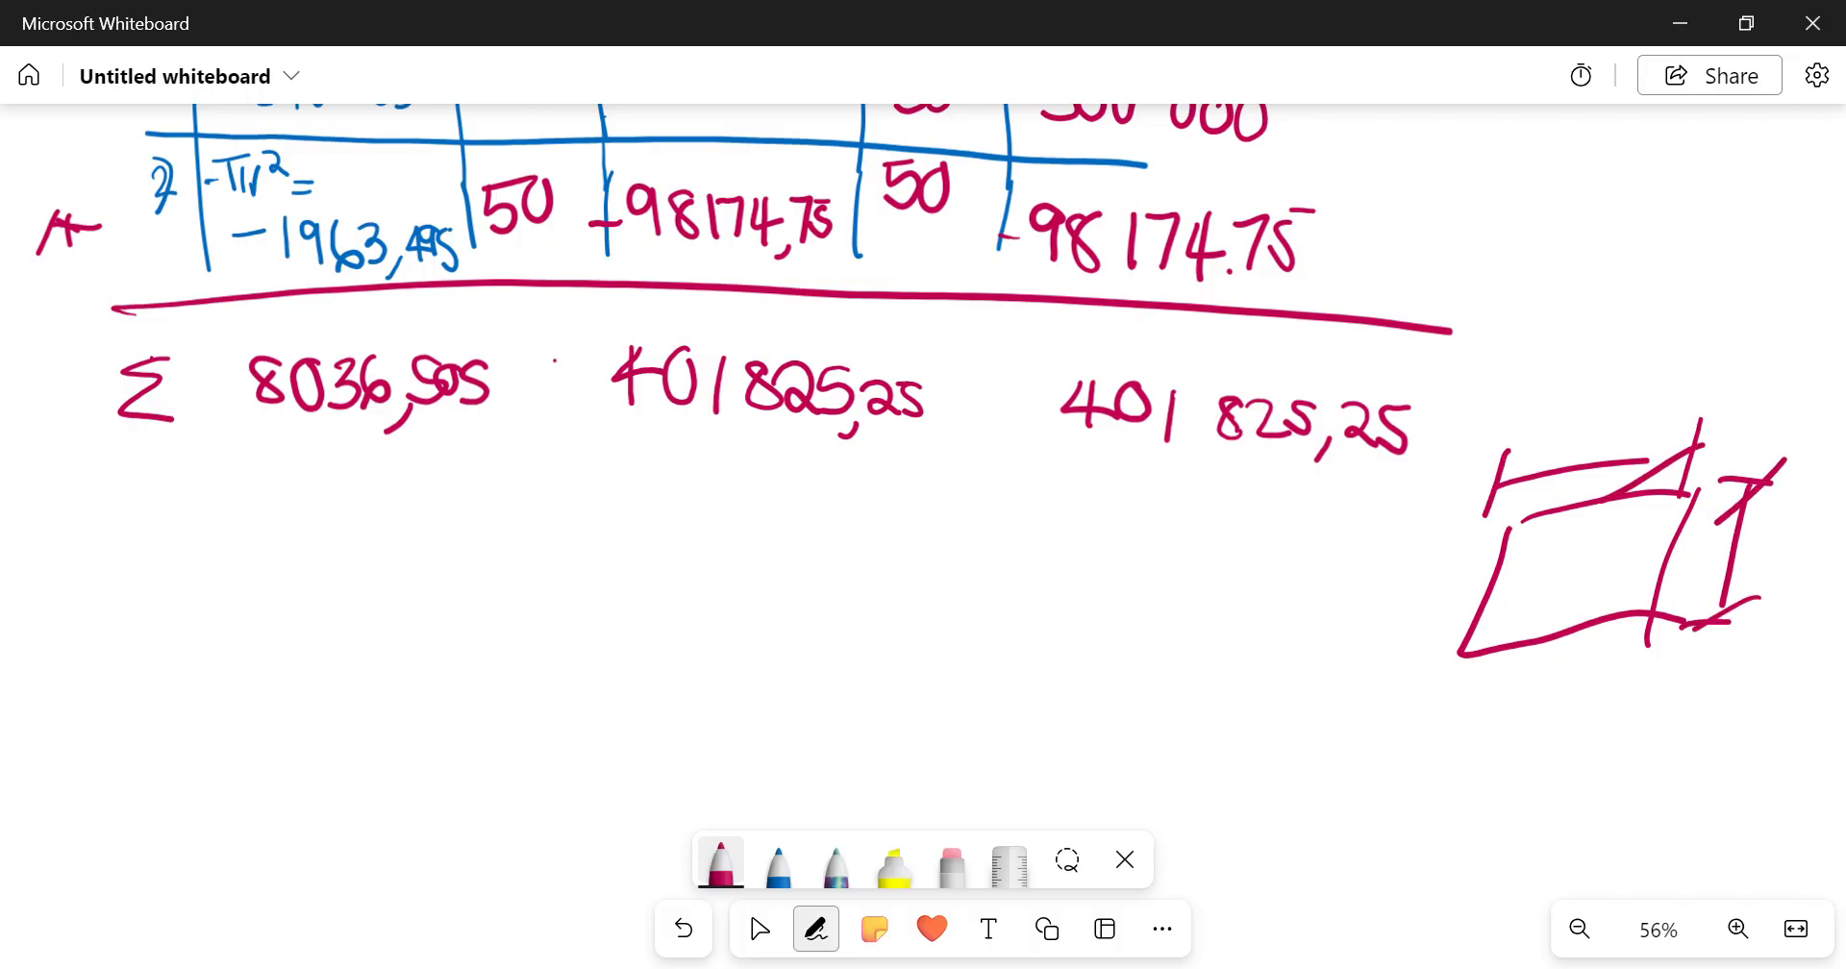
{"action": "left_click_drag", "start_coordinate": [117, 548], "coordinate": [182, 642]}
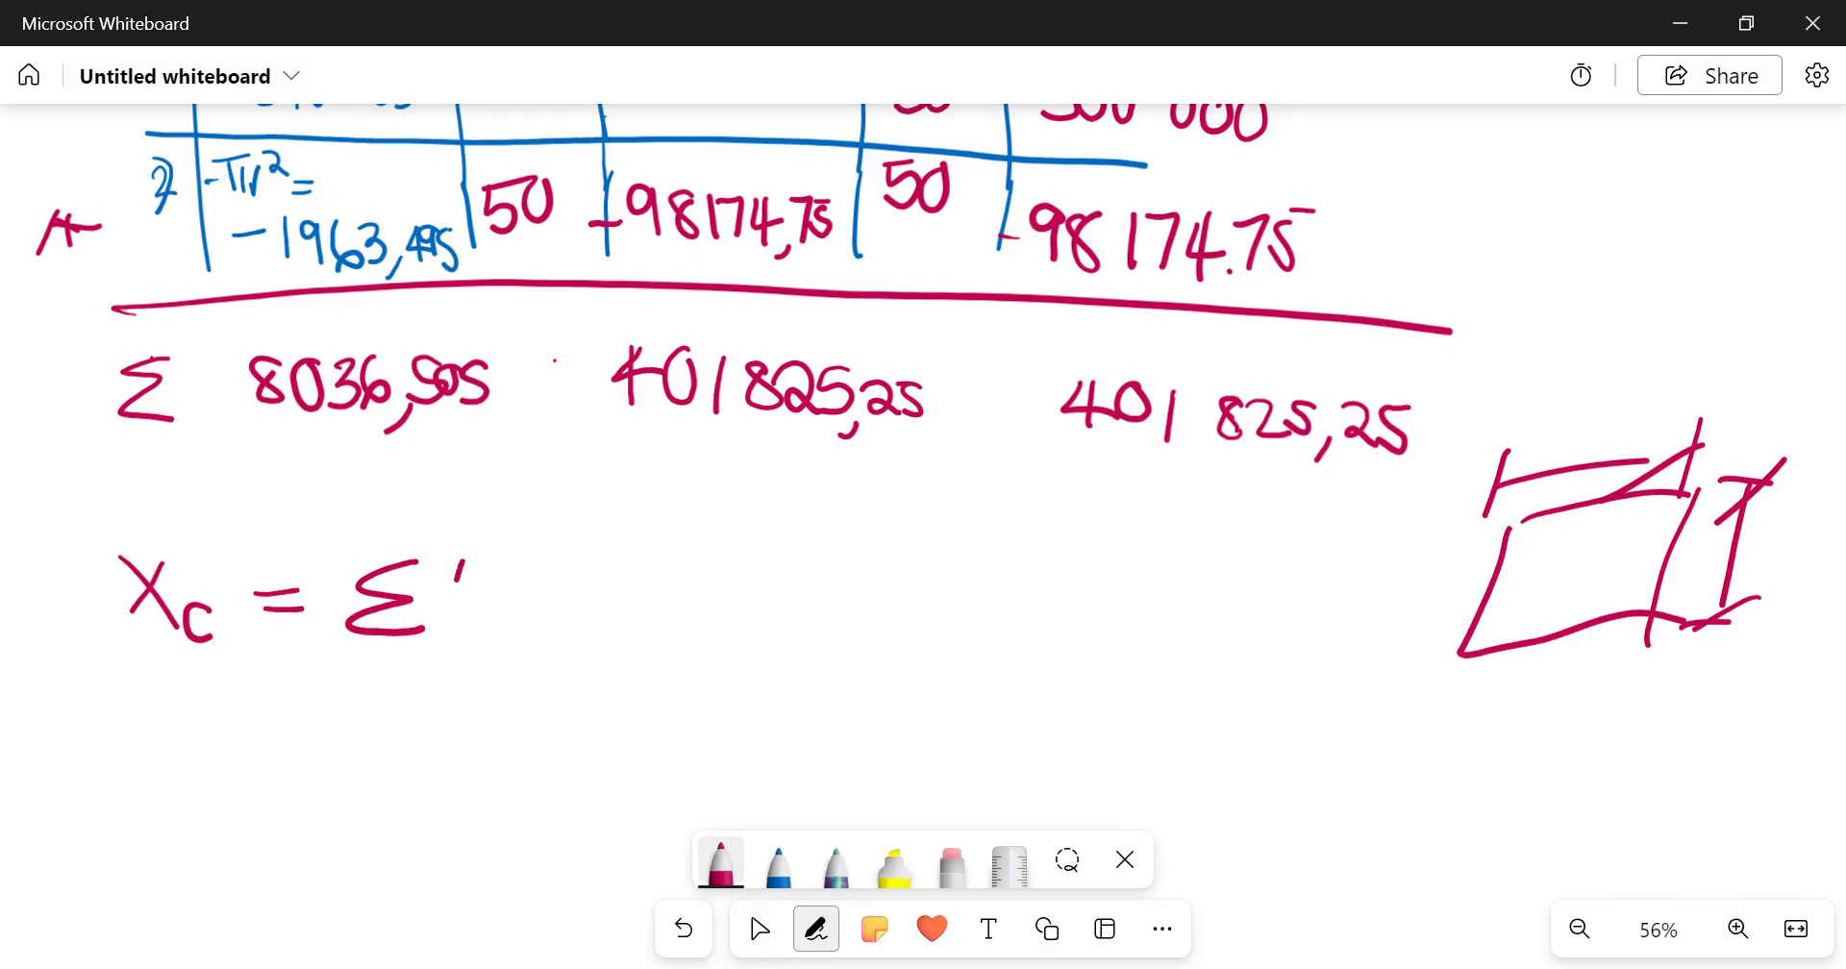
{"action": "left_click_drag", "start_coordinate": [424, 577], "coordinate": [554, 624]}
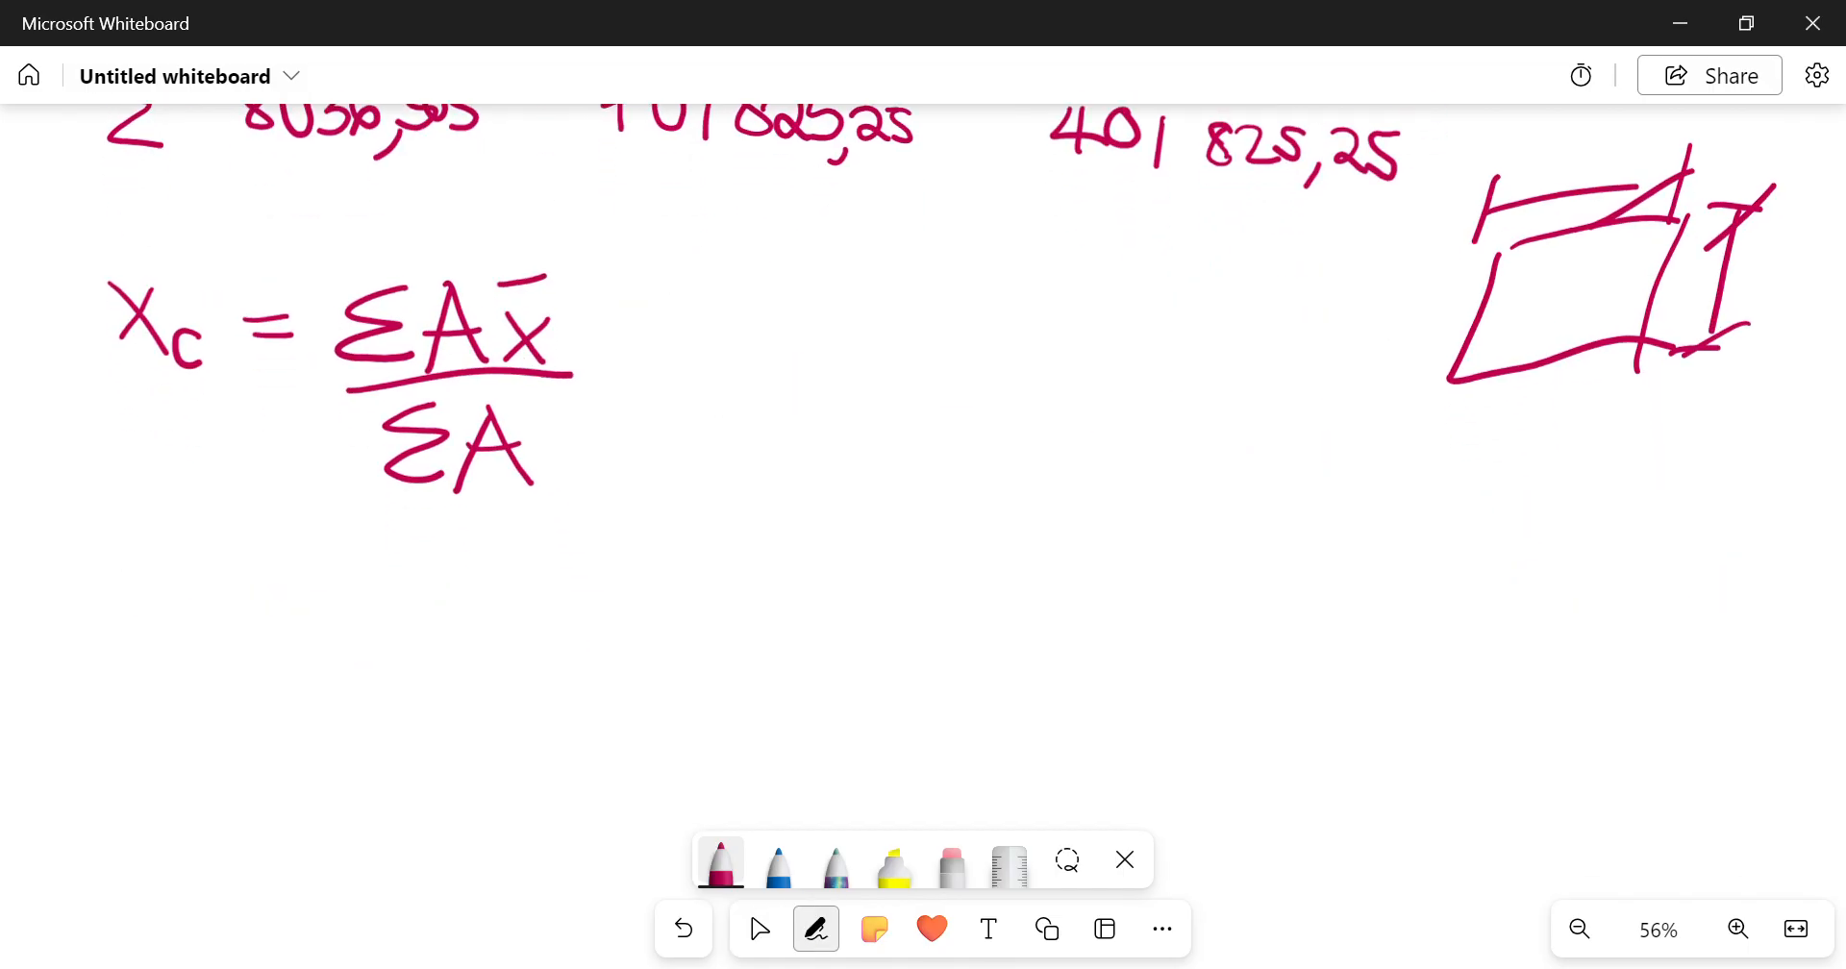
Step: Substitute 401 825,25 / 8036,505 into the formula to get 50
{"action": "left_click_drag", "start_coordinate": [292, 554], "coordinate": [327, 567]}
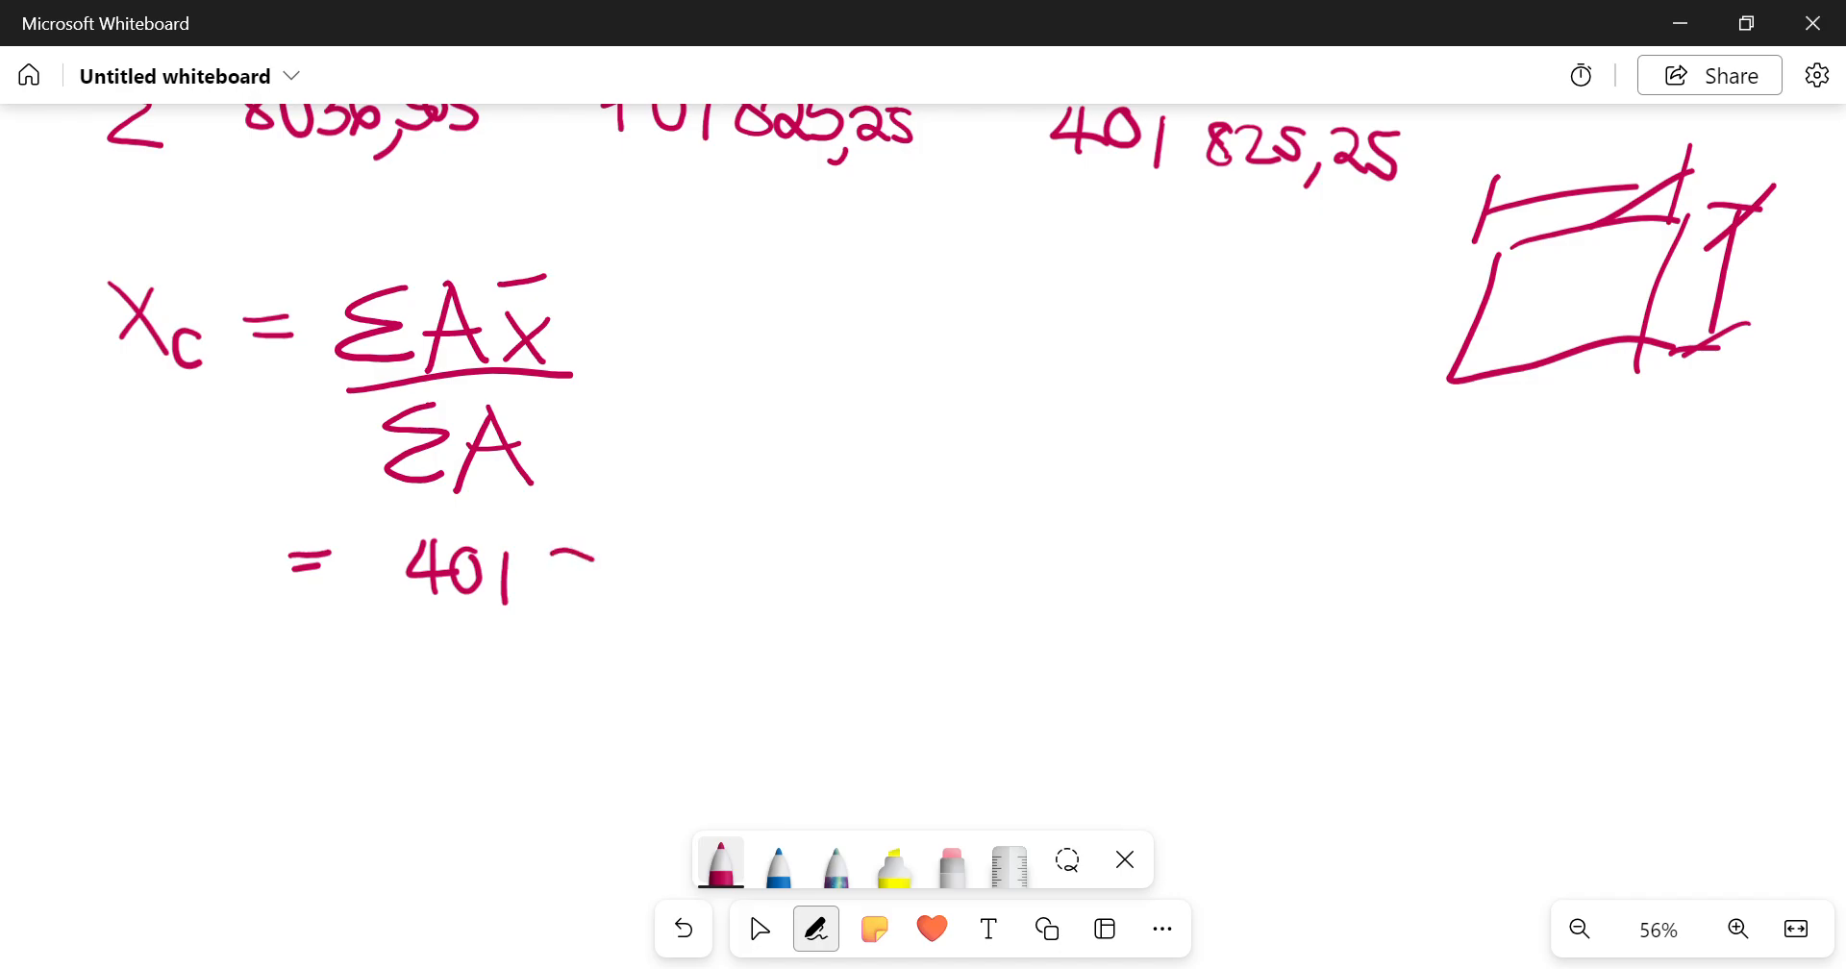
{"action": "left_click_drag", "start_coordinate": [554, 553], "coordinate": [694, 618]}
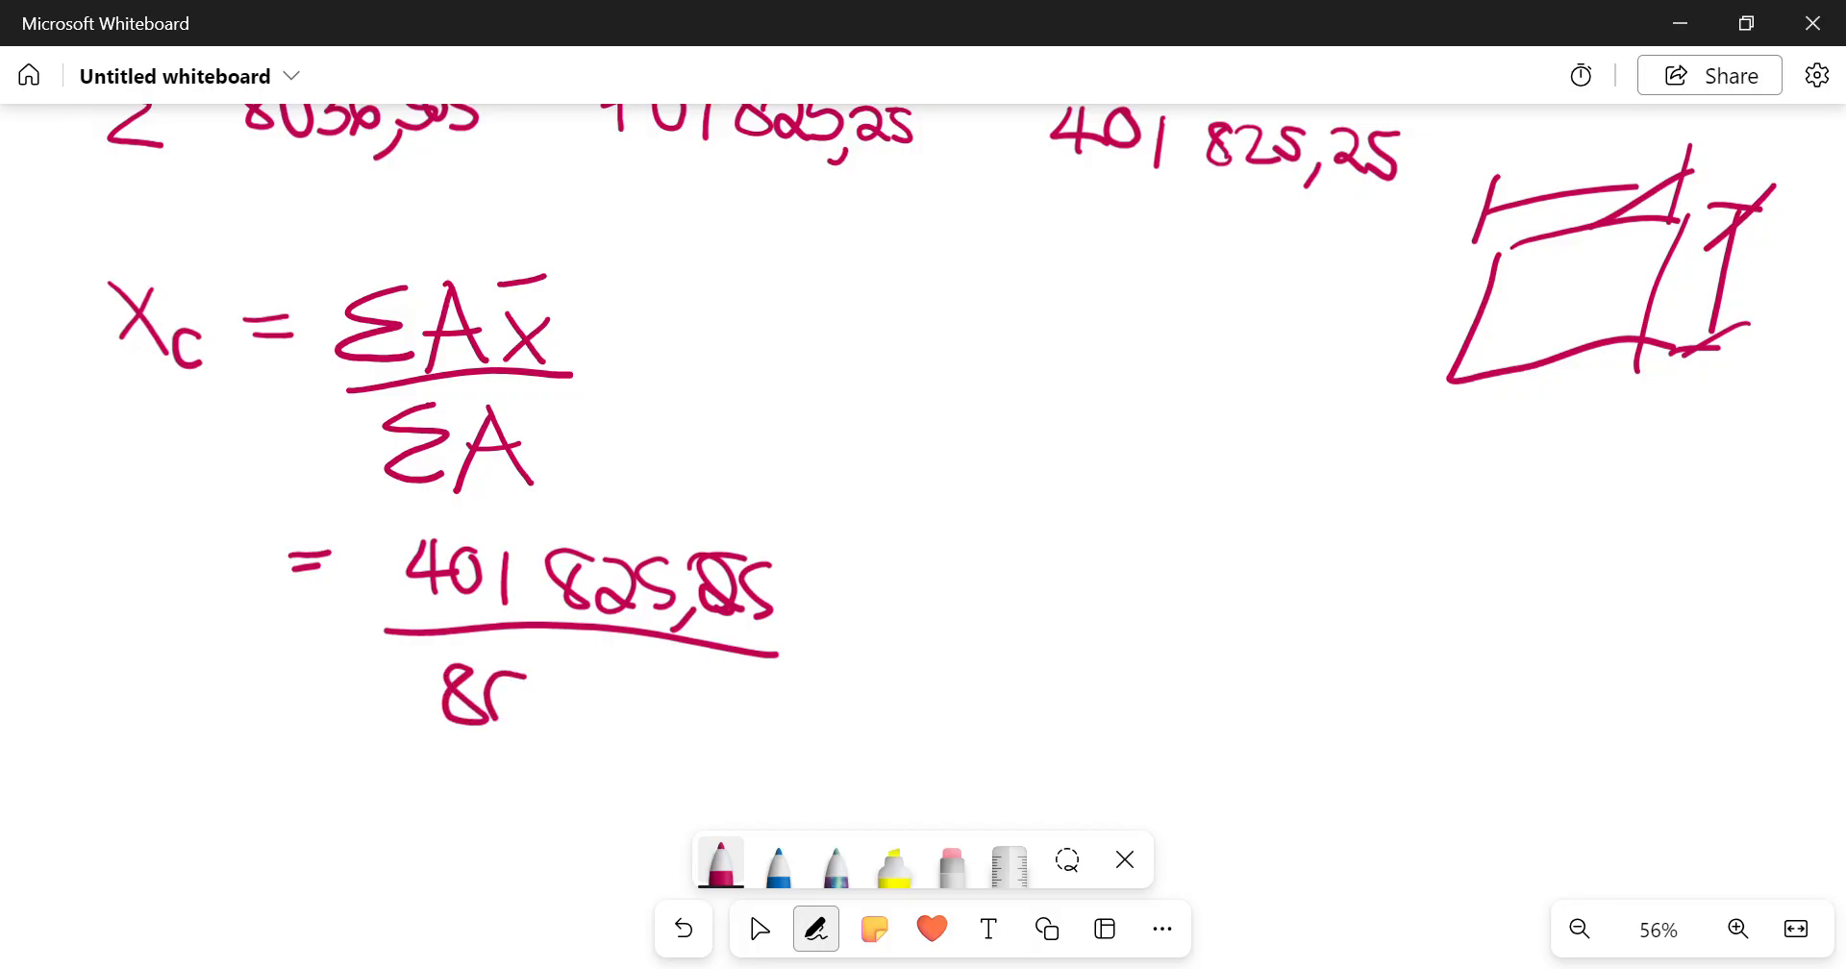
{"action": "left_click_drag", "start_coordinate": [494, 695], "coordinate": [671, 706]}
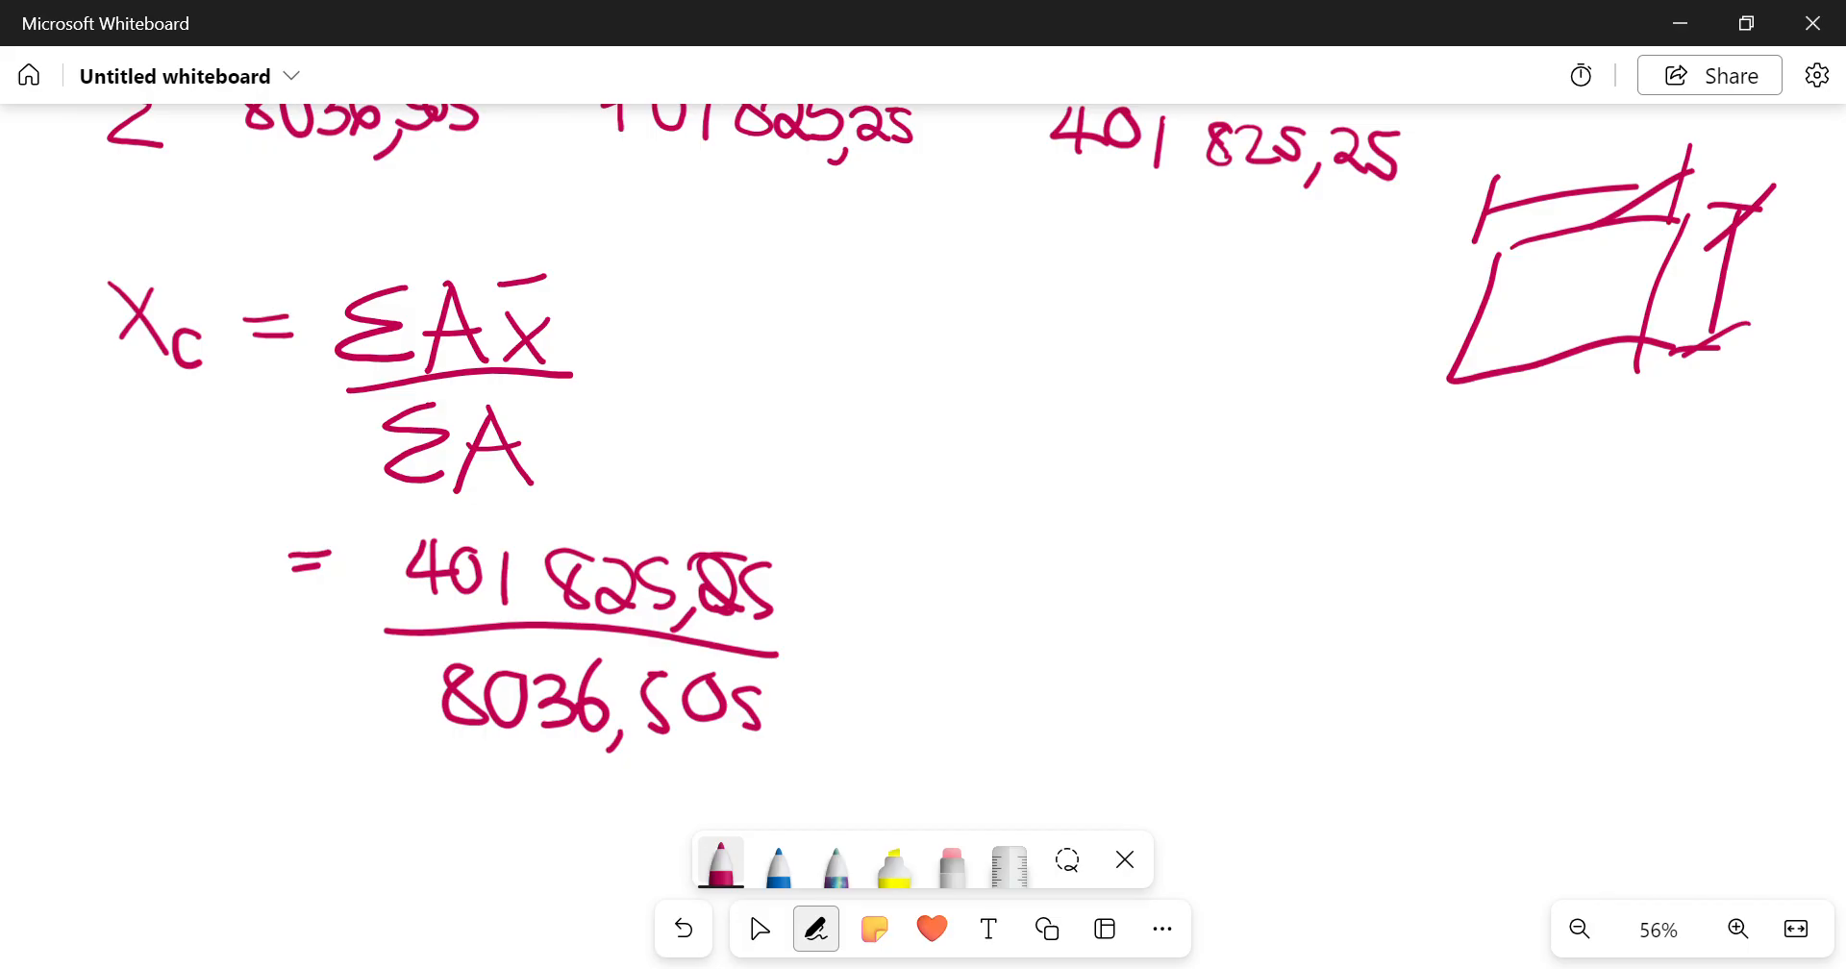
{"action": "scroll", "scroll_direction": "down", "scroll_amount": 3}
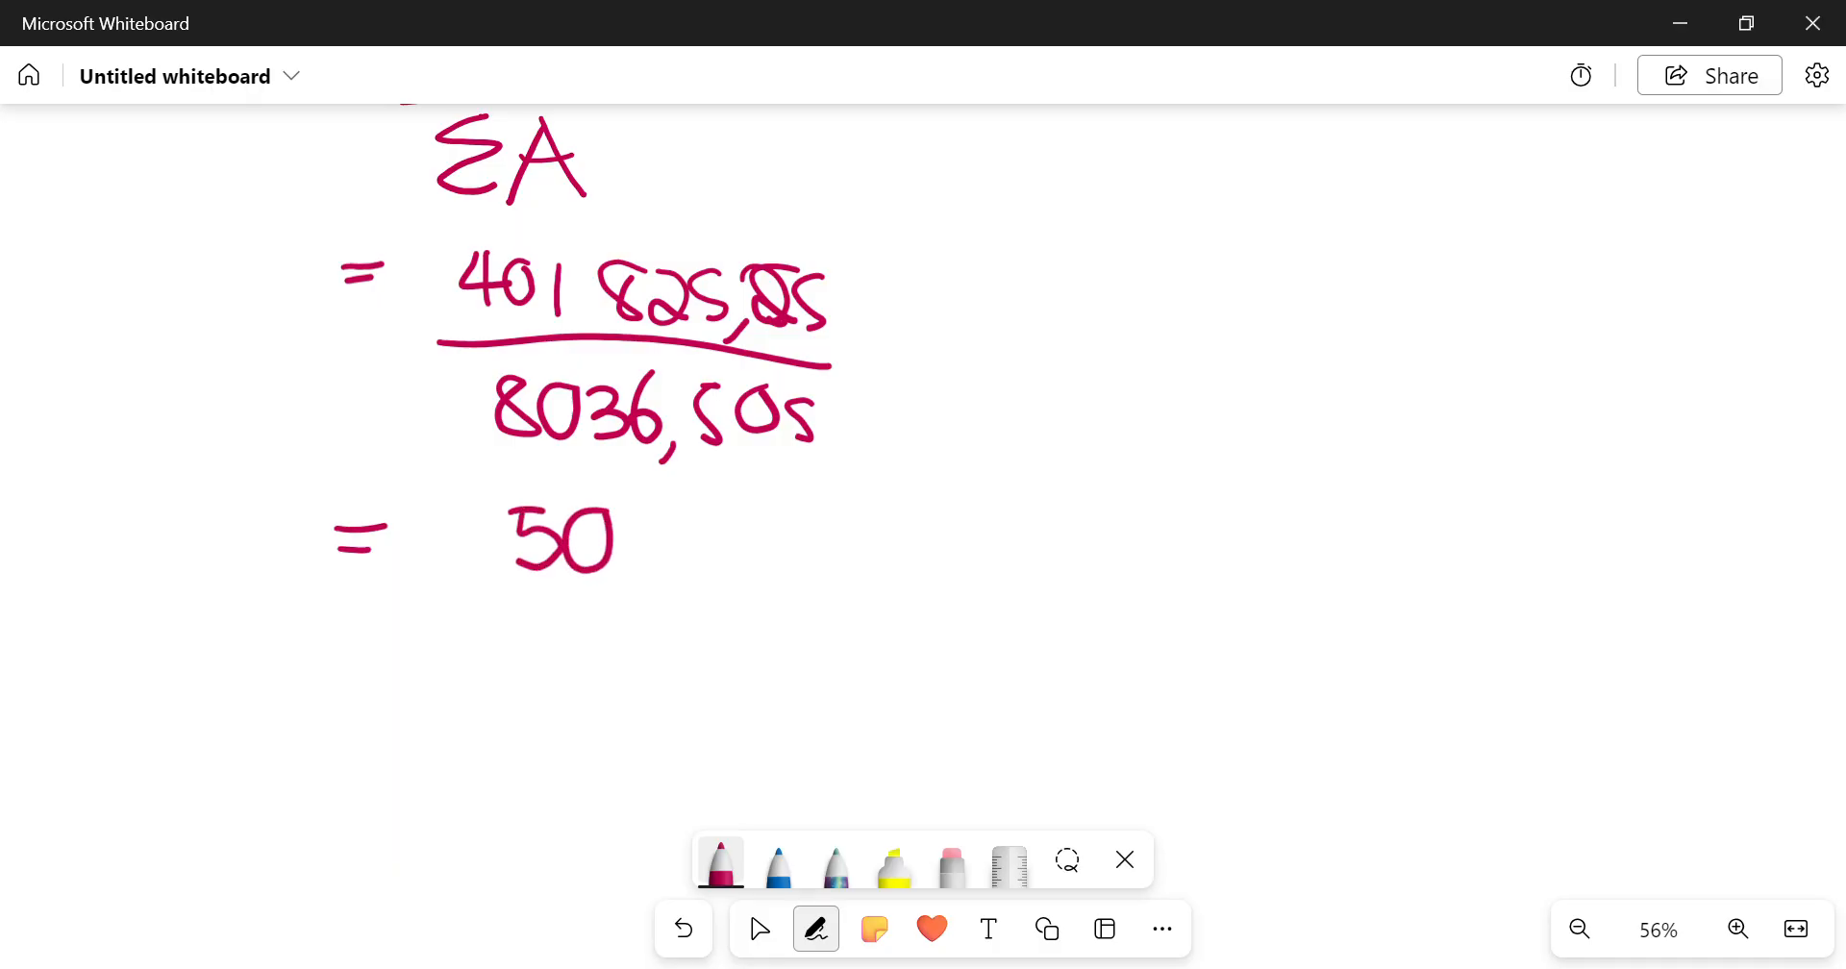
Step: Add mm to the 50 result and bracket it with an arrow to Yc = 50 mm
{"action": "left_click_drag", "start_coordinate": [636, 548], "coordinate": [754, 548]}
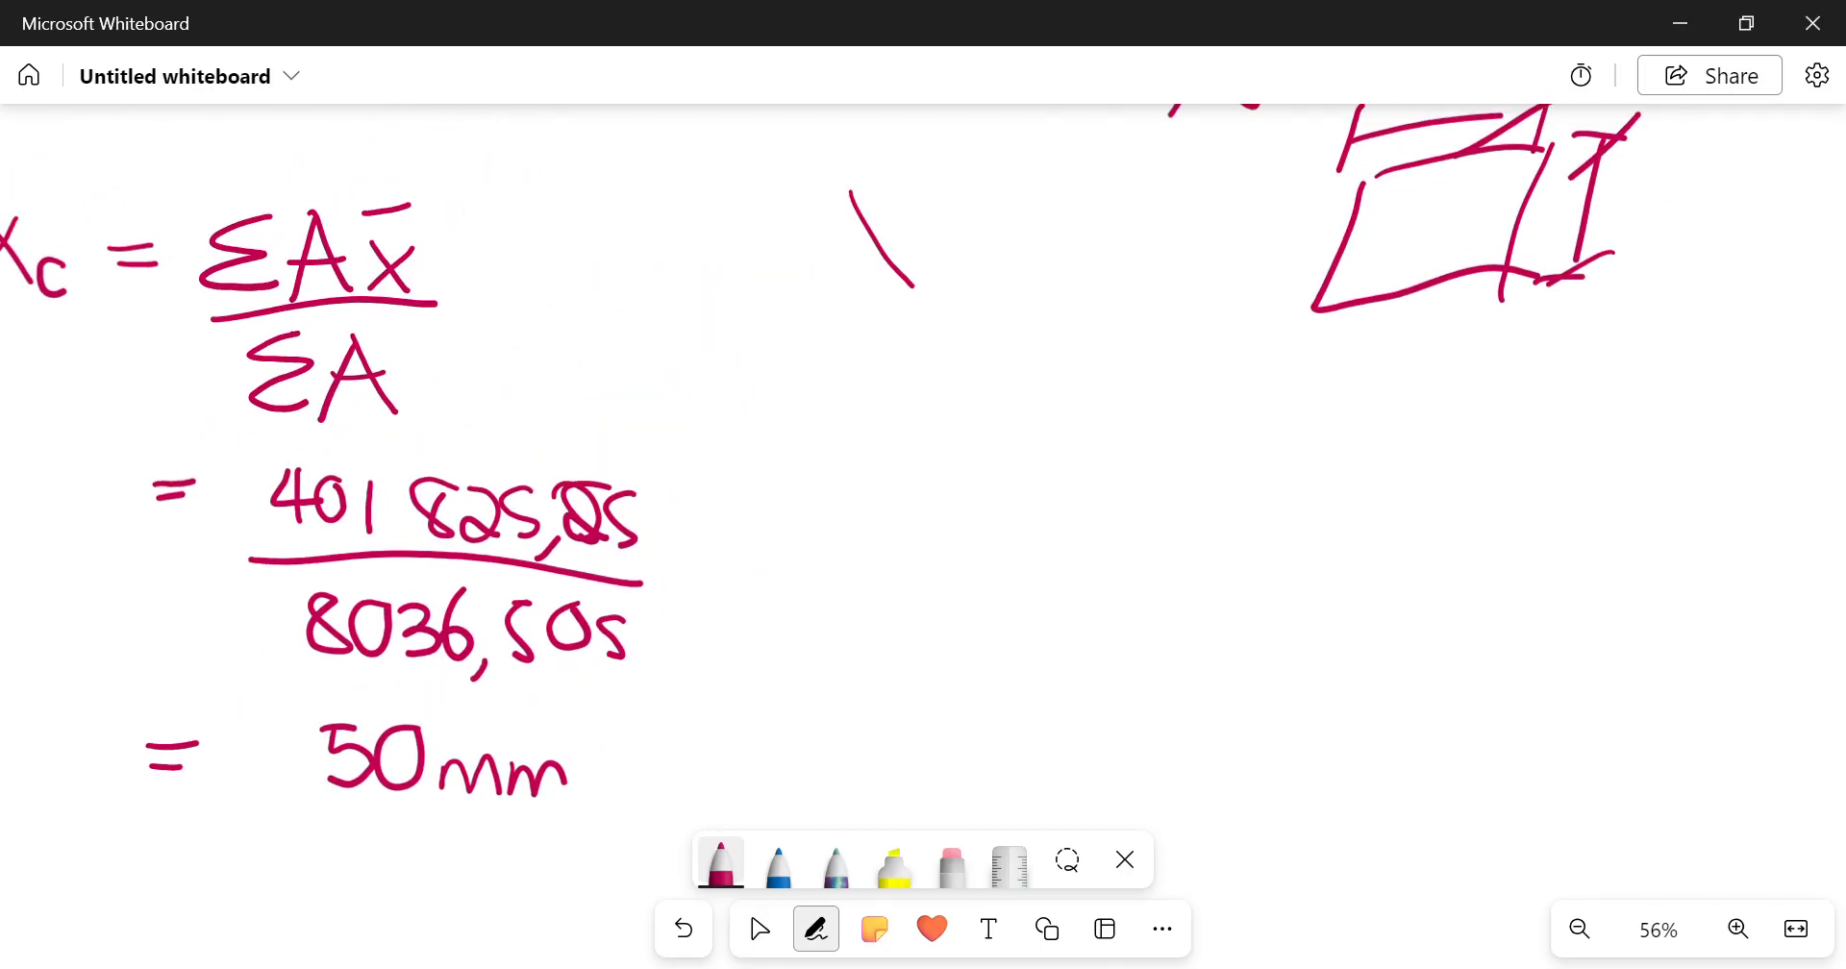
{"action": "left_click_drag", "start_coordinate": [895, 189], "coordinate": [1000, 318]}
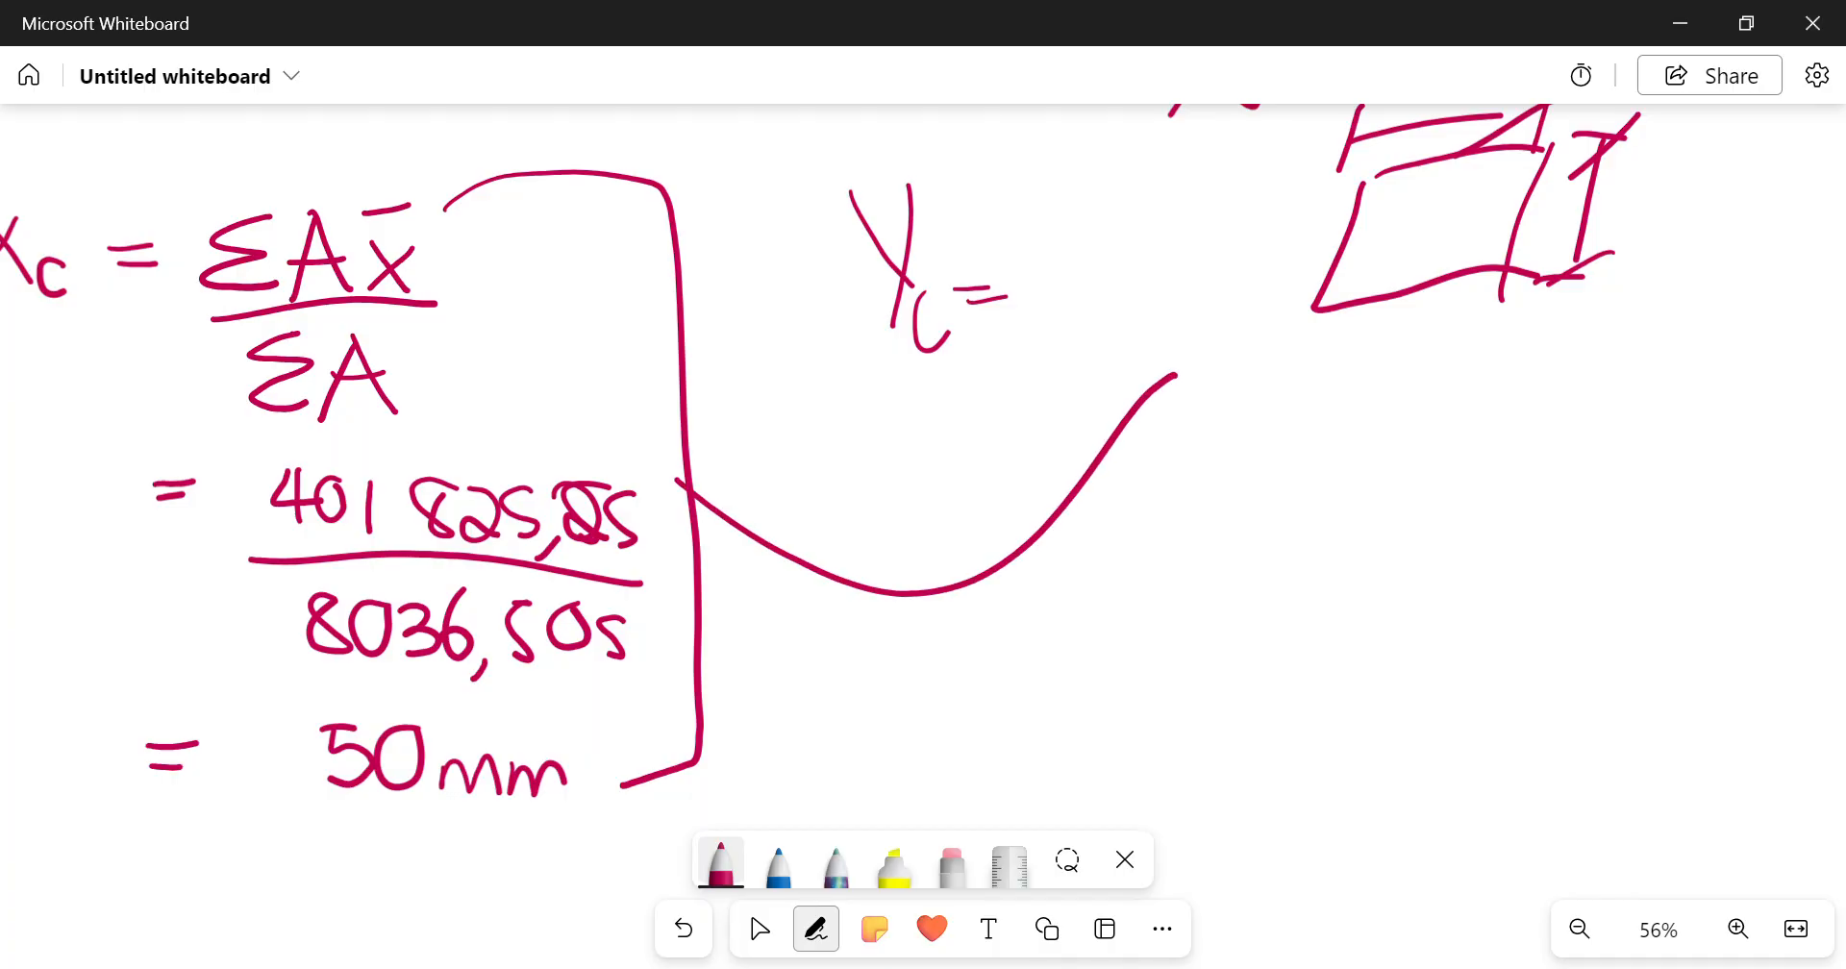
{"action": "left_click_drag", "start_coordinate": [1113, 412], "coordinate": [1190, 366]}
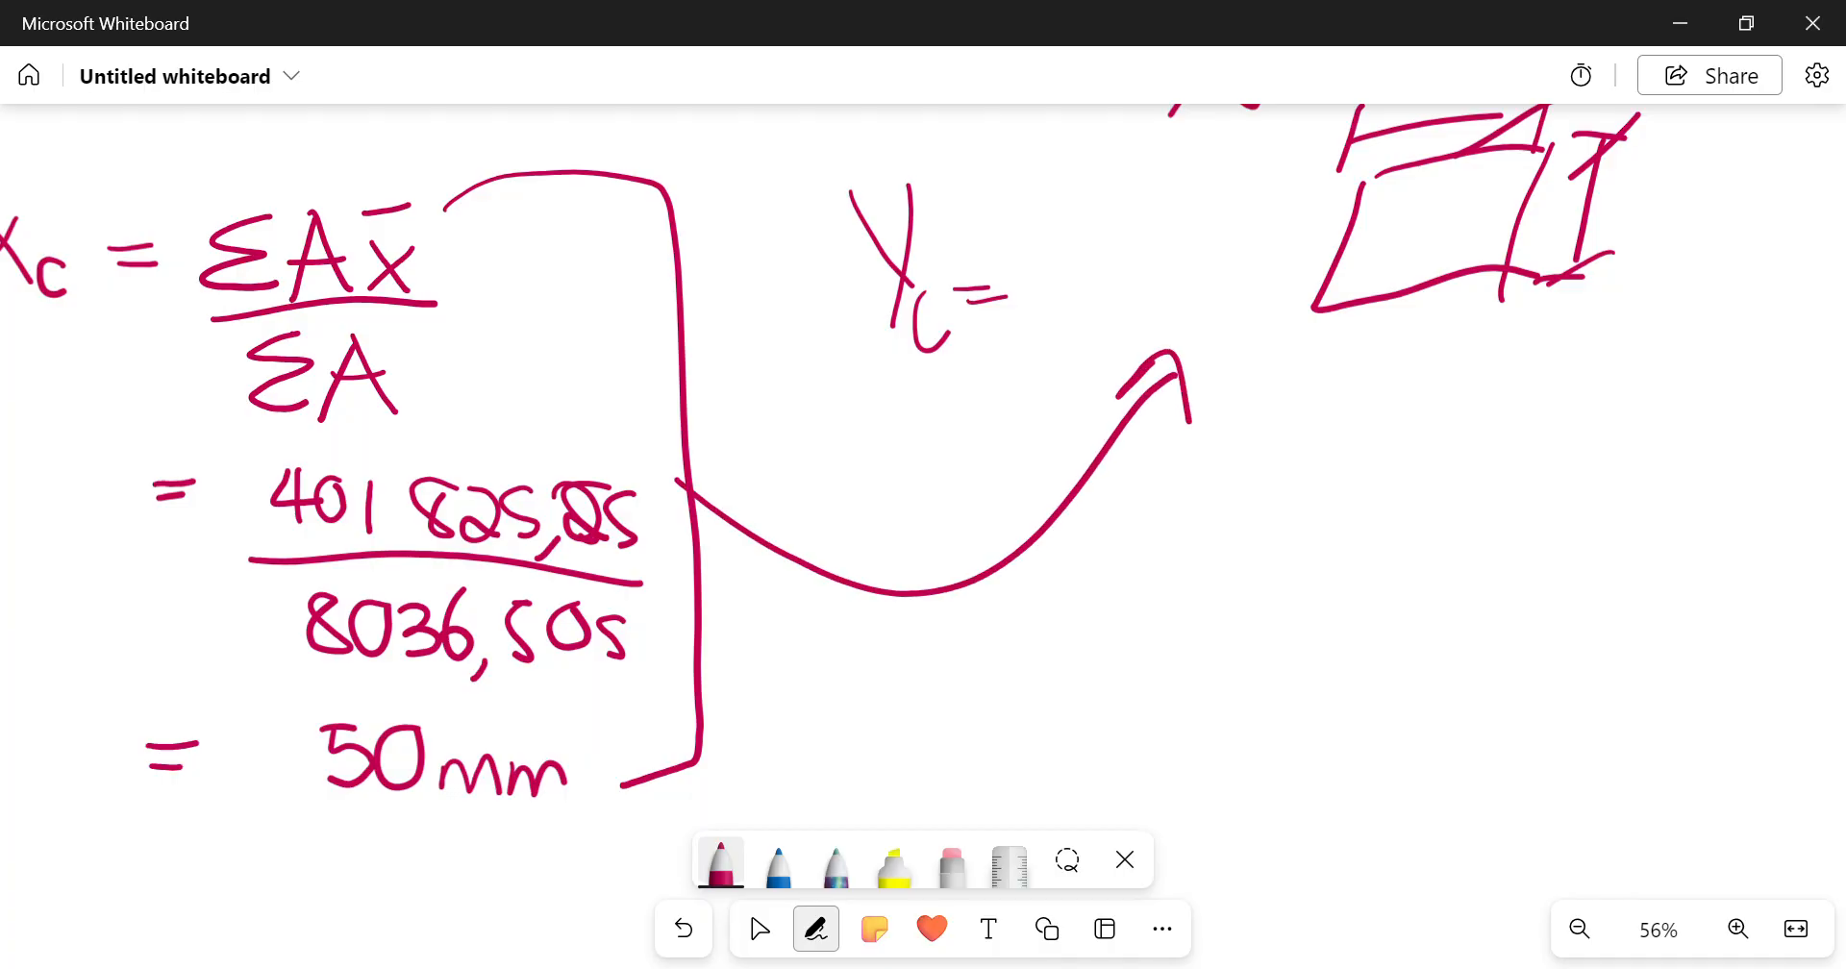
{"action": "left_click", "coordinate": [1579, 929]}
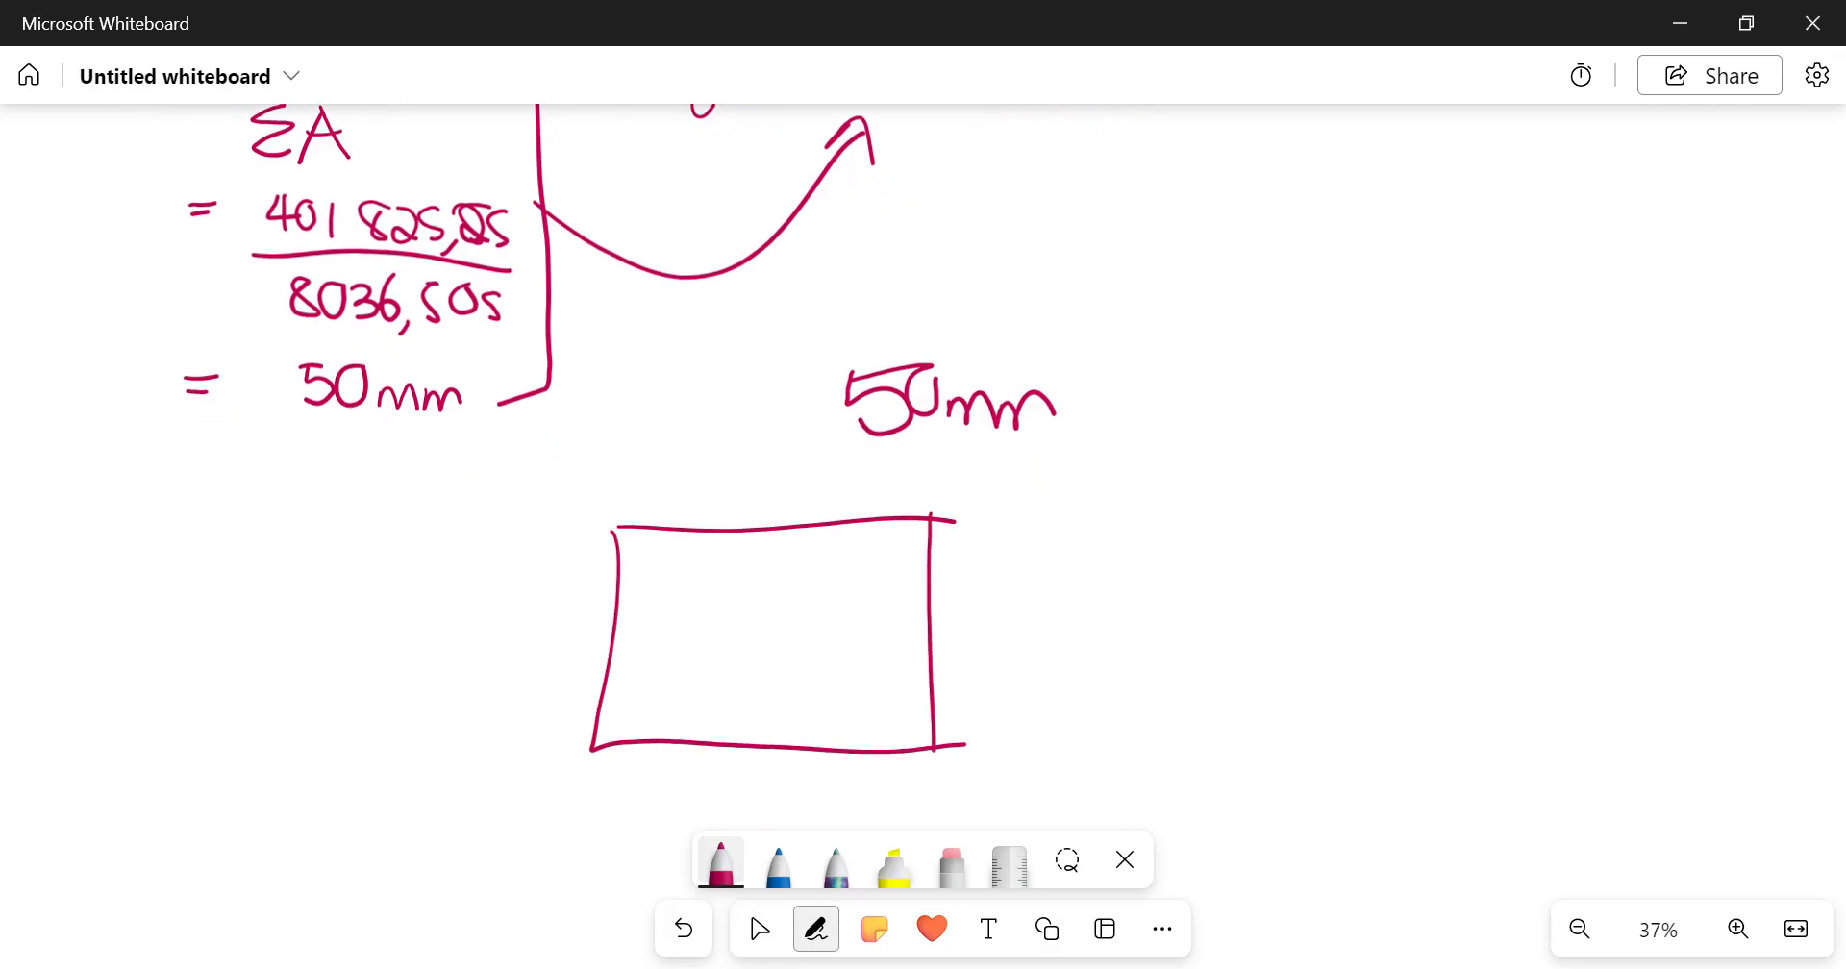
Step: Draw vertical and horizontal centre lines across the rectangle, marking the centroid where they cross
{"action": "left_click_drag", "start_coordinate": [762, 424], "coordinate": [754, 823]}
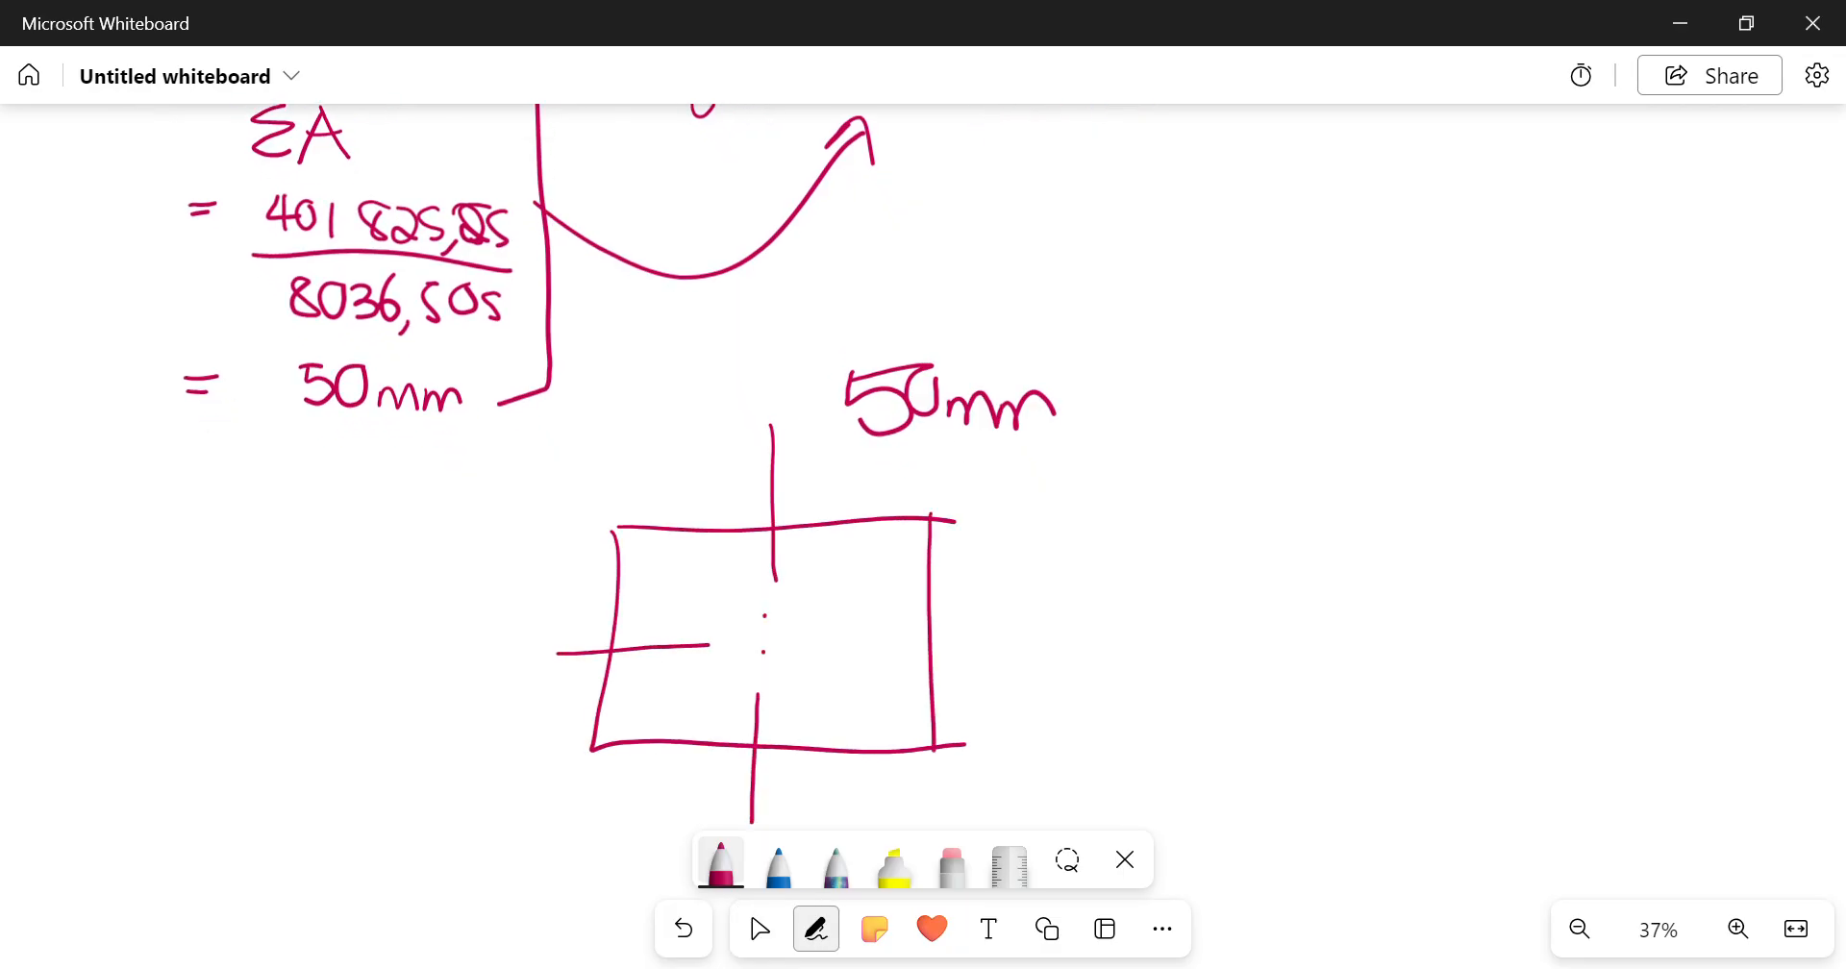
{"action": "left_click_drag", "start_coordinate": [763, 644], "coordinate": [1042, 642]}
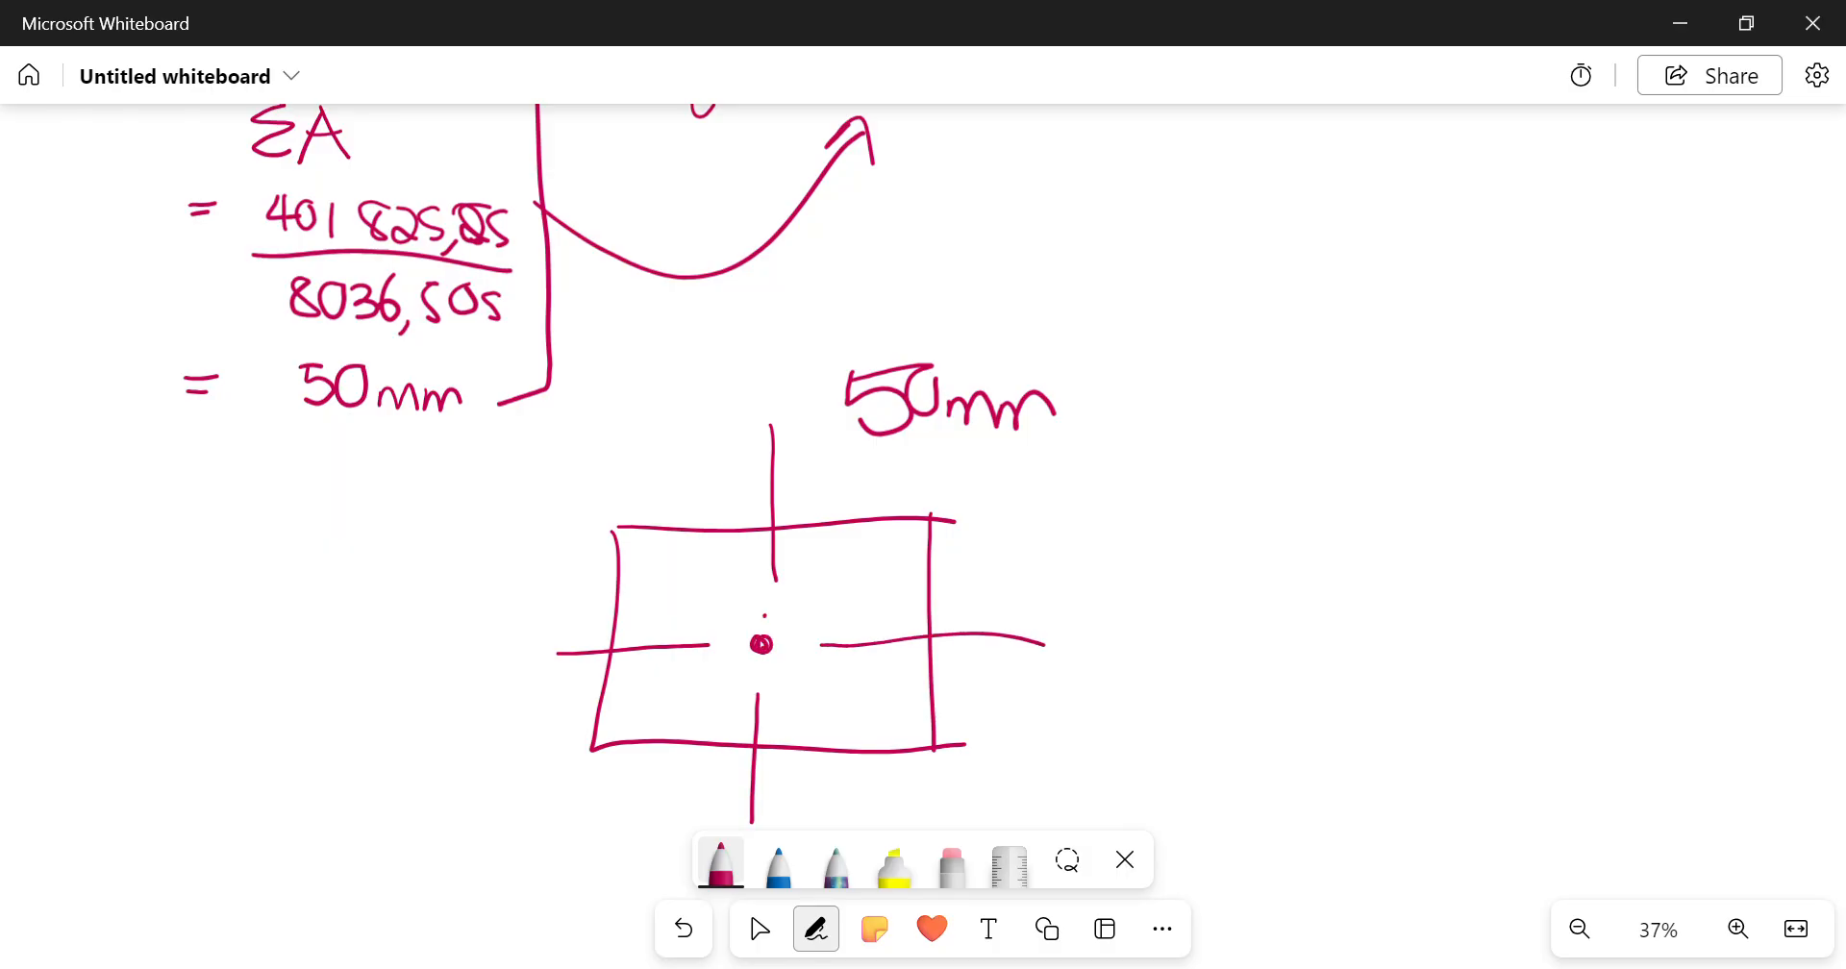